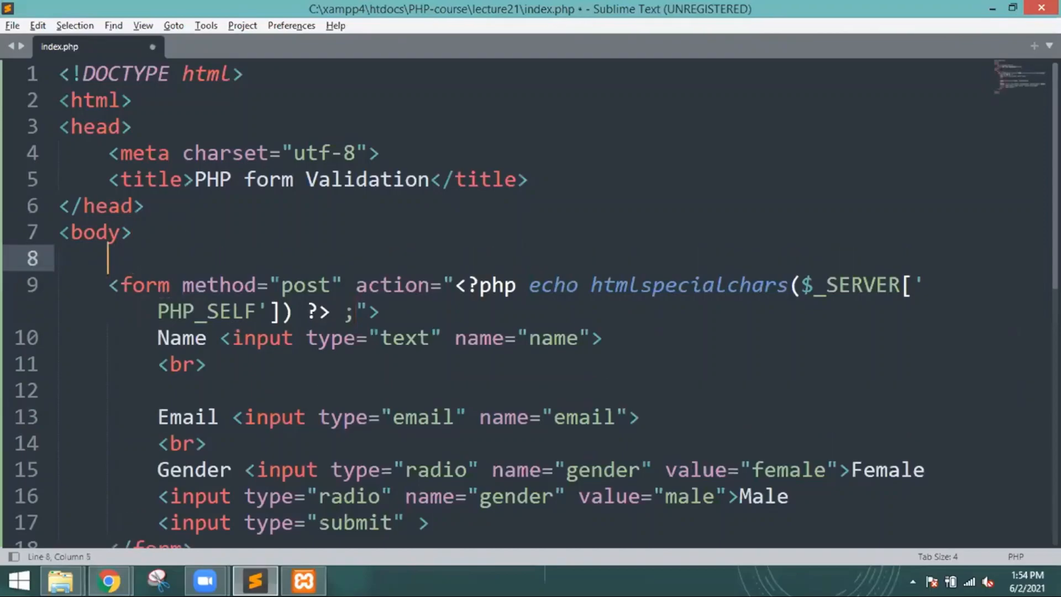
# Step: Write a PHP block above the form setting $name = $email = $gender = ""
pyautogui.write('<')
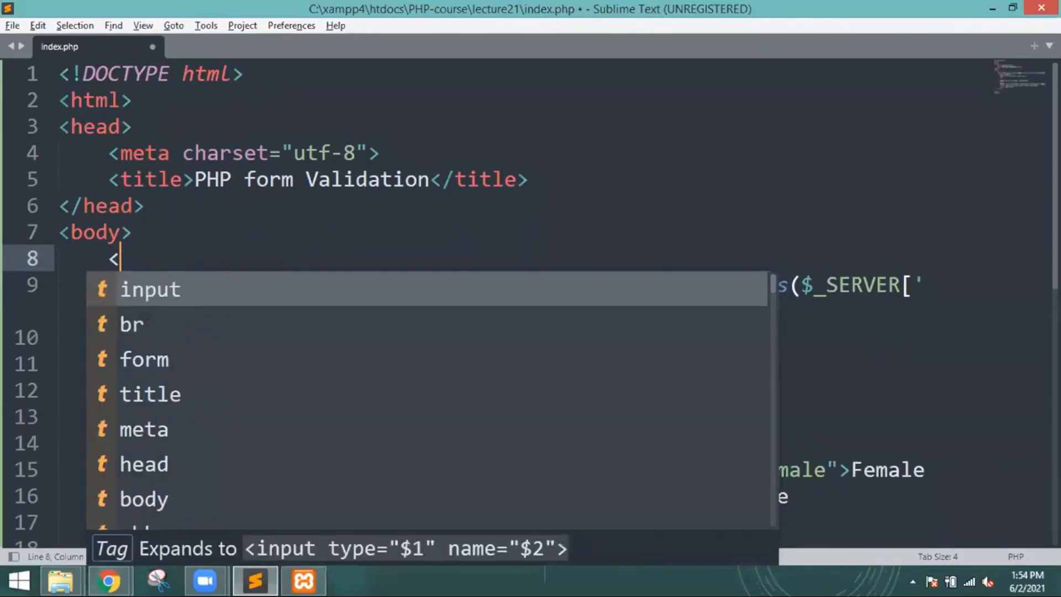
pyautogui.write('?php')
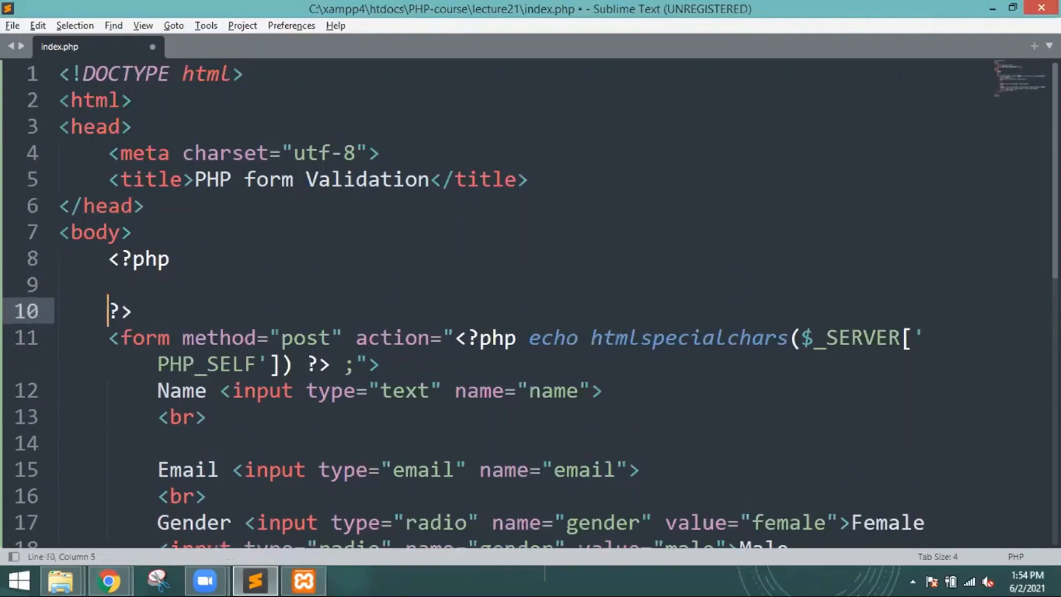
pyautogui.write('$na')
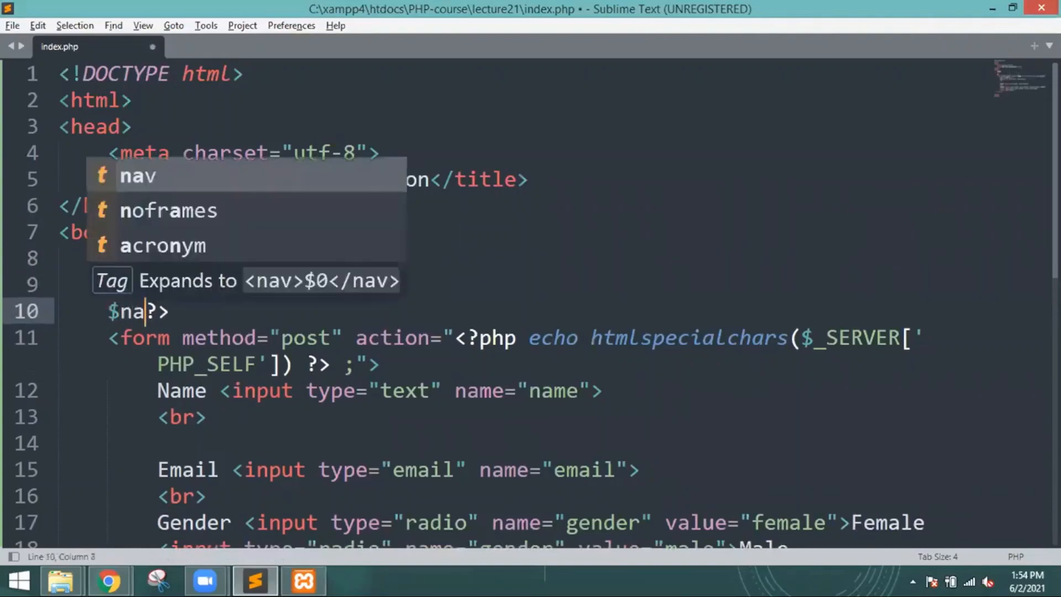
pyautogui.write('me')
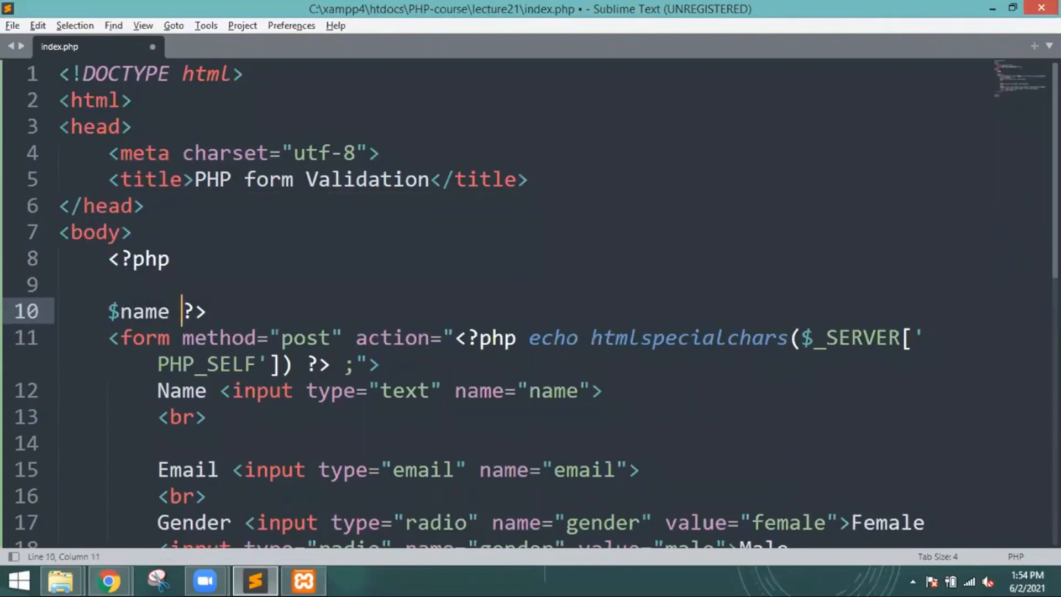
pyautogui.write('= $email =')
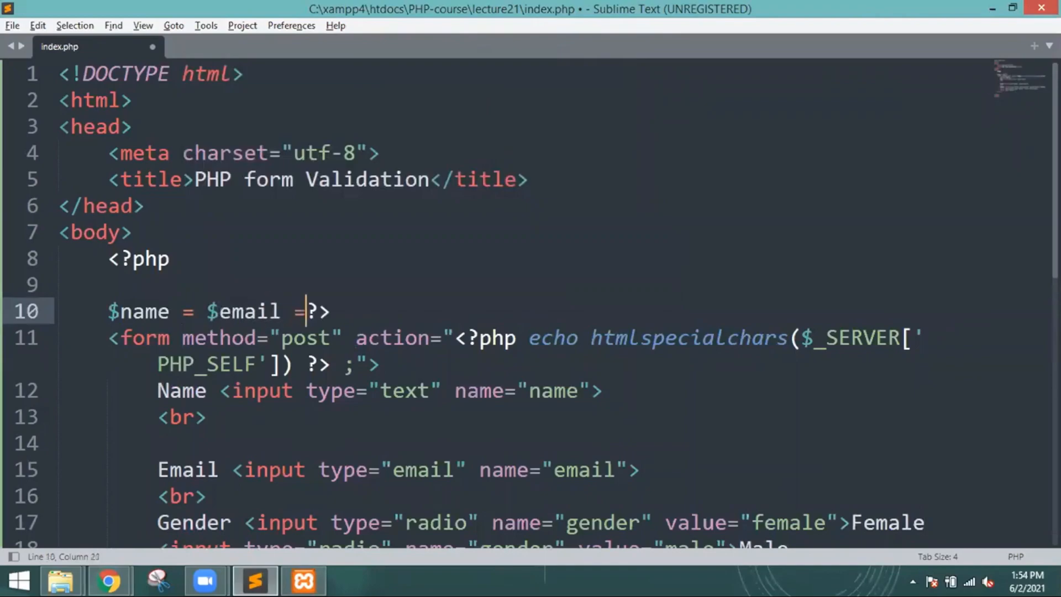
pyautogui.write('$gen')
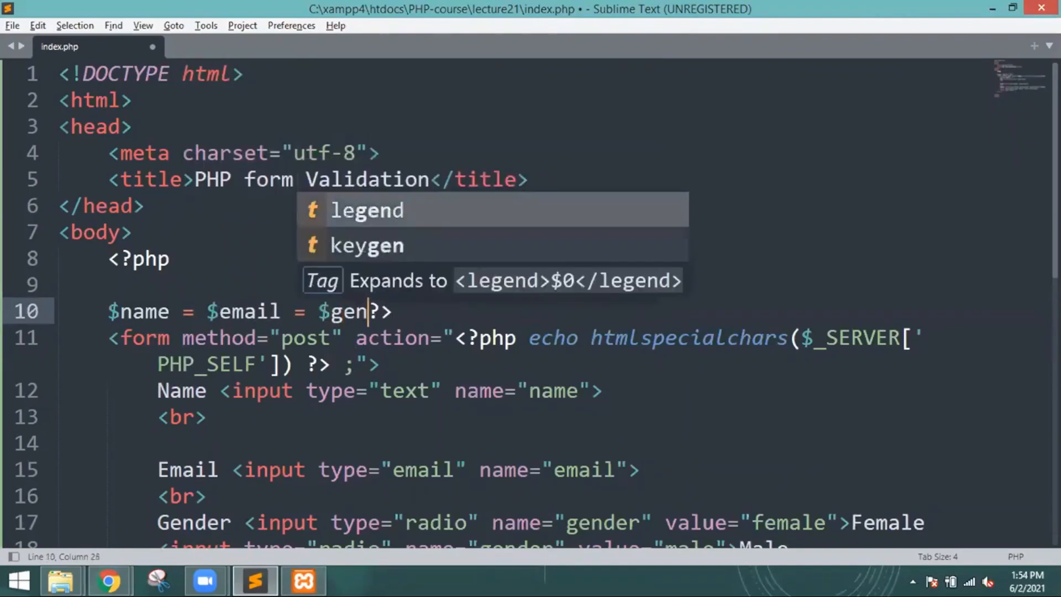
pyautogui.write('der')
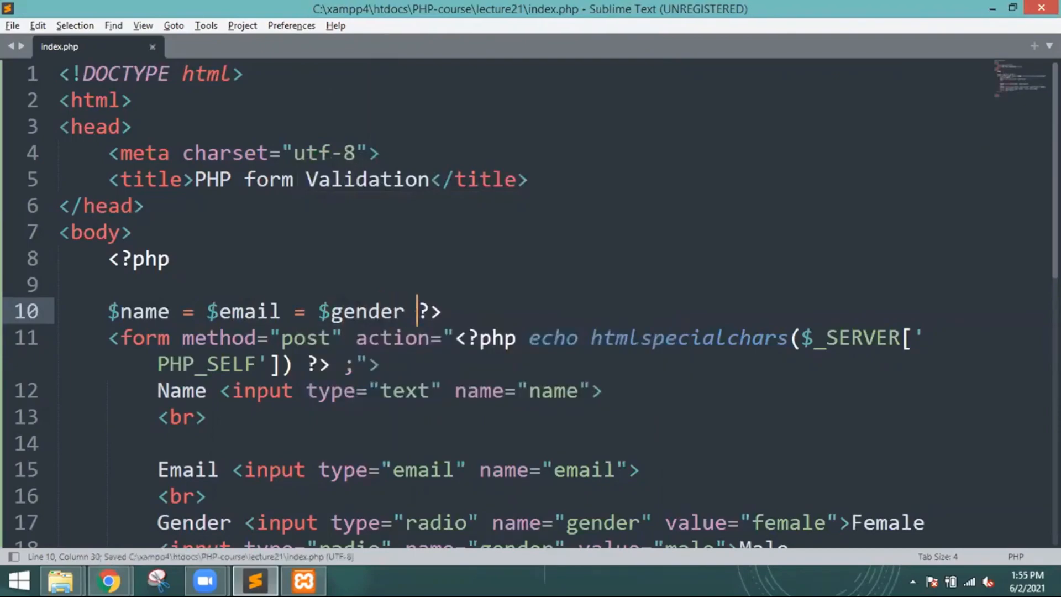
pyautogui.write('=')
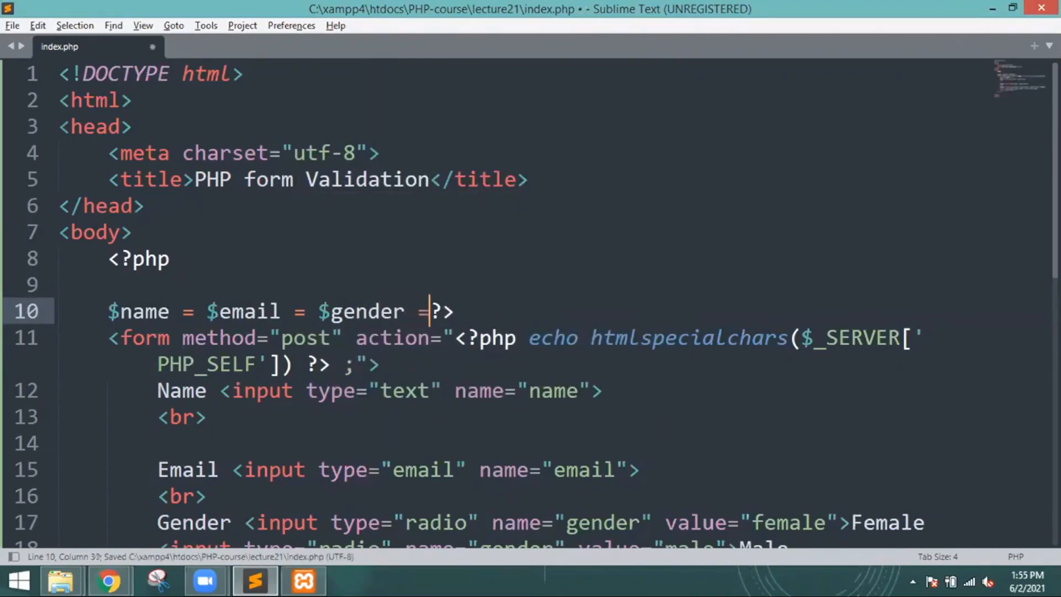
pyautogui.write('"";')
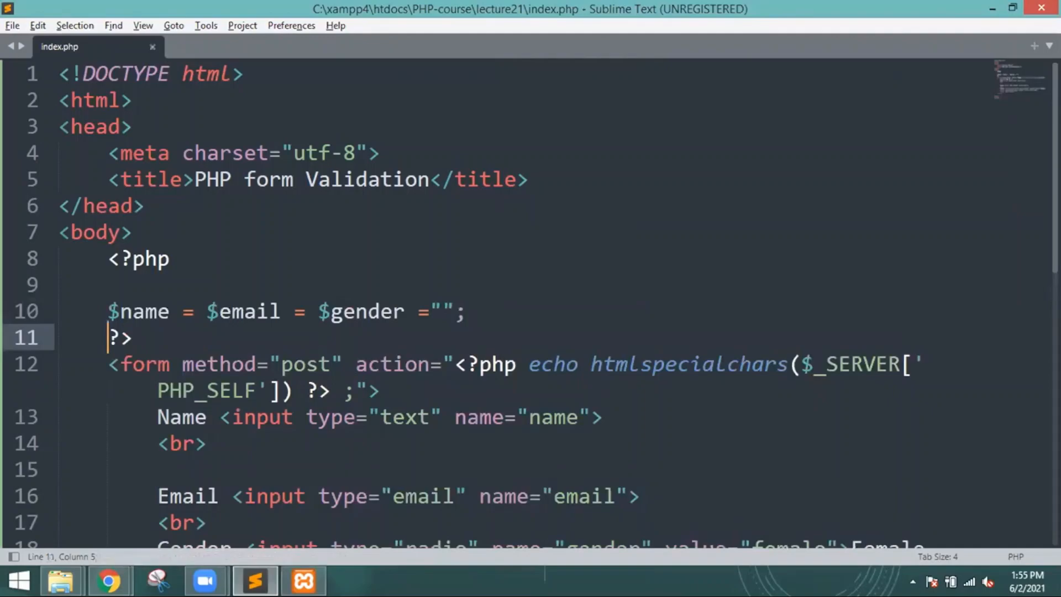
pyautogui.moveTo(90, 246)
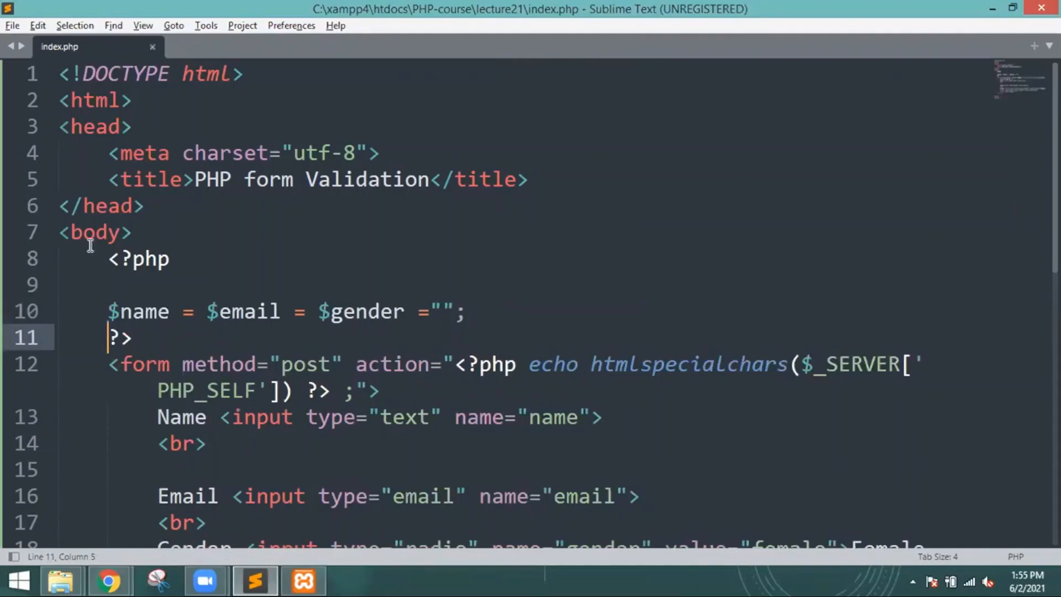
# Step: Start an if condition on $_SERVER['REQUEST_METHOD'] below the declarations
pyautogui.press('enter')
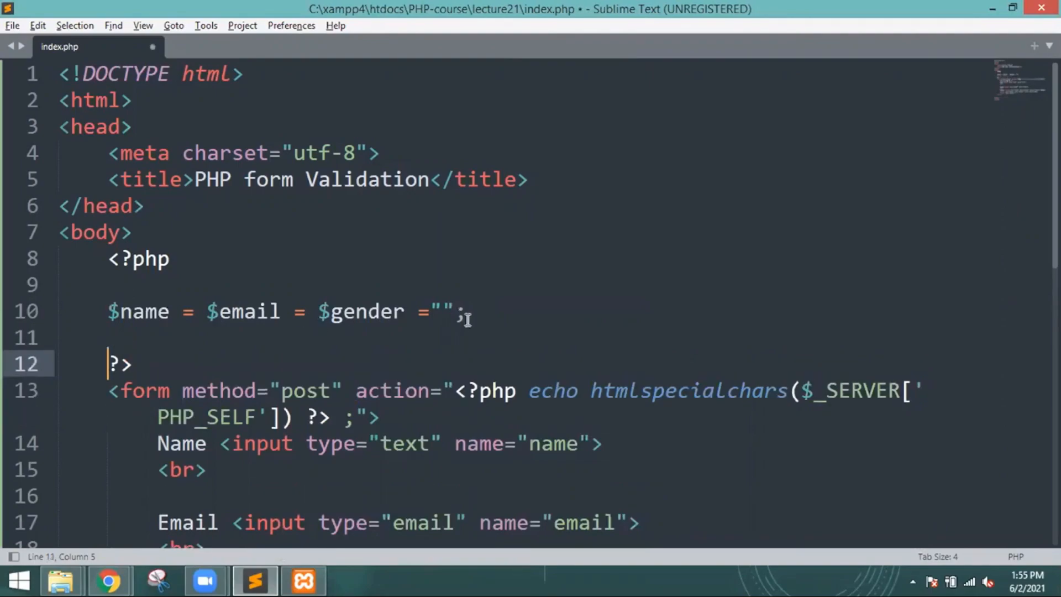
pyautogui.click(452, 312)
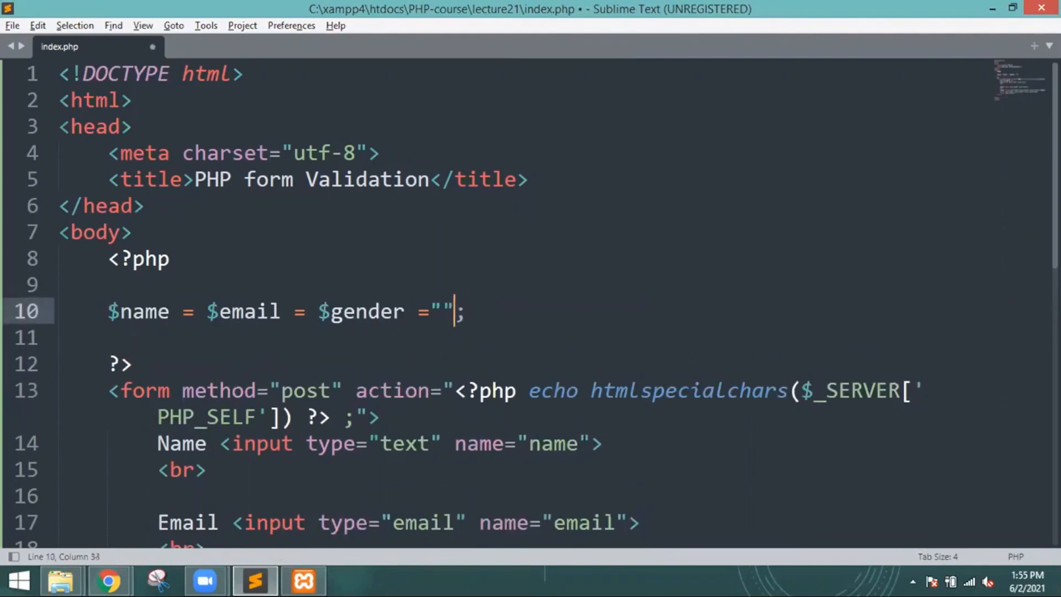
pyautogui.press('Enter')
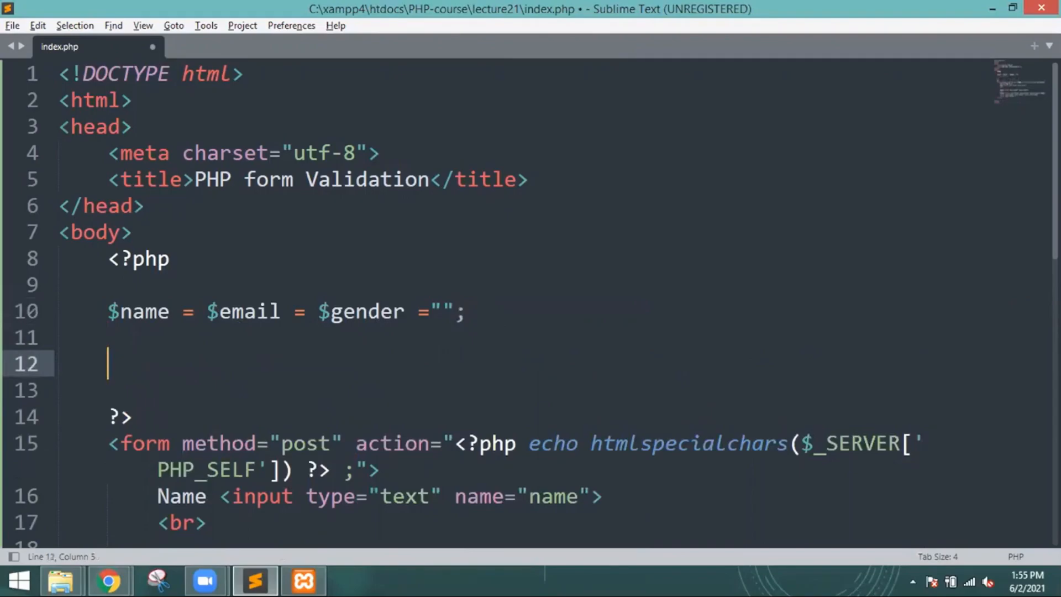
pyautogui.write('if(')
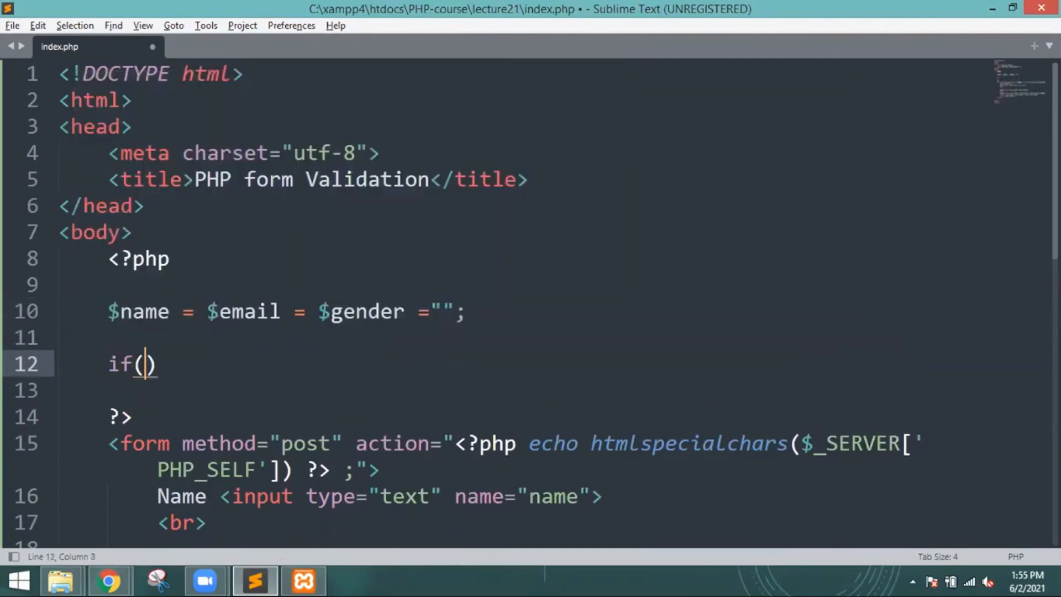
pyautogui.write("$_SERVER['variable")
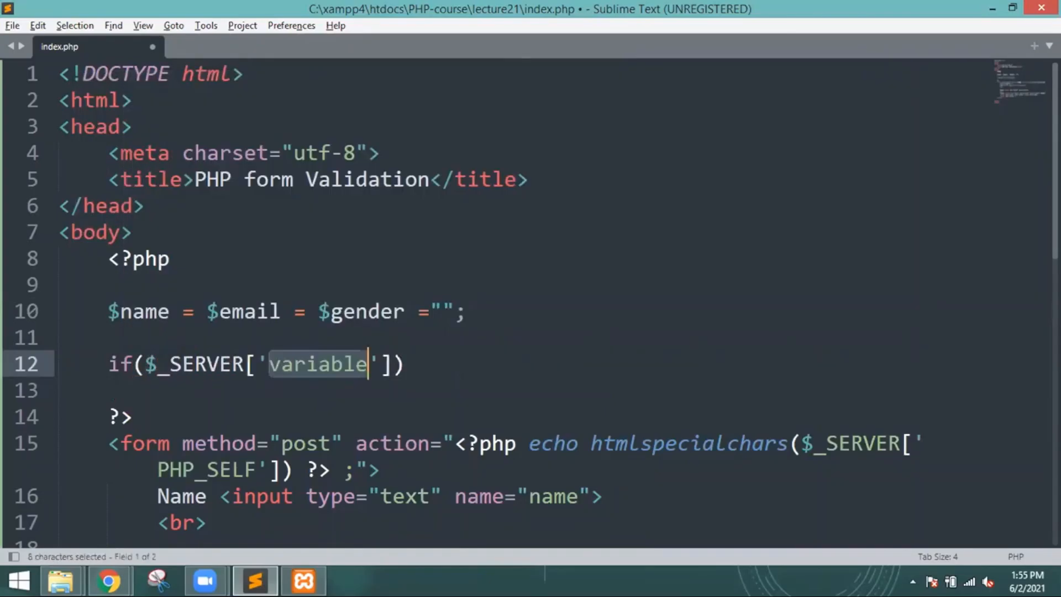
pyautogui.press('Delete')
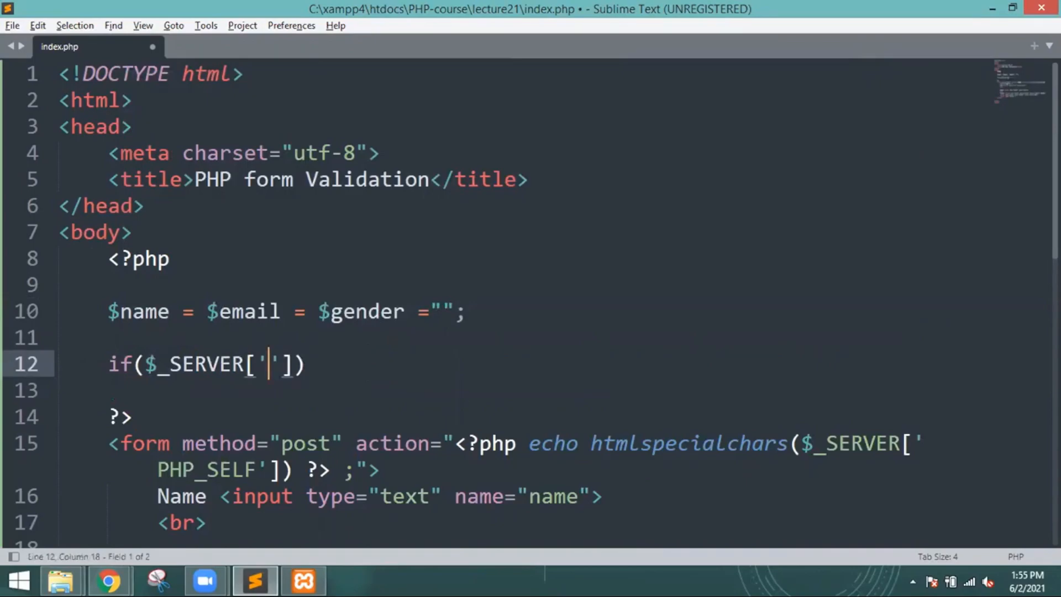
pyautogui.write('RE')
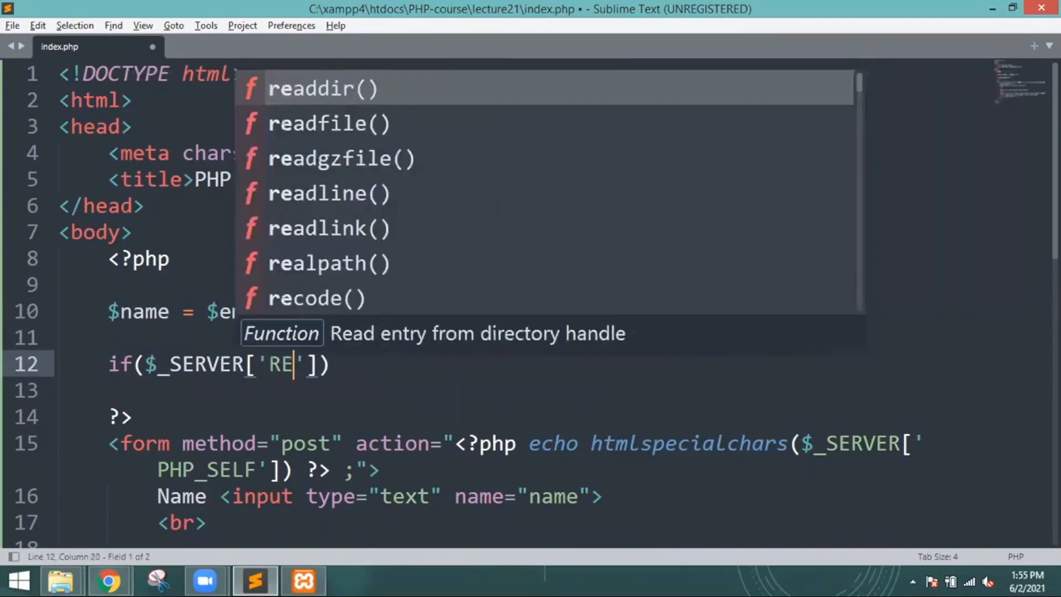
pyautogui.write('Q')
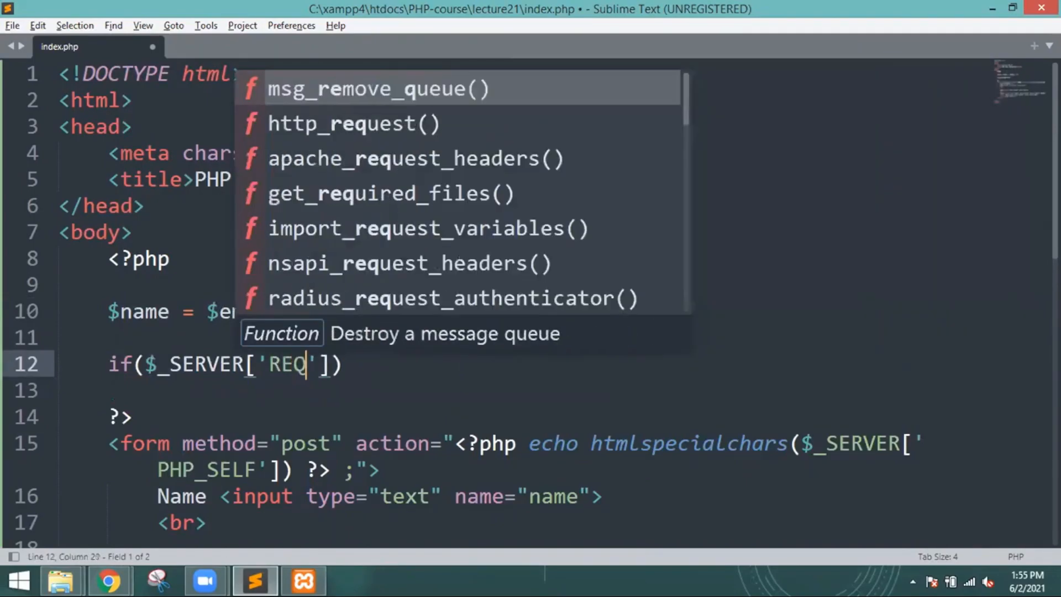
pyautogui.write('UE')
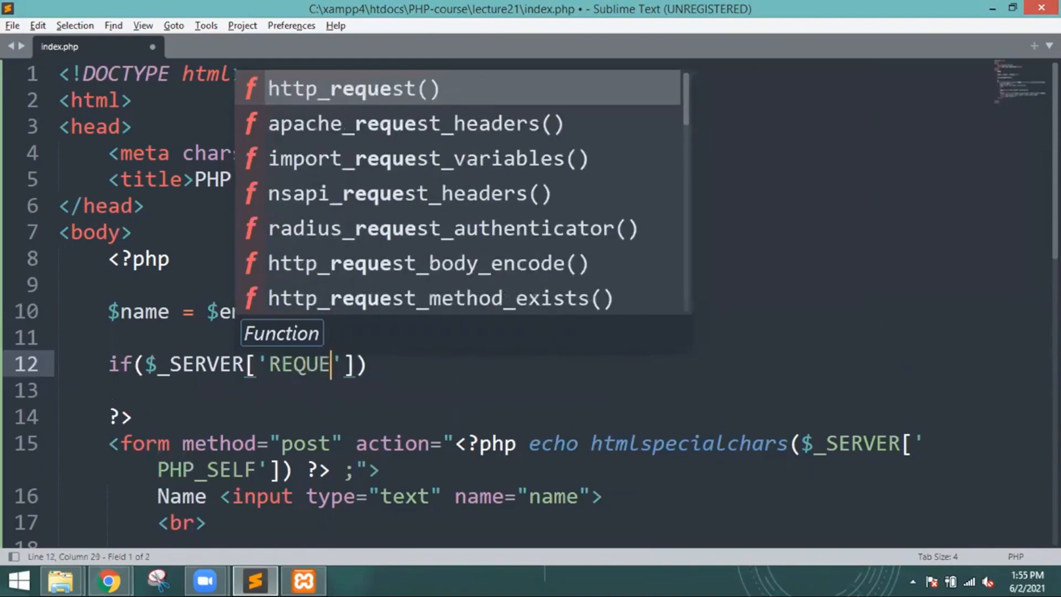
pyautogui.write('ST')
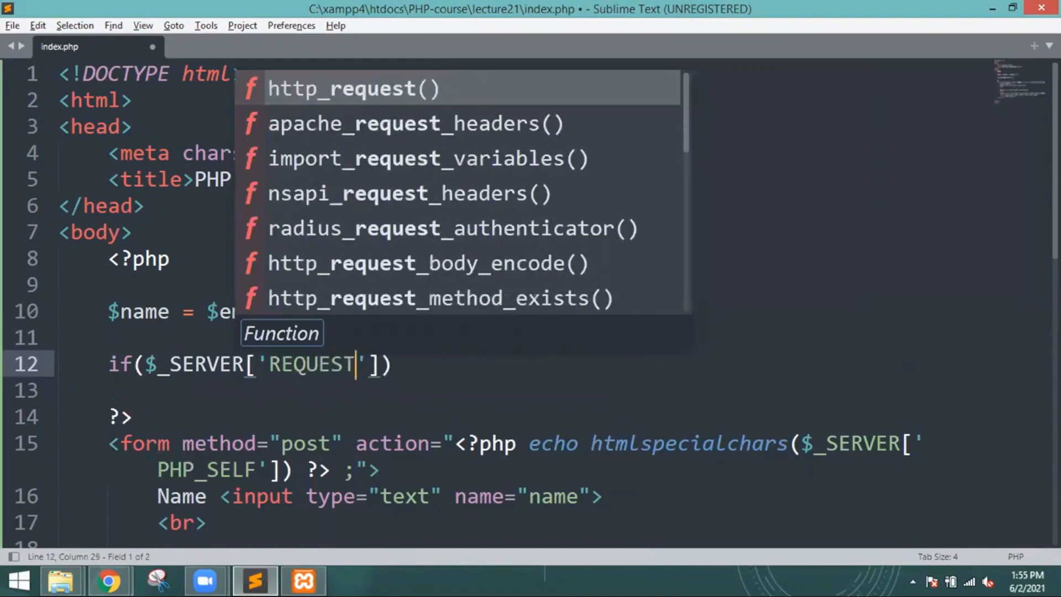
pyautogui.write('_METH')
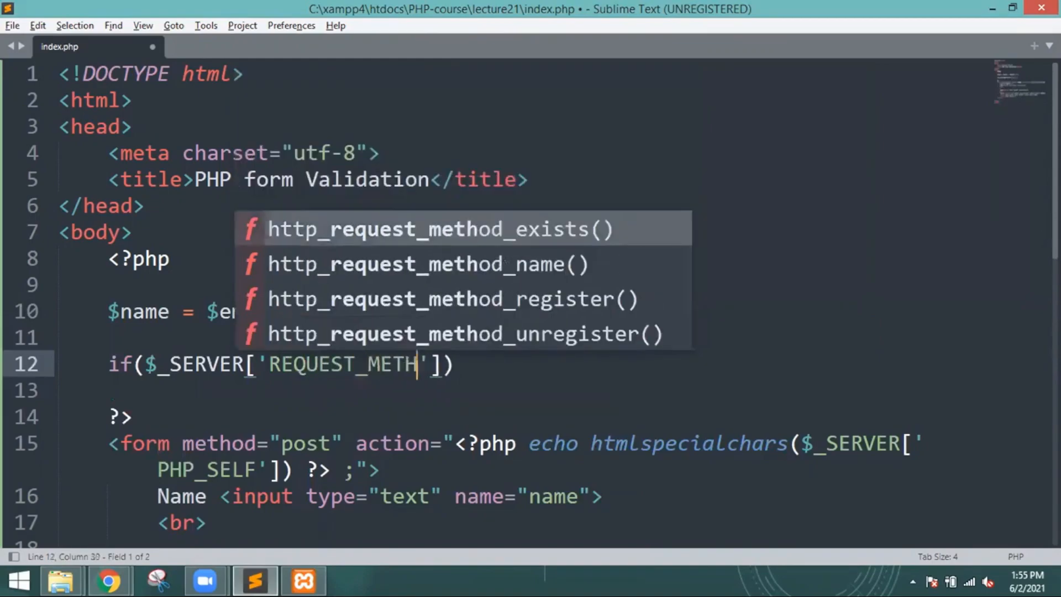
pyautogui.write('OD')
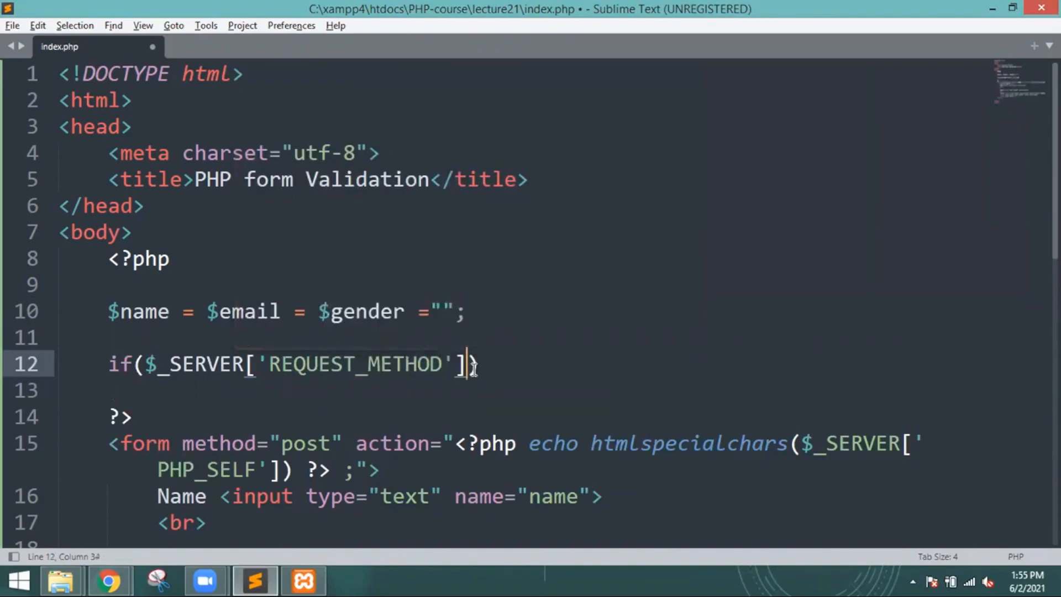
# Step: Complete the condition with == "POST" and add its opening brace
pyautogui.write('=')
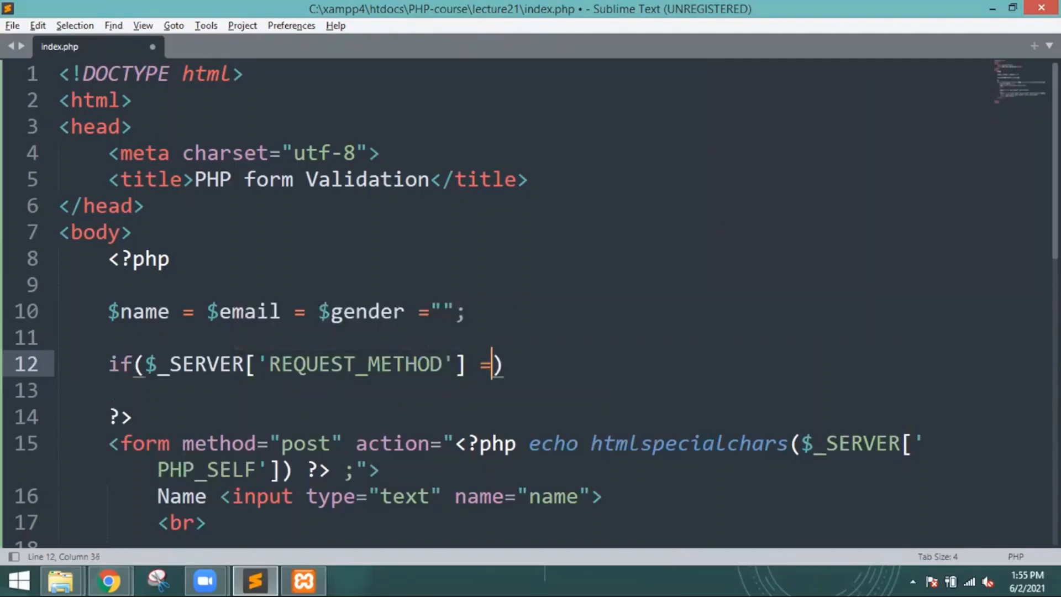
pyautogui.write('= ""')
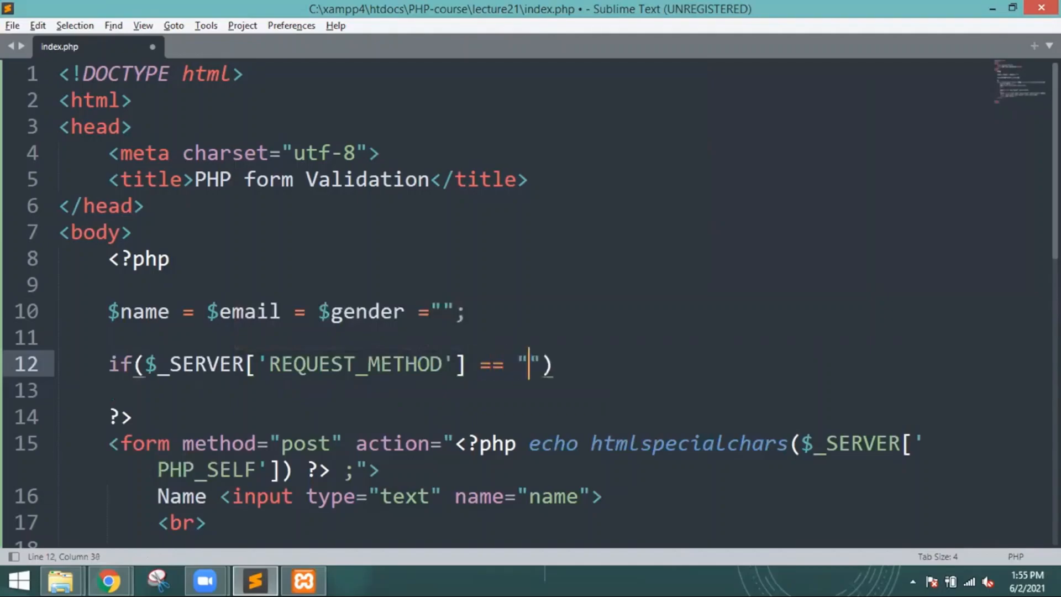
pyautogui.write('PS')
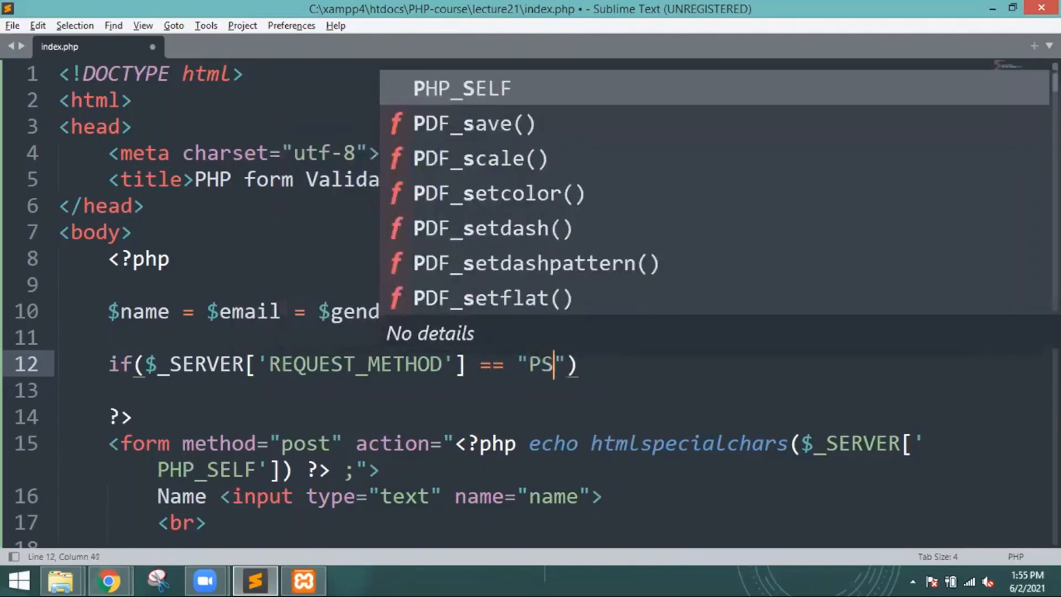
pyautogui.write('OT')
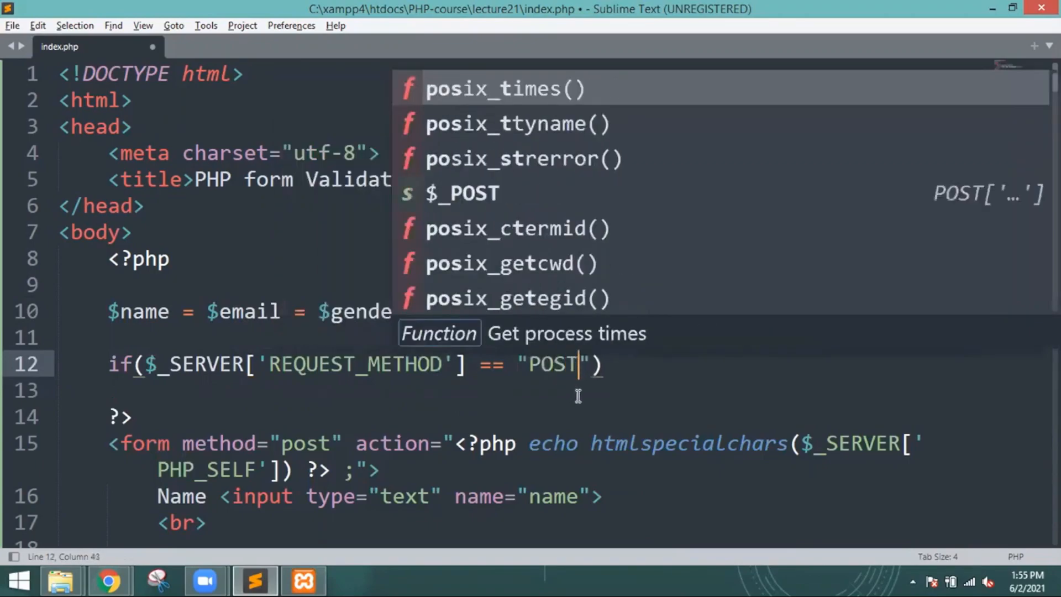
pyautogui.press('Escape')
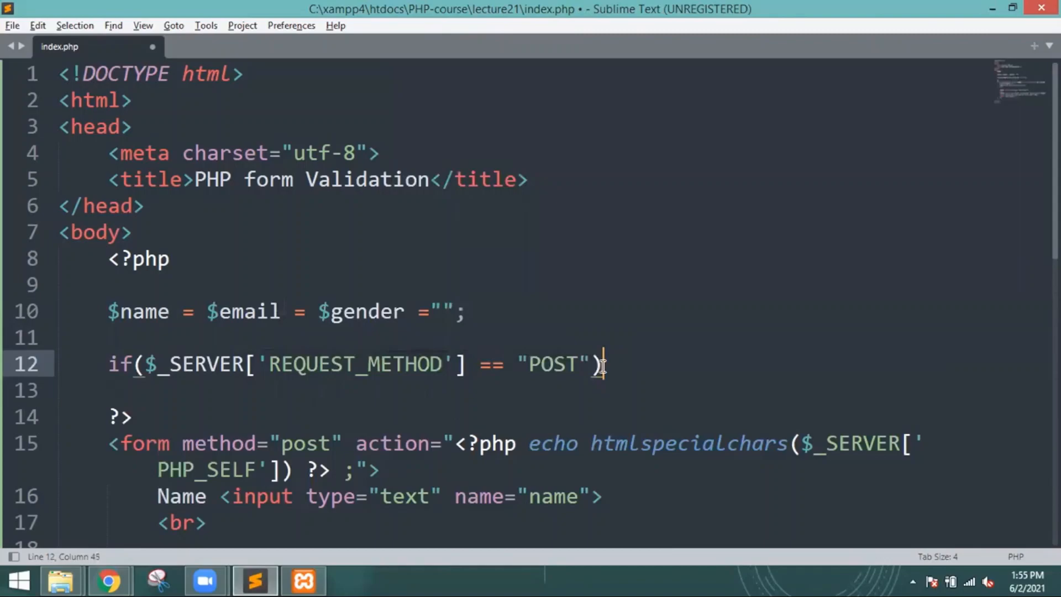
pyautogui.write('{')
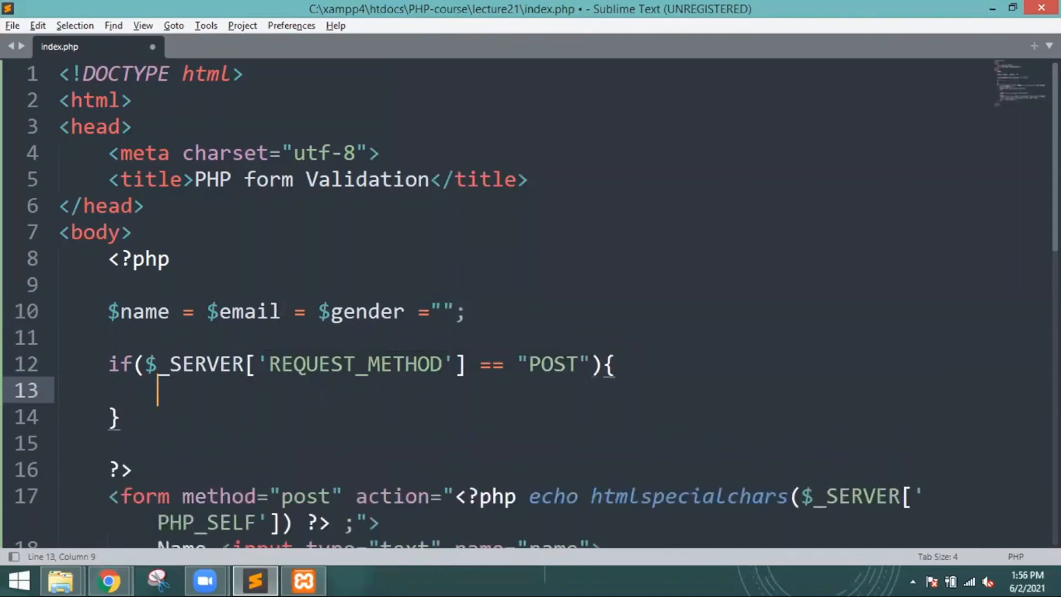
# Step: Assign $name = test_input($_POST["name"]); inside the POST block
pyautogui.write('$name -')
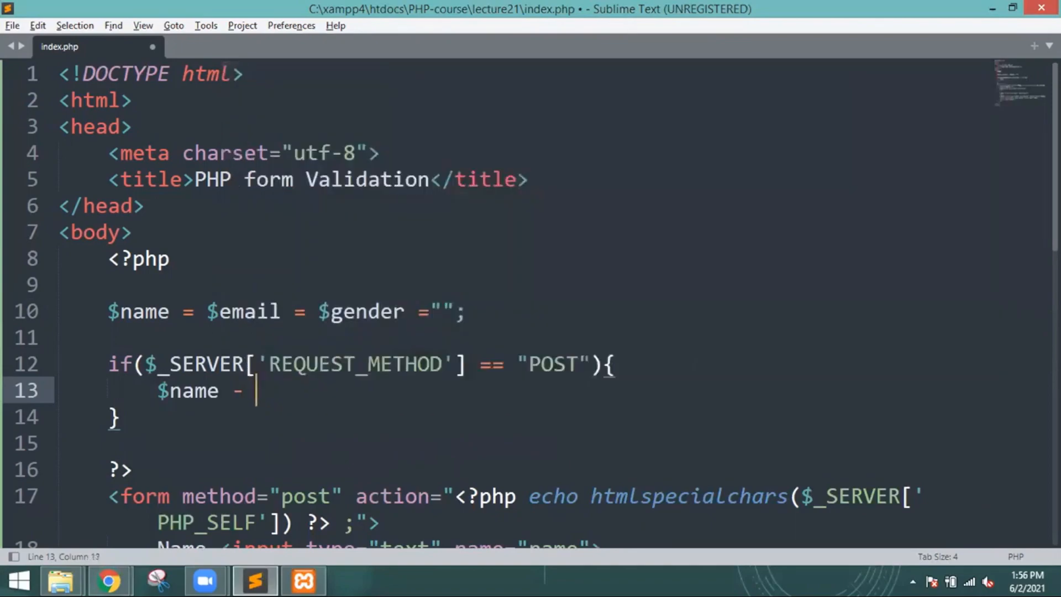
pyautogui.write('= t')
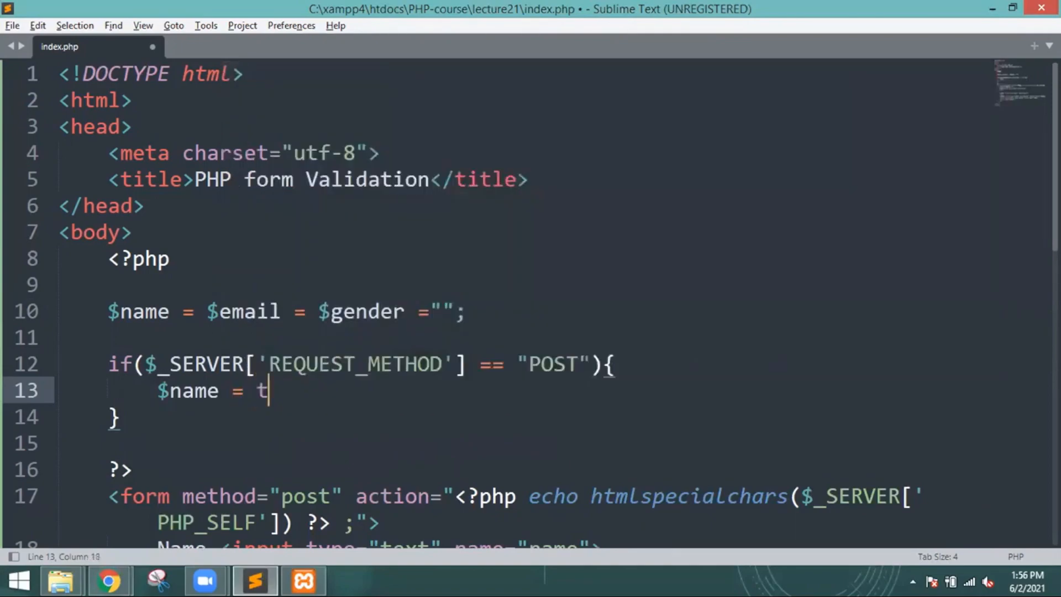
pyautogui.write('est_inp')
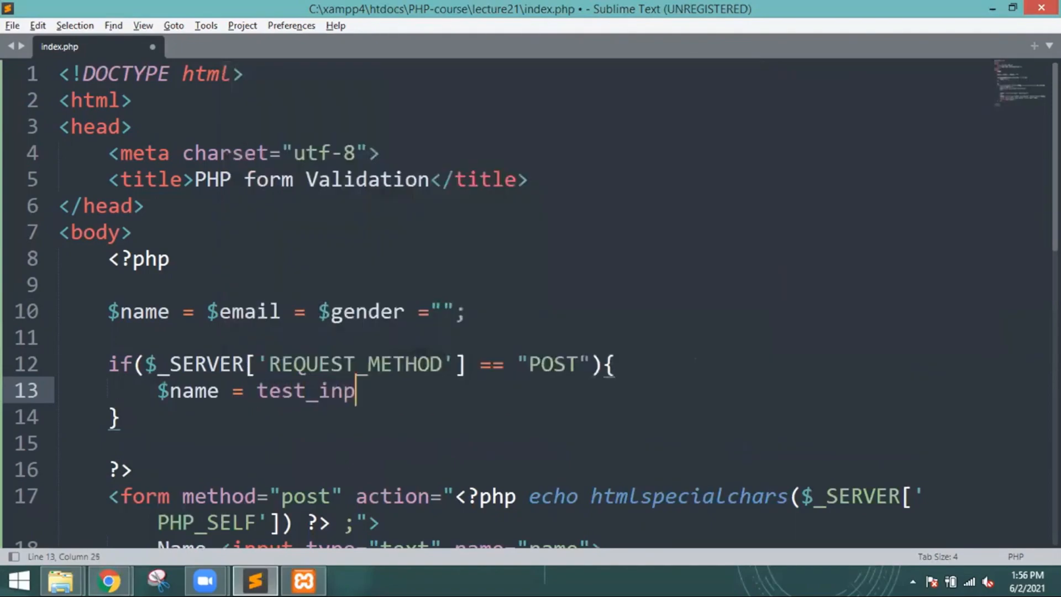
pyautogui.write('ut')
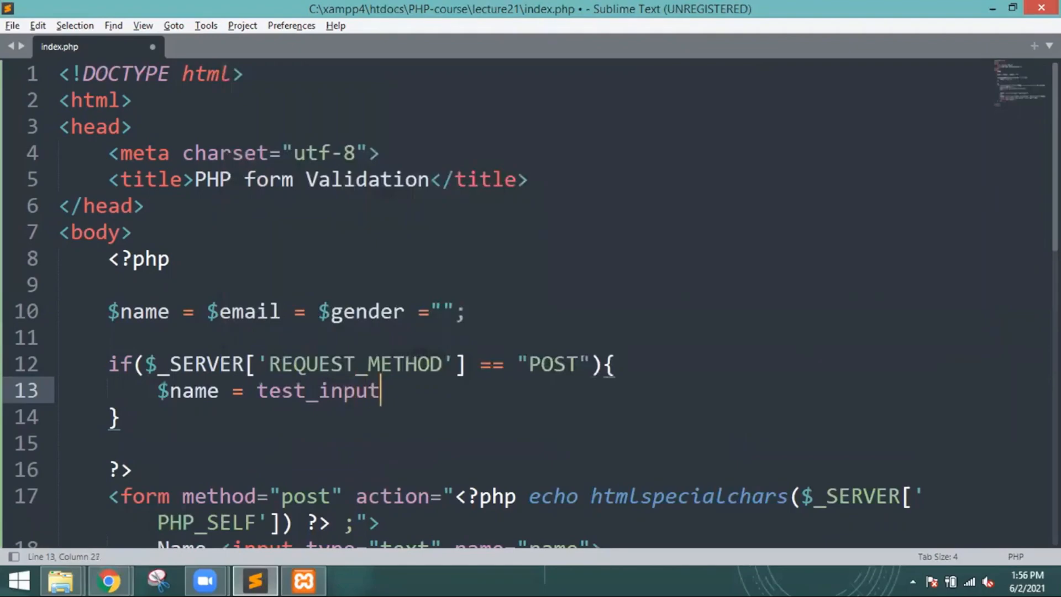
pyautogui.write('($')
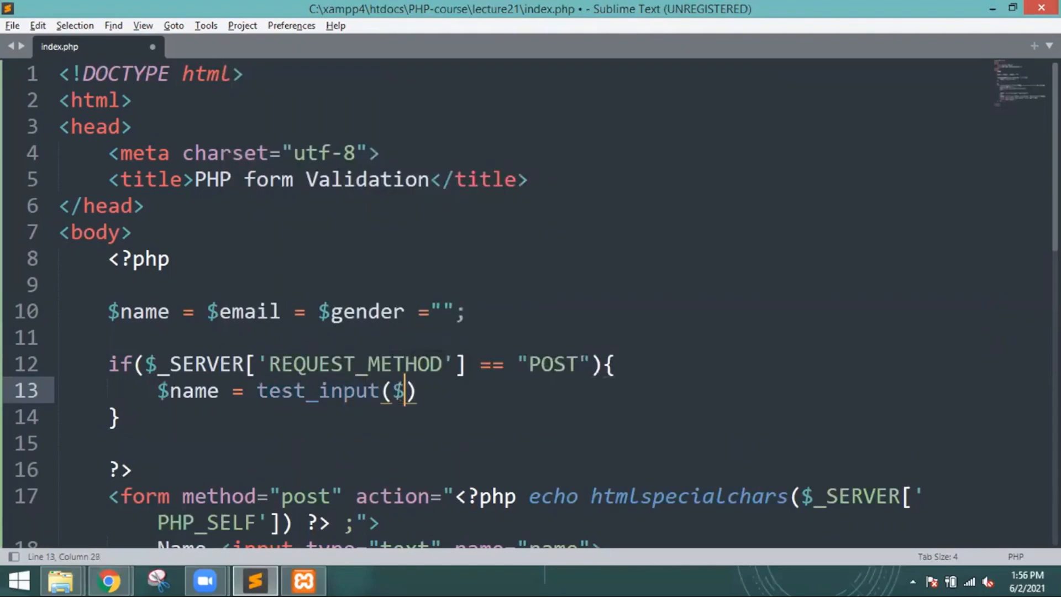
pyautogui.write('$')
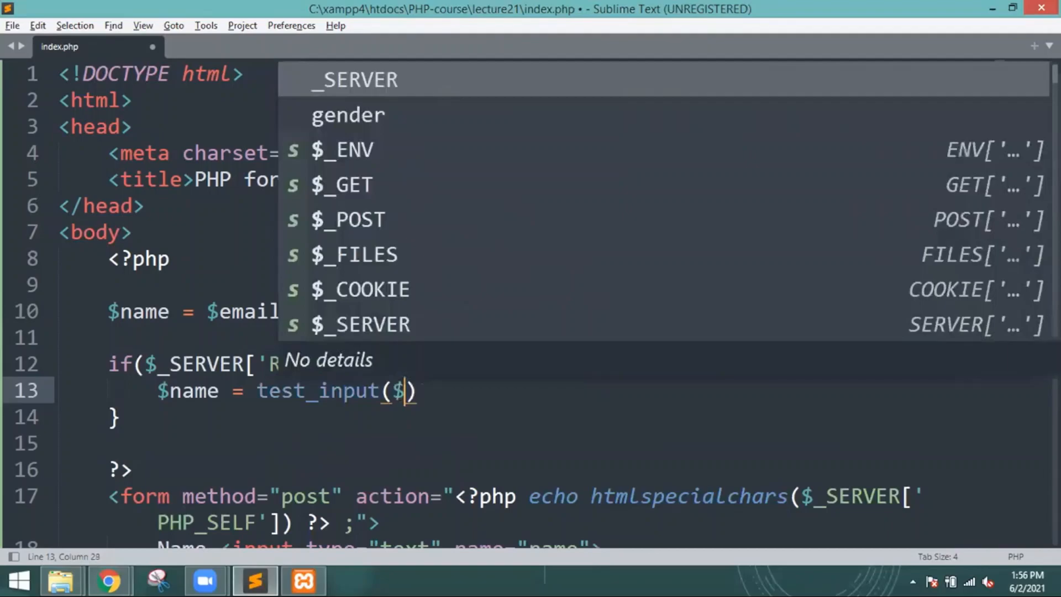
pyautogui.write('_')
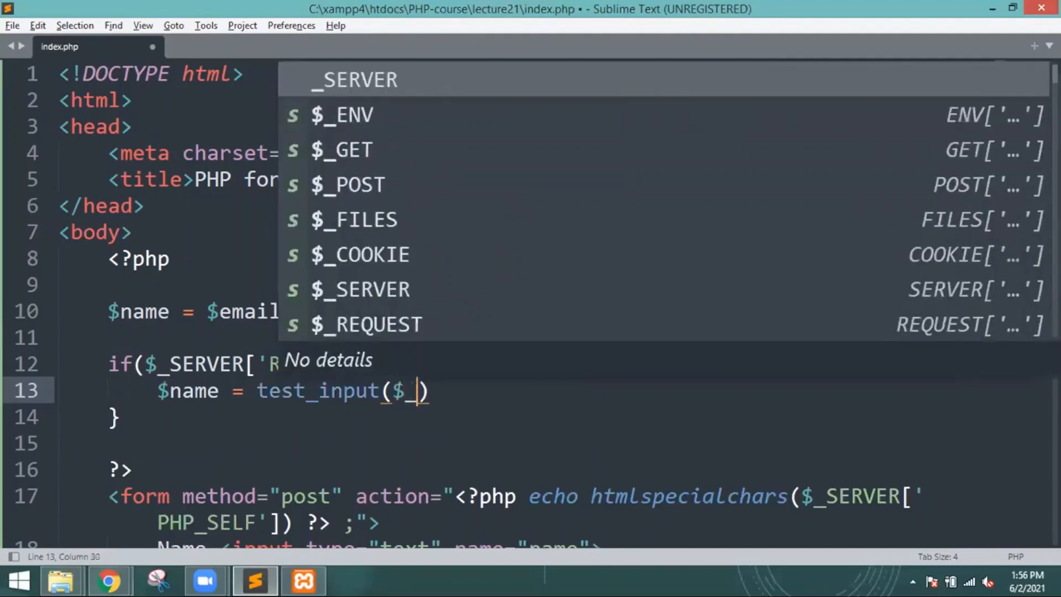
pyautogui.write('name')
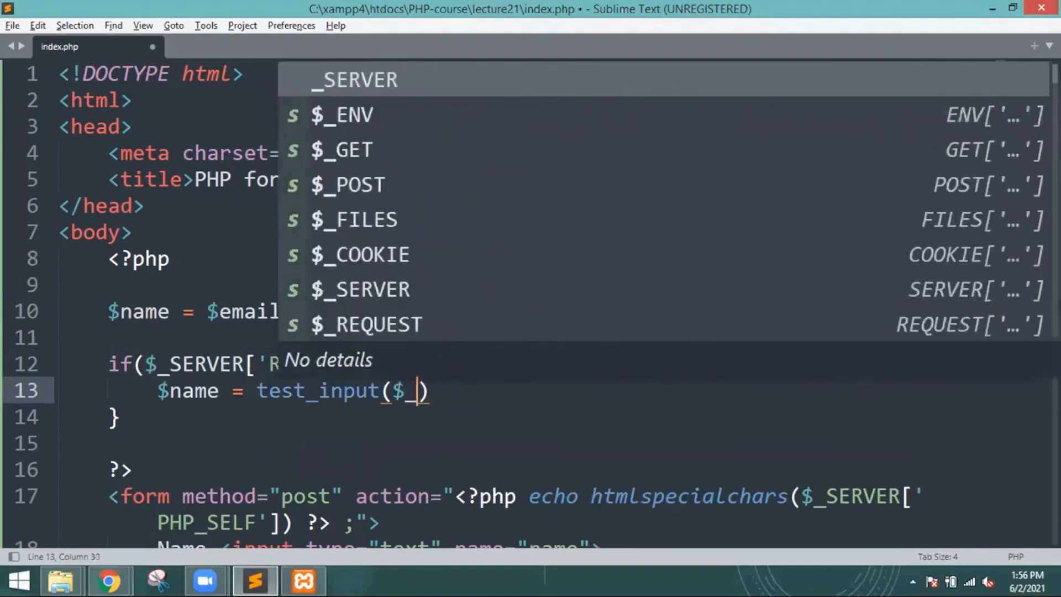
pyautogui.write('POST[')
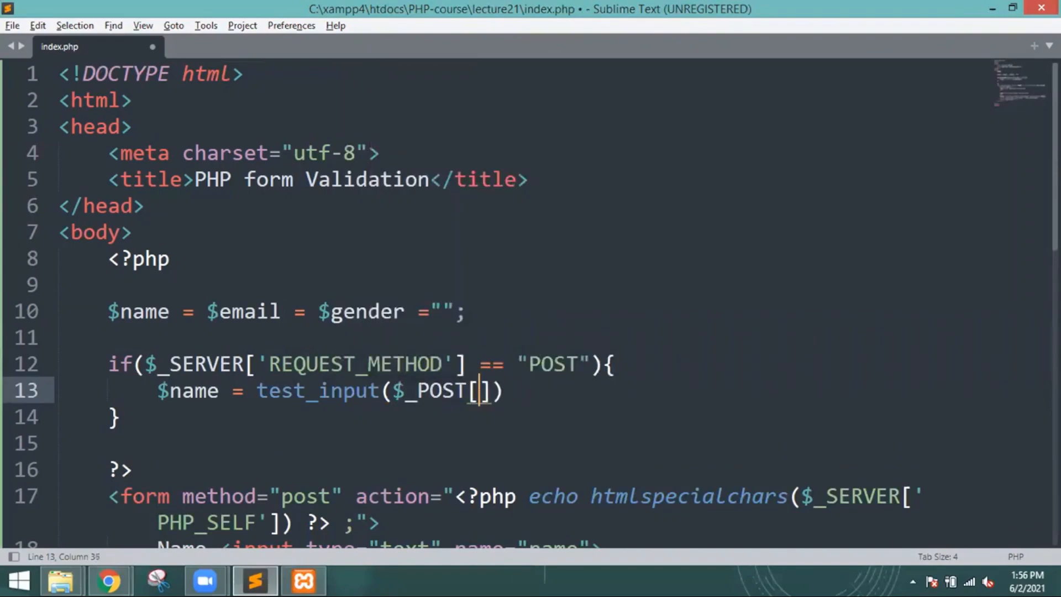
pyautogui.write('"name"')
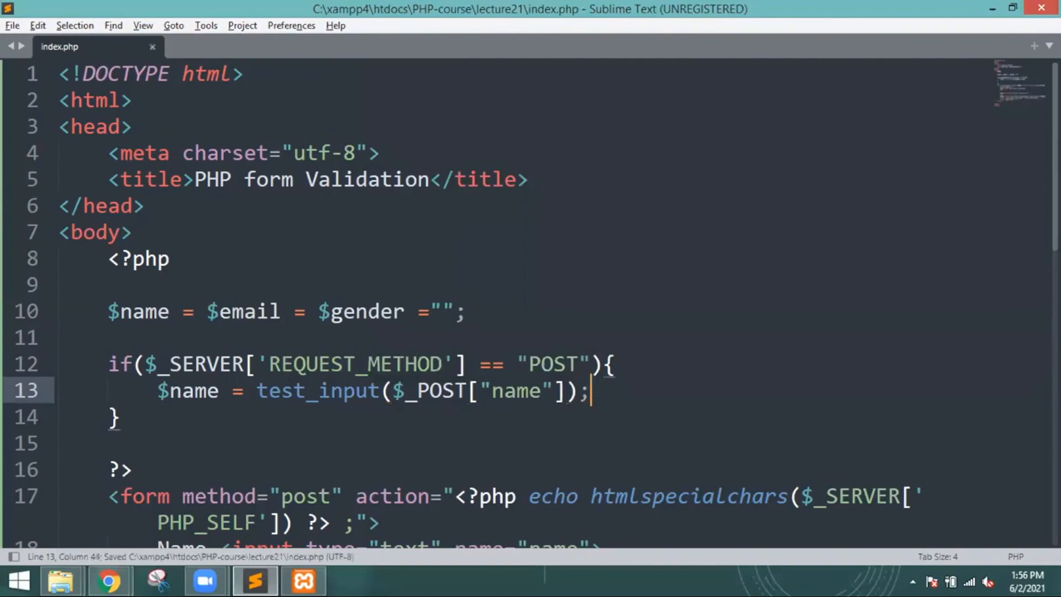
# Step: Duplicate the line and adapt it for $email and $gender from their $_POST fields
pyautogui.moveTo(169, 390); pyautogui.dragTo(589, 390)
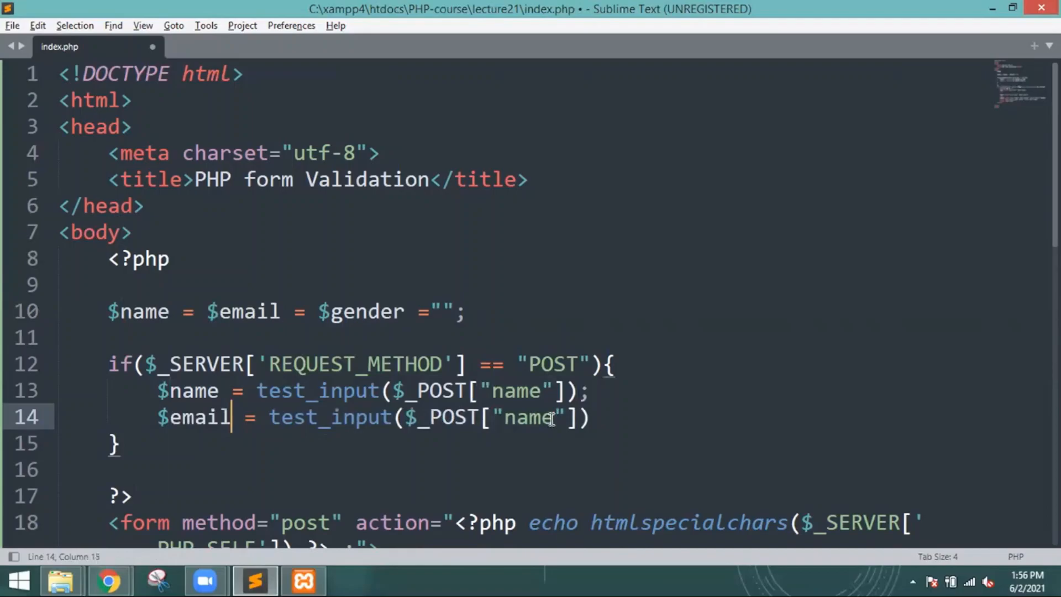
pyautogui.write('email')
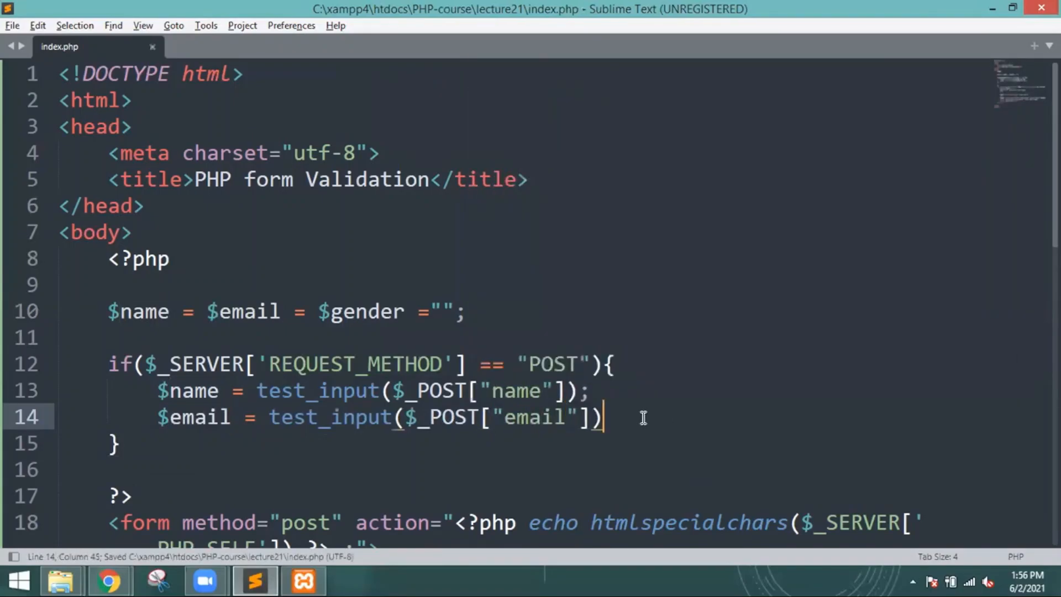
pyautogui.write('$name = test_input($_POST["name"])')
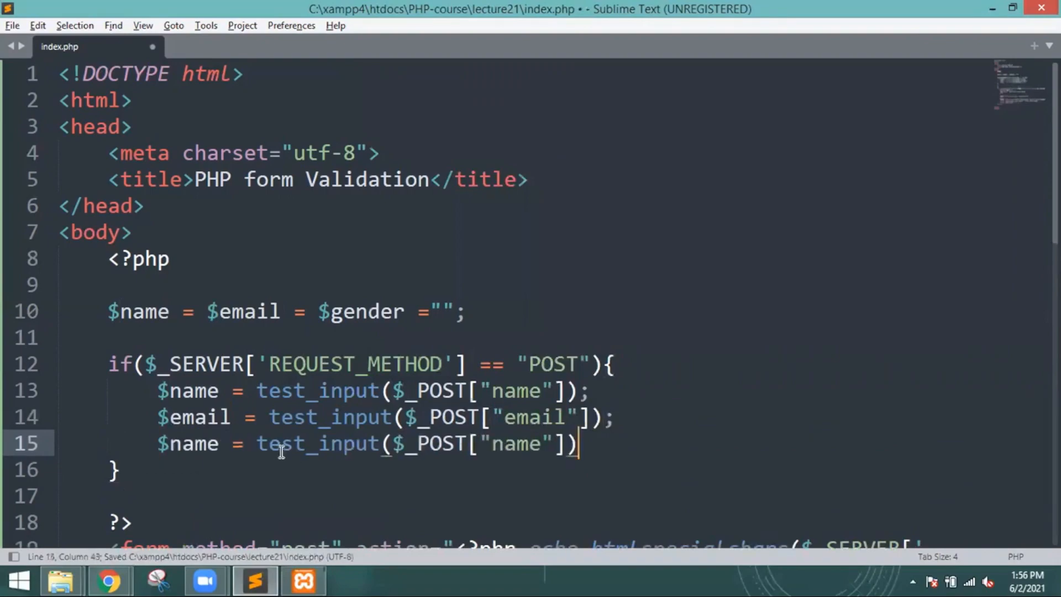
pyautogui.doubleClick(188, 443)
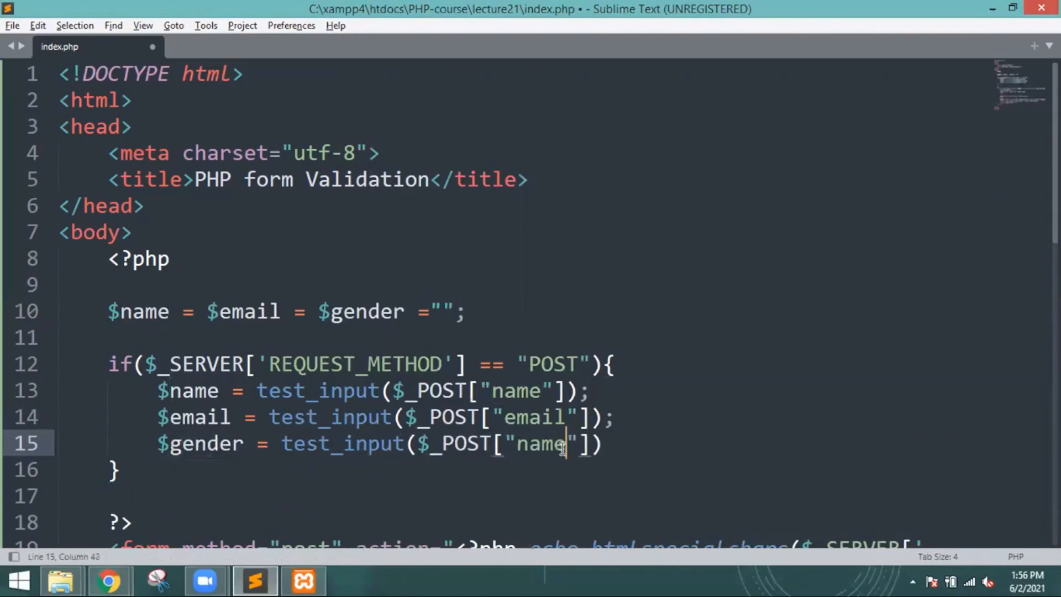
pyautogui.write('g')
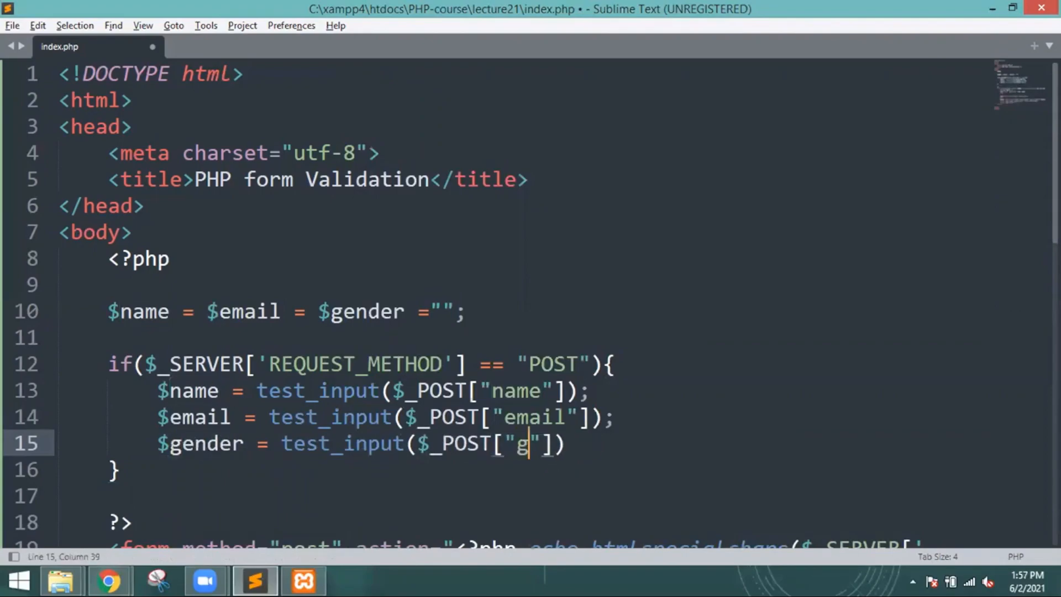
pyautogui.write('ender')
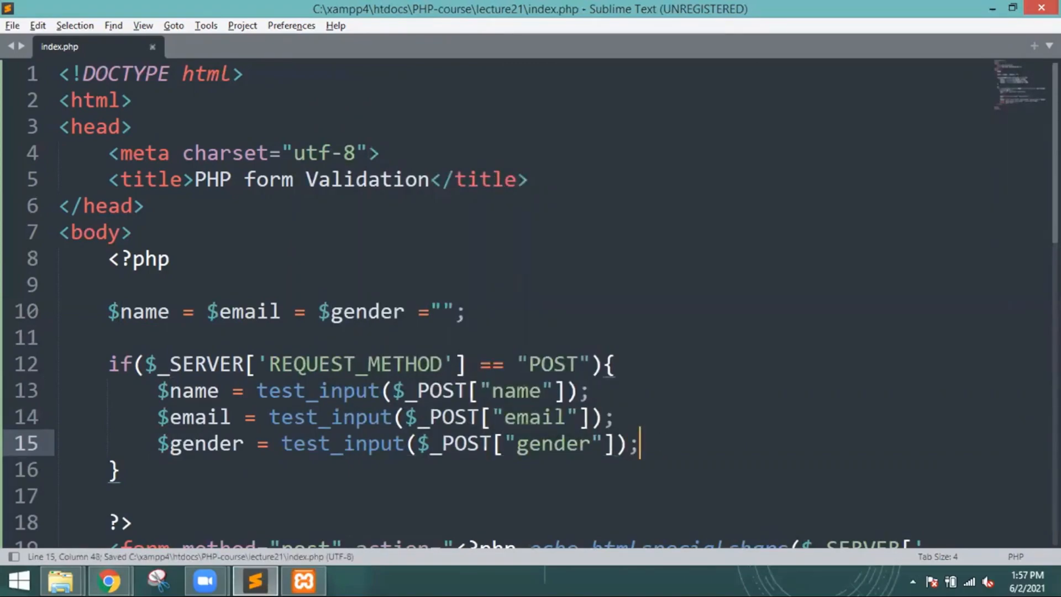
pyautogui.scroll(-3)
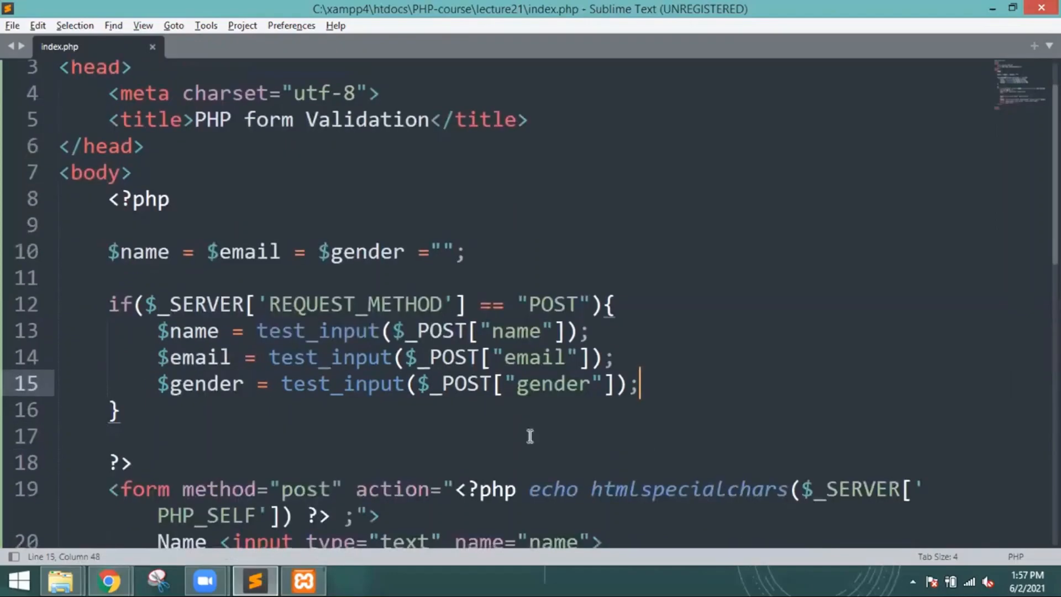
# Step: Declare function test_input($data) below the POST block
pyautogui.write('fun')
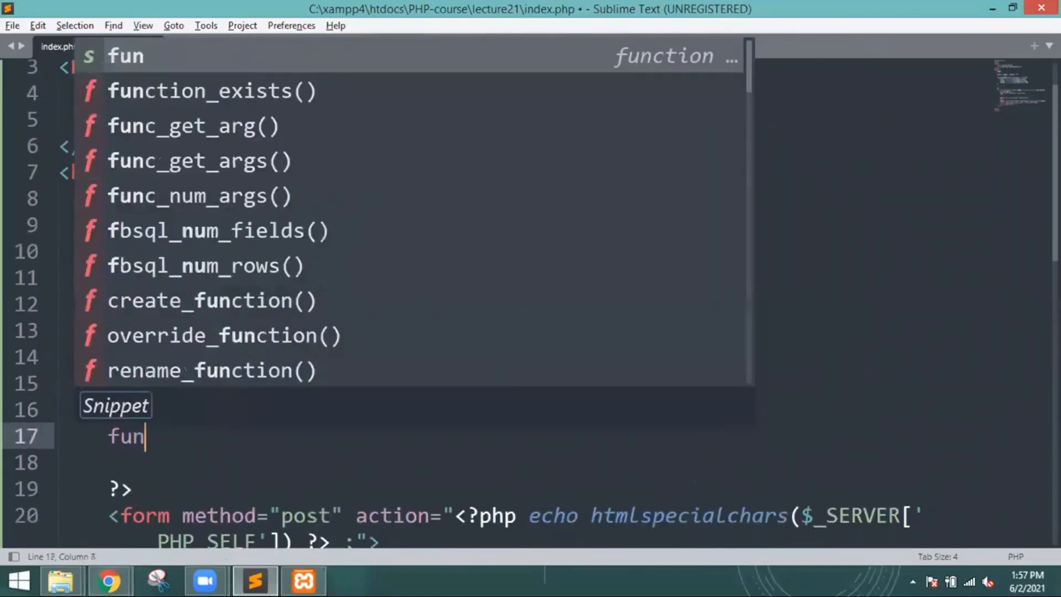
pyautogui.press('Tab')
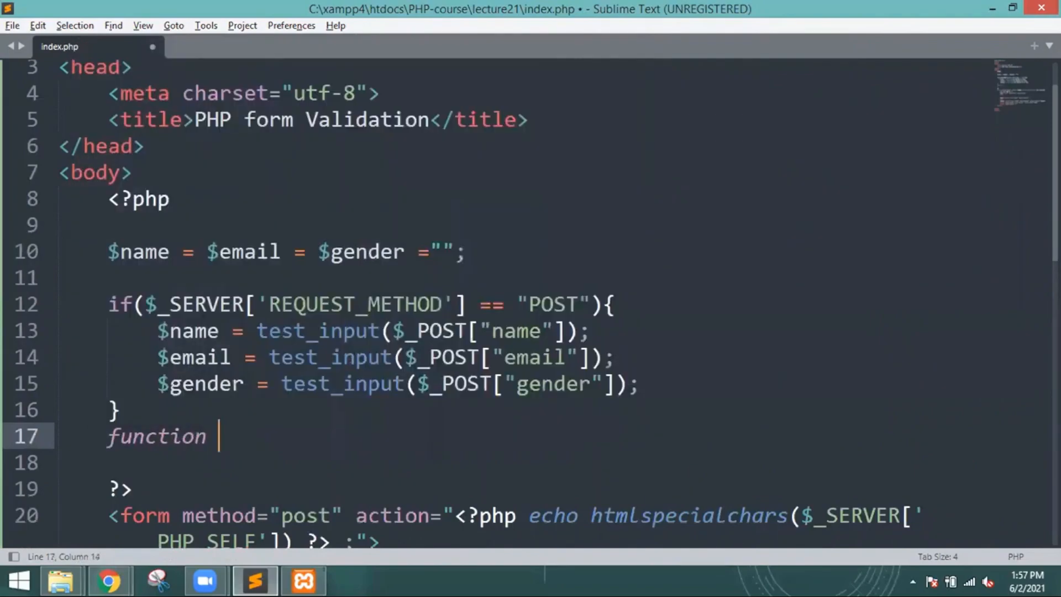
pyautogui.write('test_in')
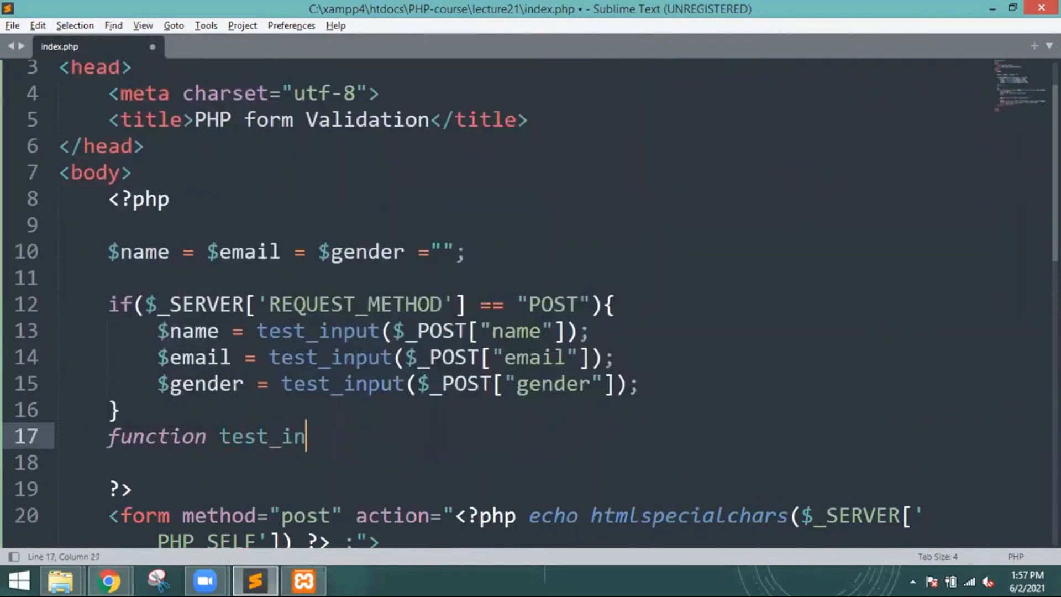
pyautogui.write('put')
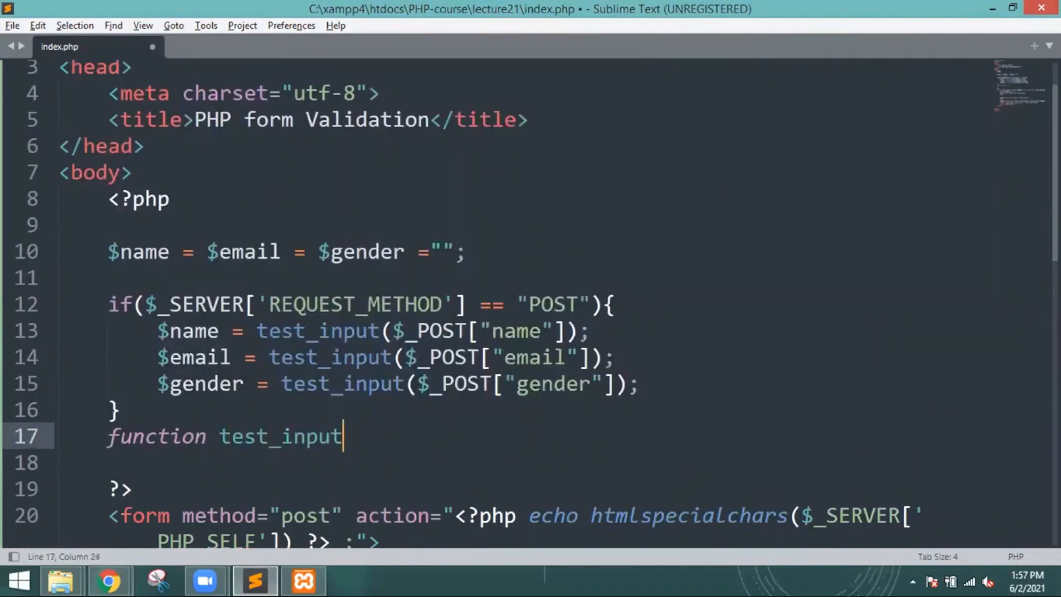
pyautogui.write('()')
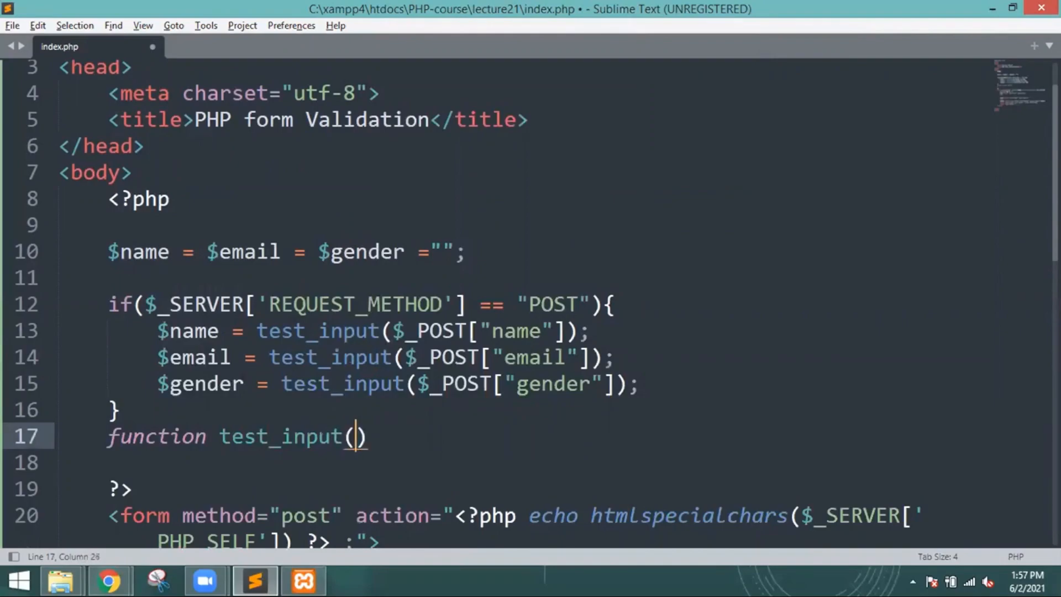
pyautogui.write('$data')
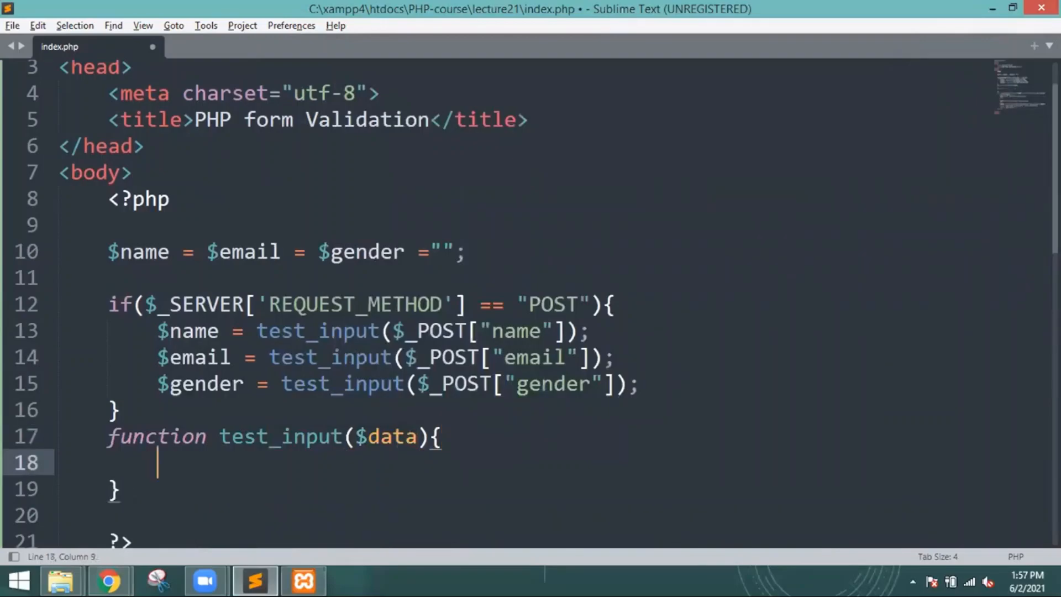
# Step: Begin the function body with $data = trim($data);
pyautogui.write('$')
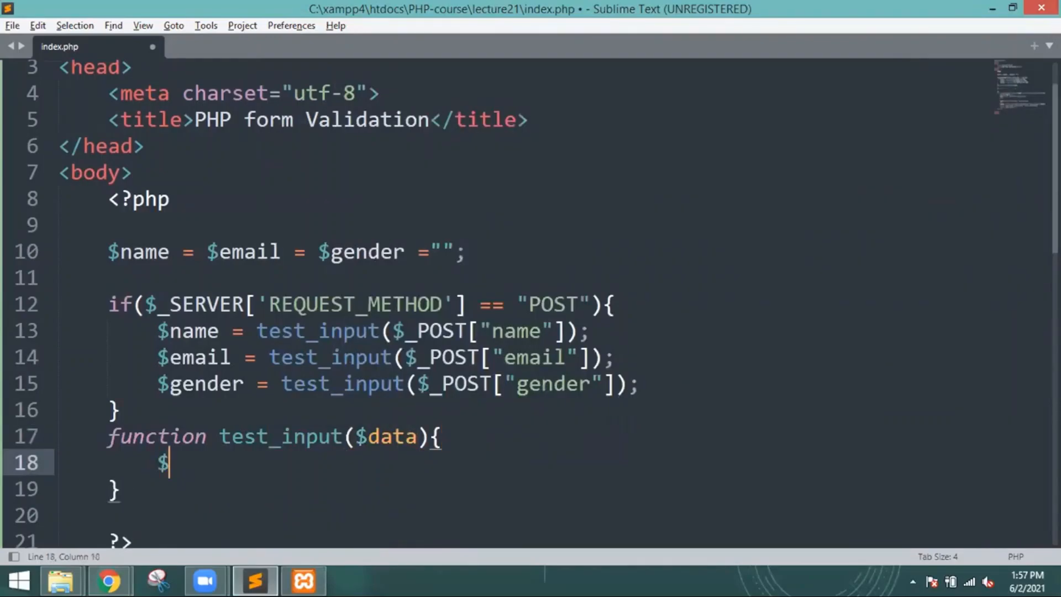
pyautogui.write('data =')
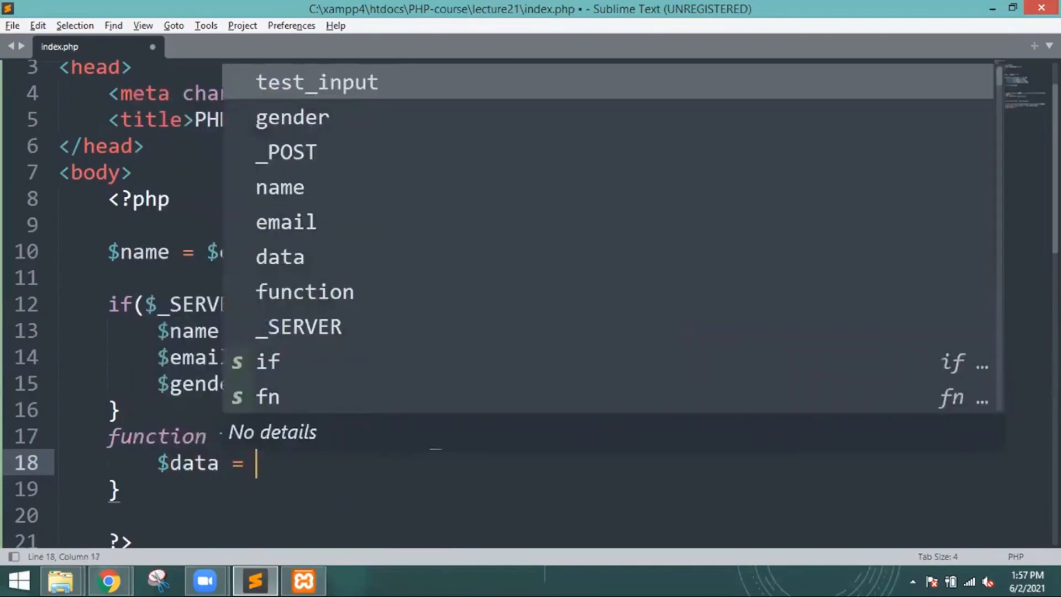
pyautogui.write('trim(')
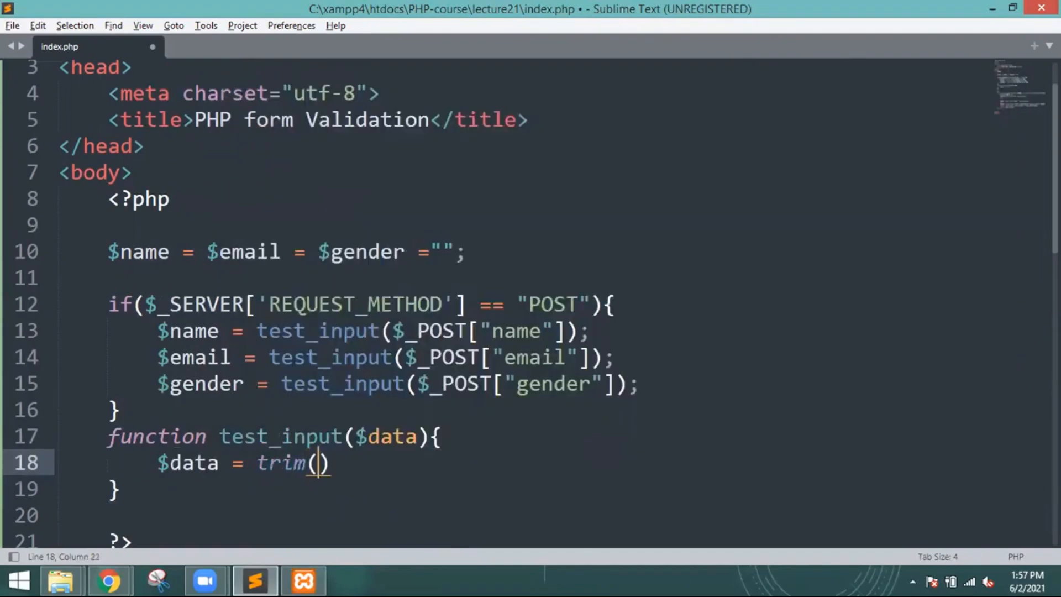
pyautogui.write('$d')
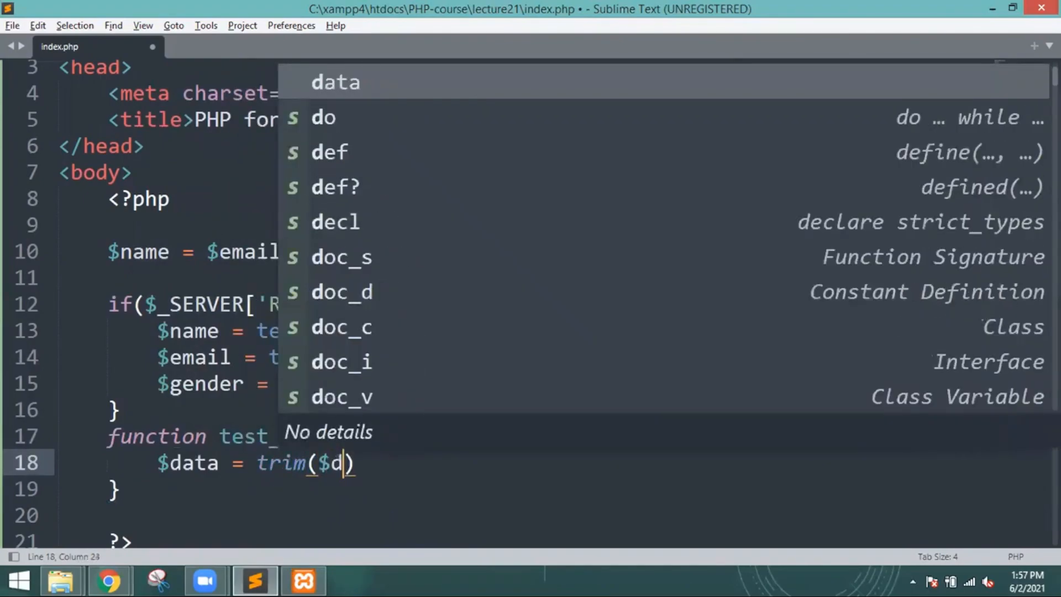
pyautogui.write('a')
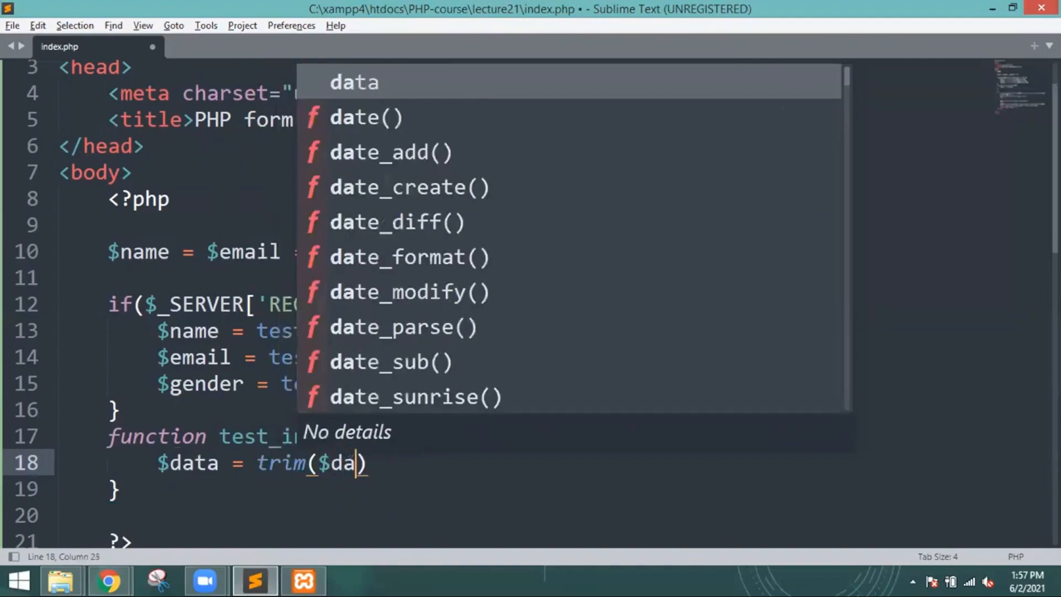
pyautogui.write('tsa')
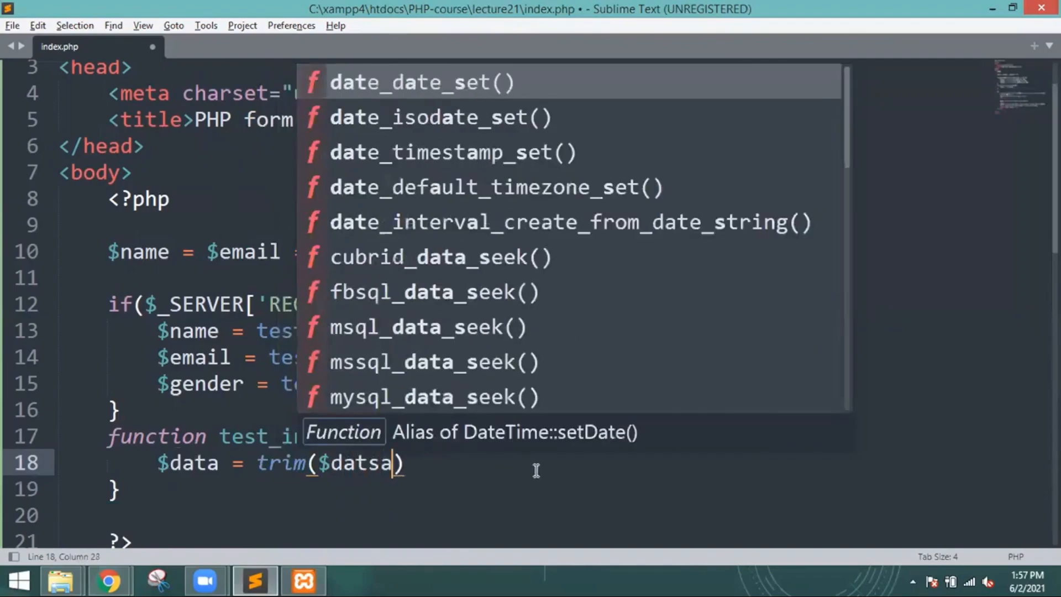
pyautogui.press('Backspace')
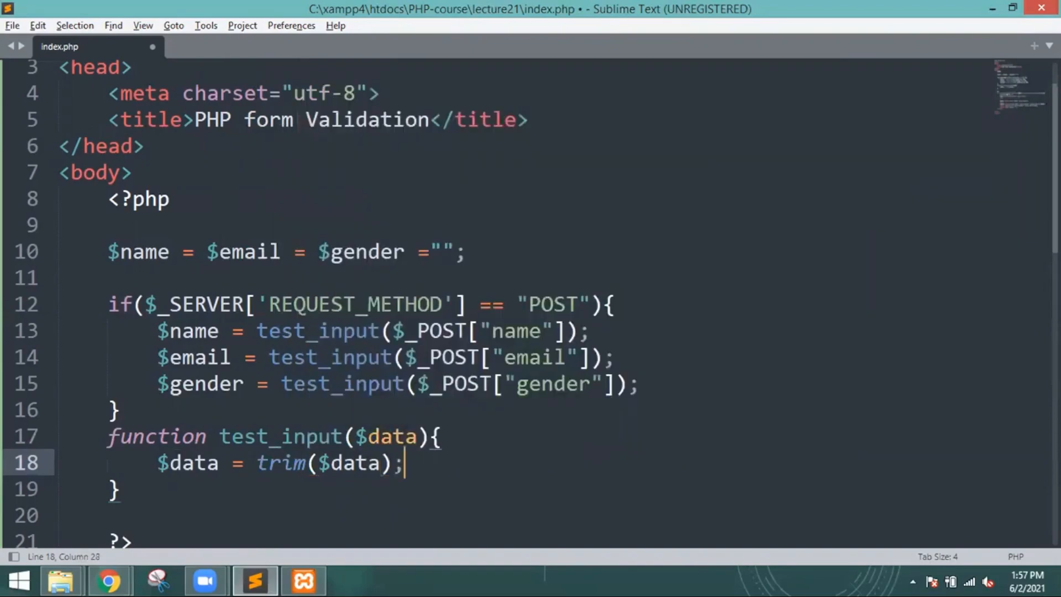
# Step: Add $data = stripcslashes($data); and htmlspecialchars($data); lines, then start the return statement
pyautogui.write('$')
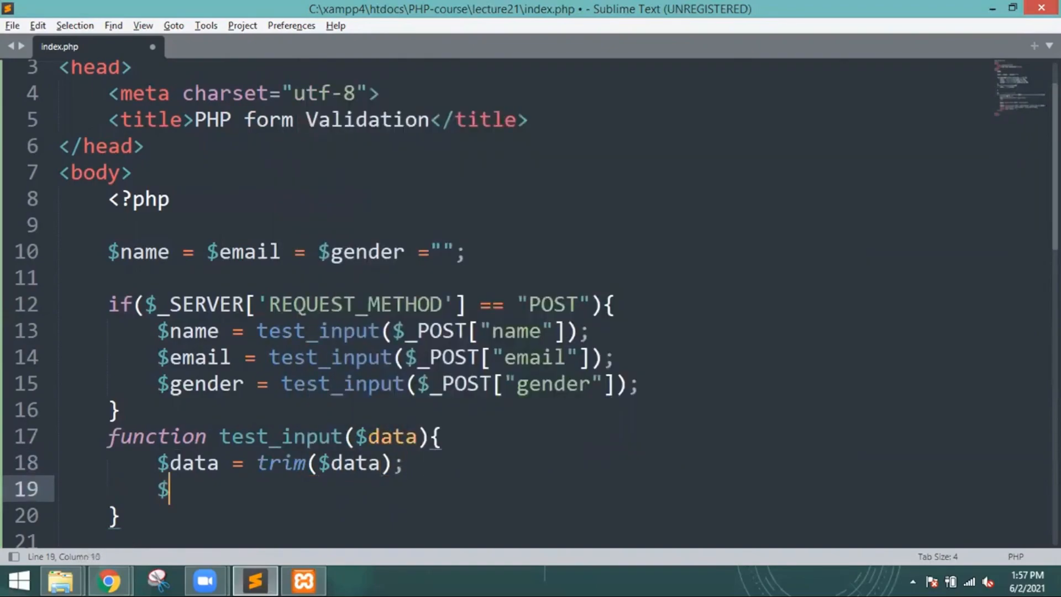
pyautogui.write('data =')
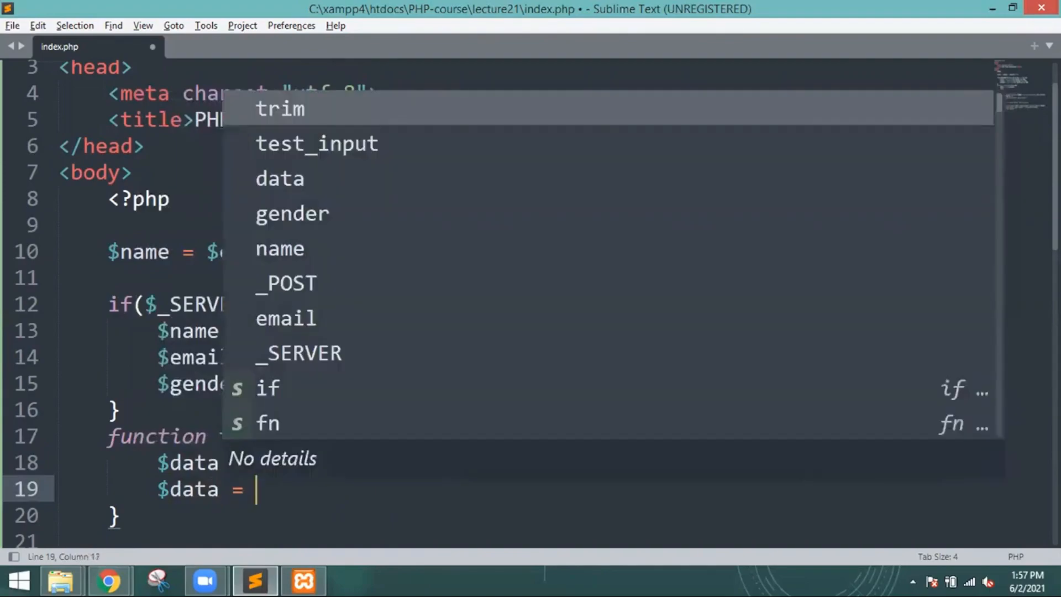
pyautogui.write('strip')
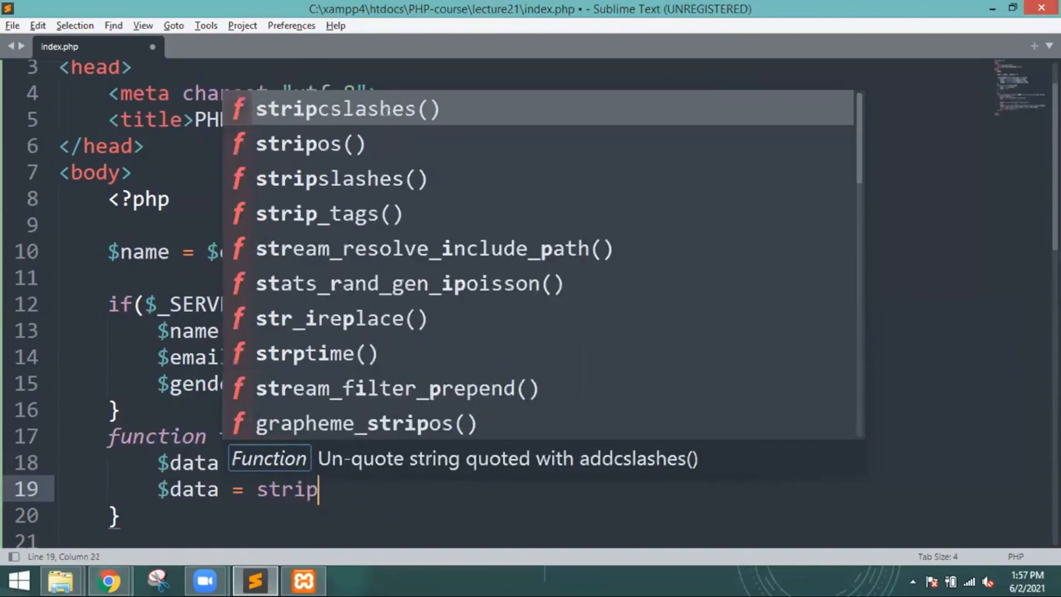
pyautogui.moveTo(397, 107)
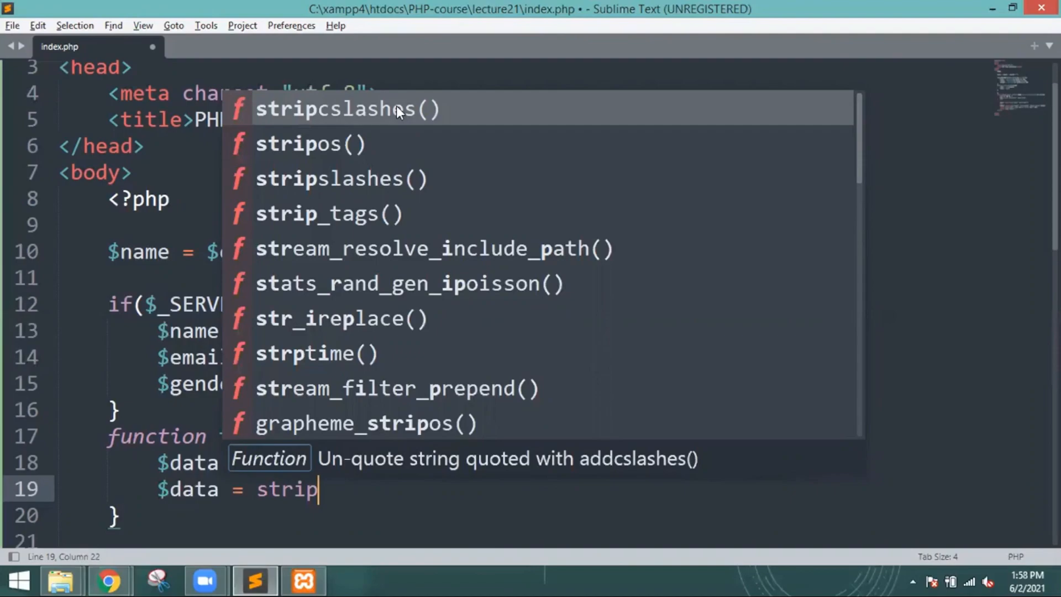
pyautogui.press('Tab')
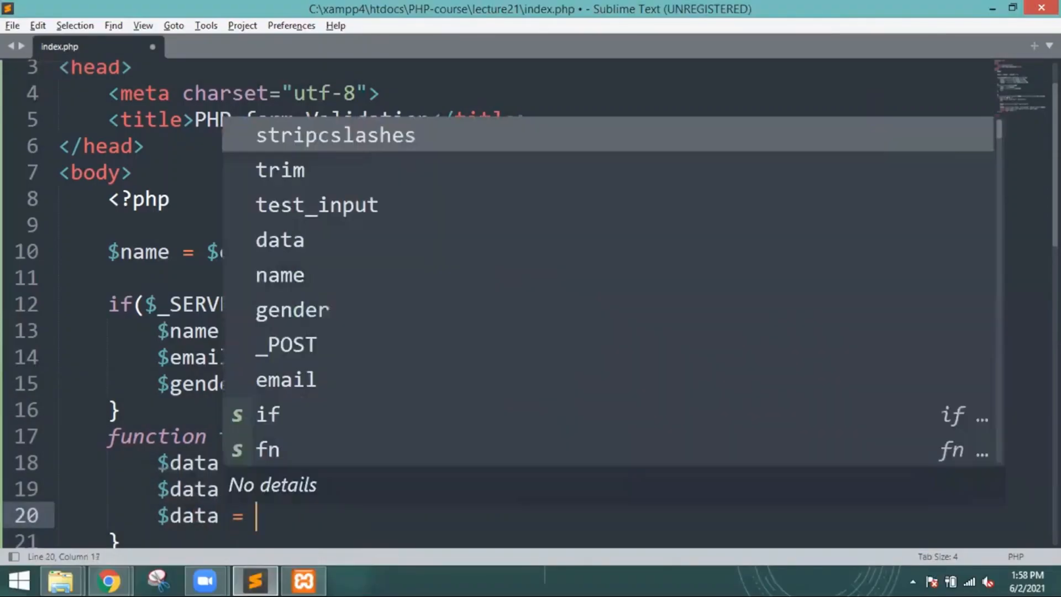
pyautogui.write('tmlspecialchars($data);')
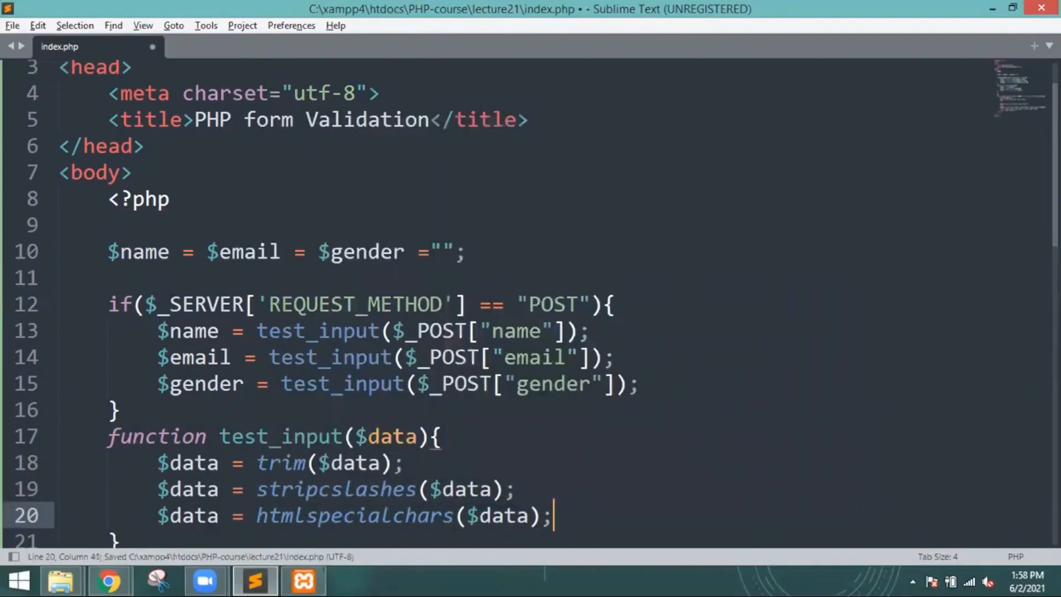
pyautogui.write('return')
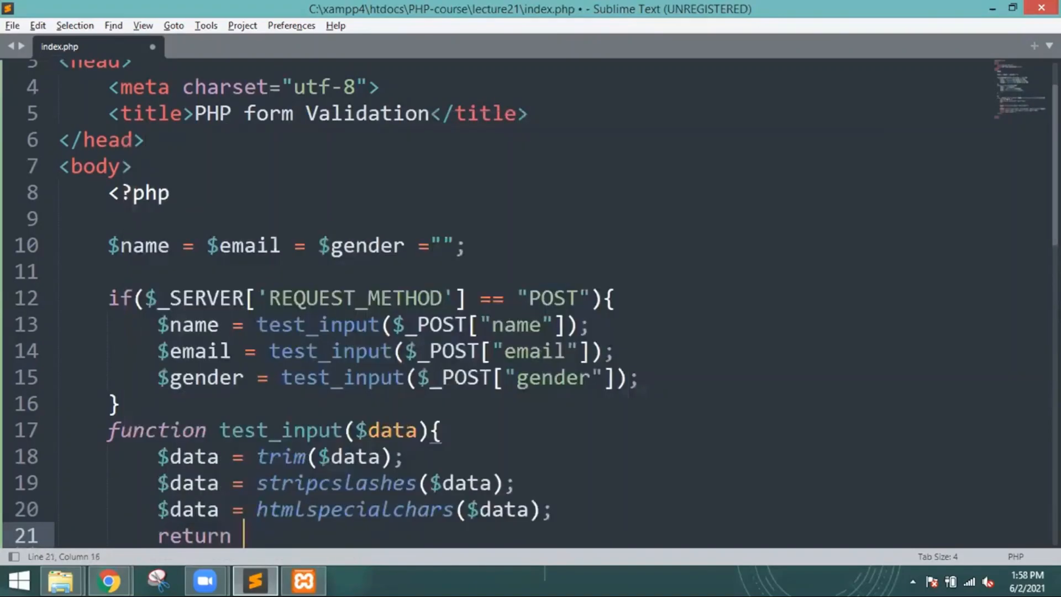
# Step: Complete the return line as return $data; and move below the closing form tag
pyautogui.scroll(-3)
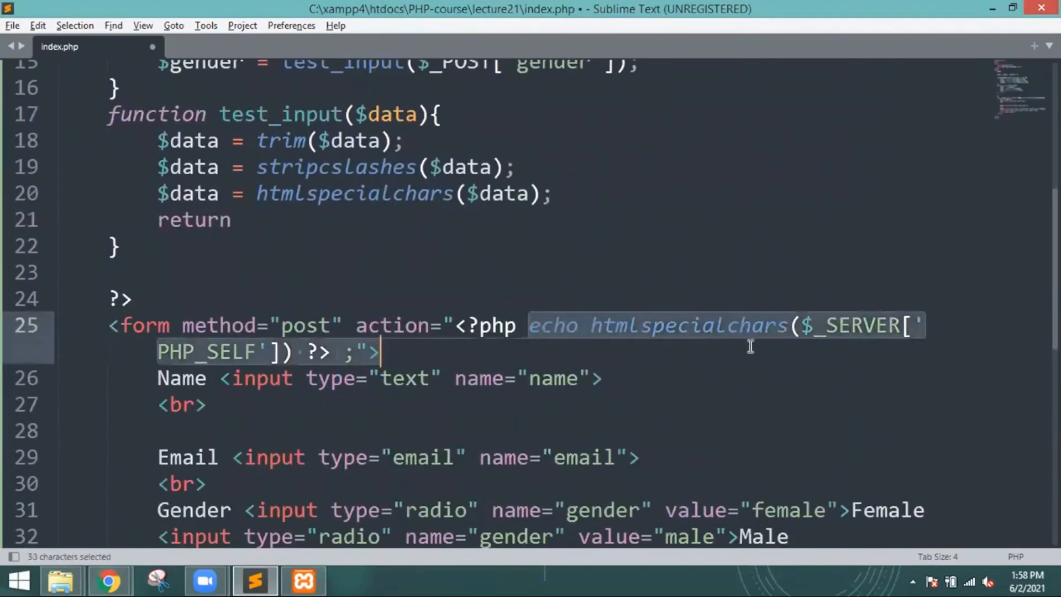
pyautogui.click(243, 218)
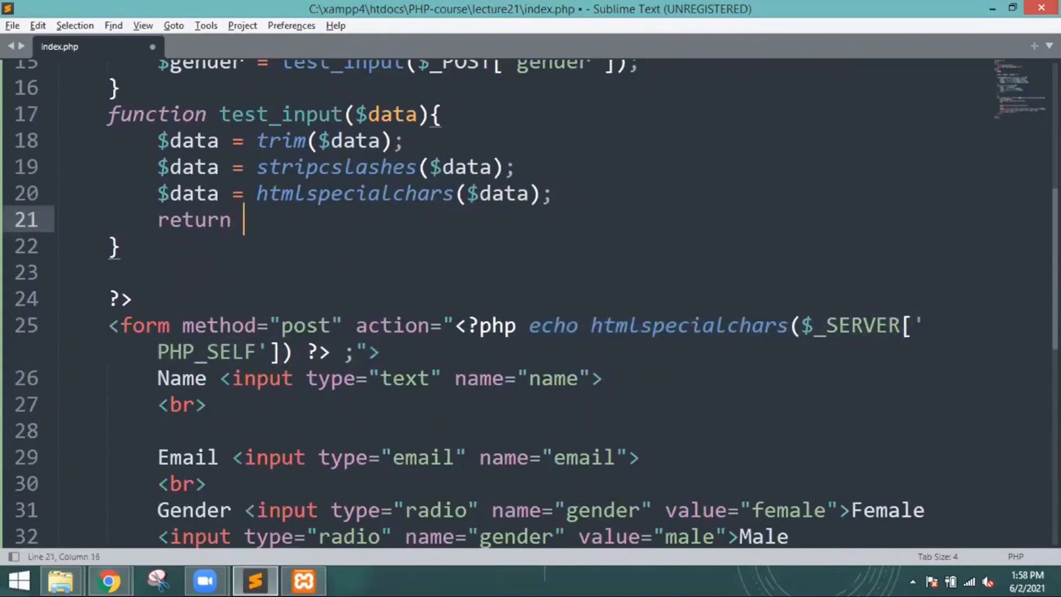
pyautogui.write('$data')
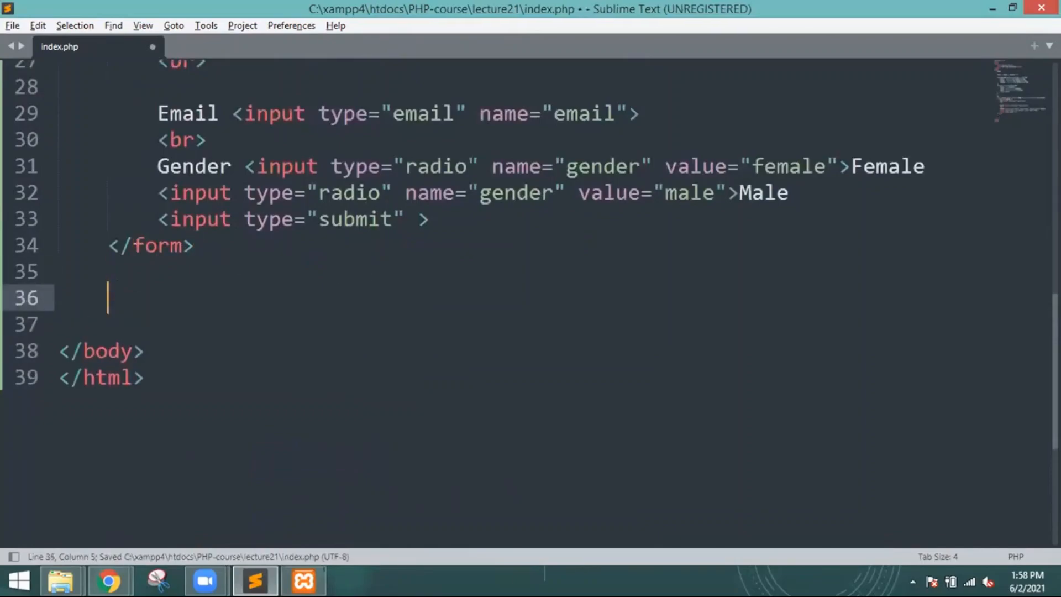
# Step: Add a PHP block below </form> echoing the "<h2> Your form Data:-" heading
pyautogui.write('<?')
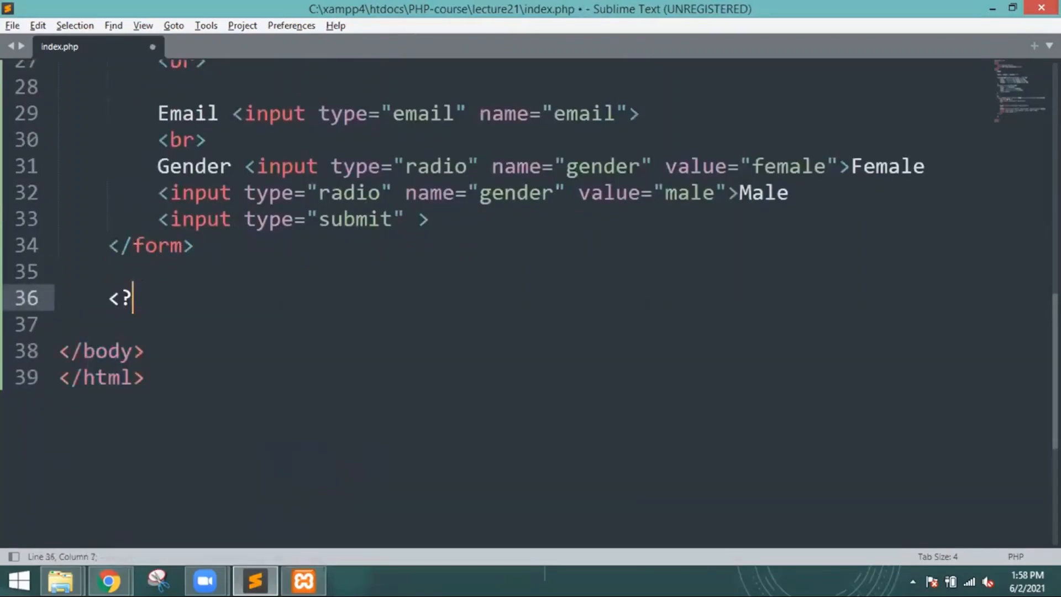
pyautogui.write('php')
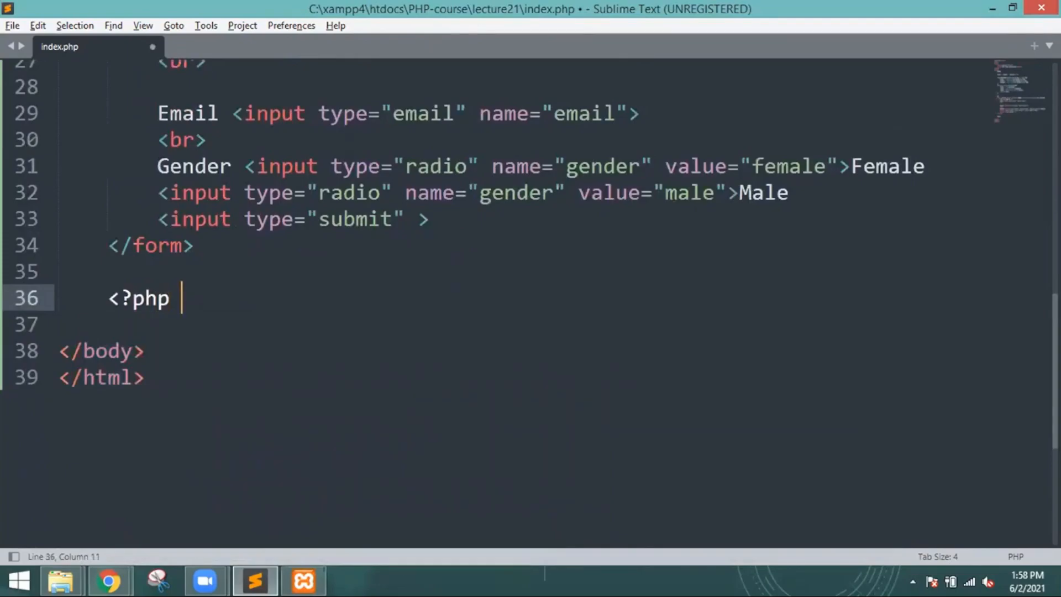
pyautogui.write('?>')
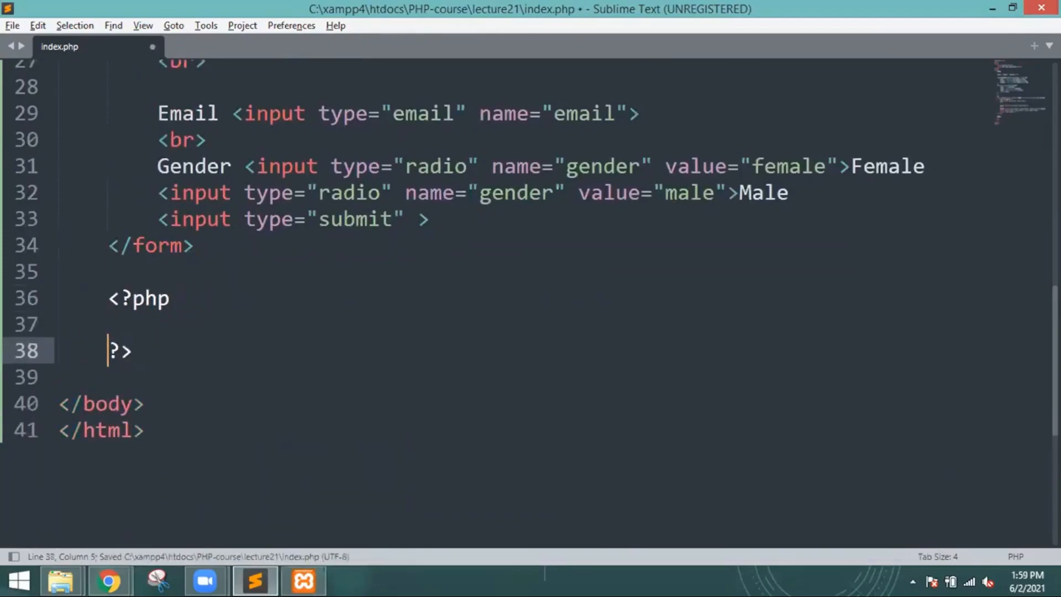
pyautogui.click(181, 298)
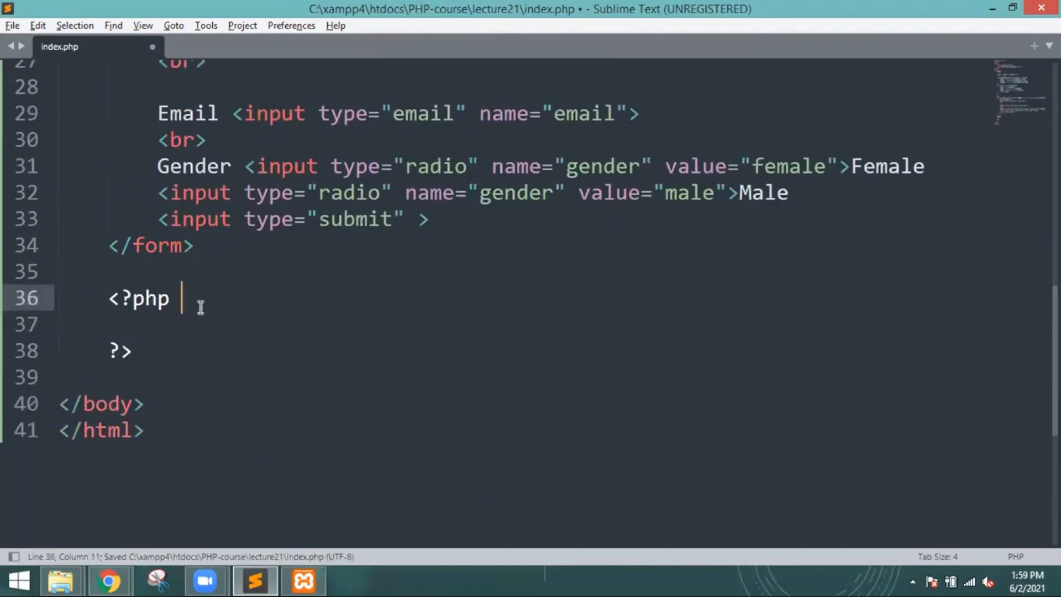
pyautogui.write('echo')
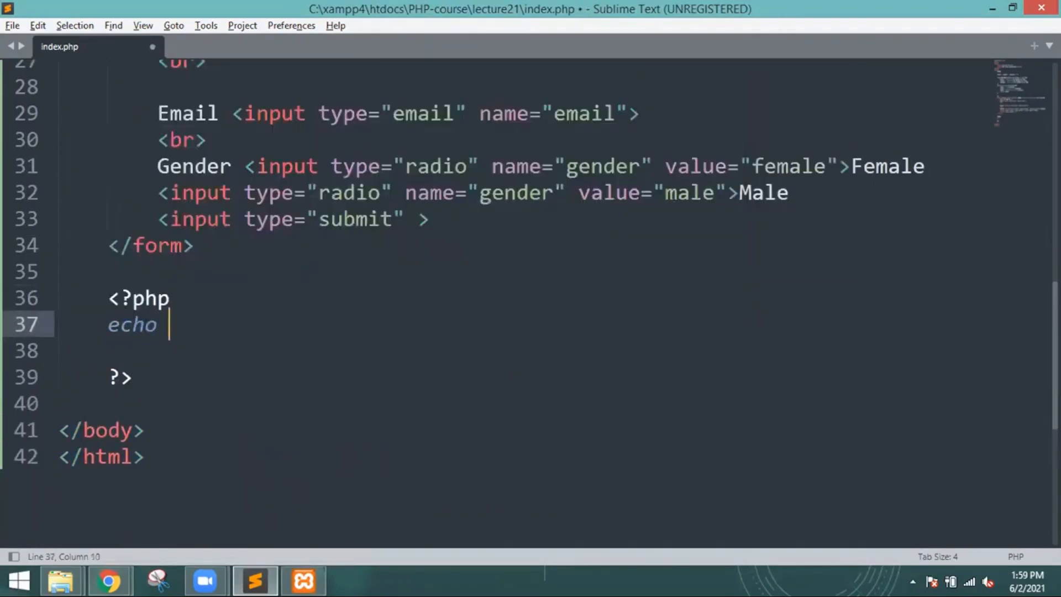
pyautogui.write('"<')
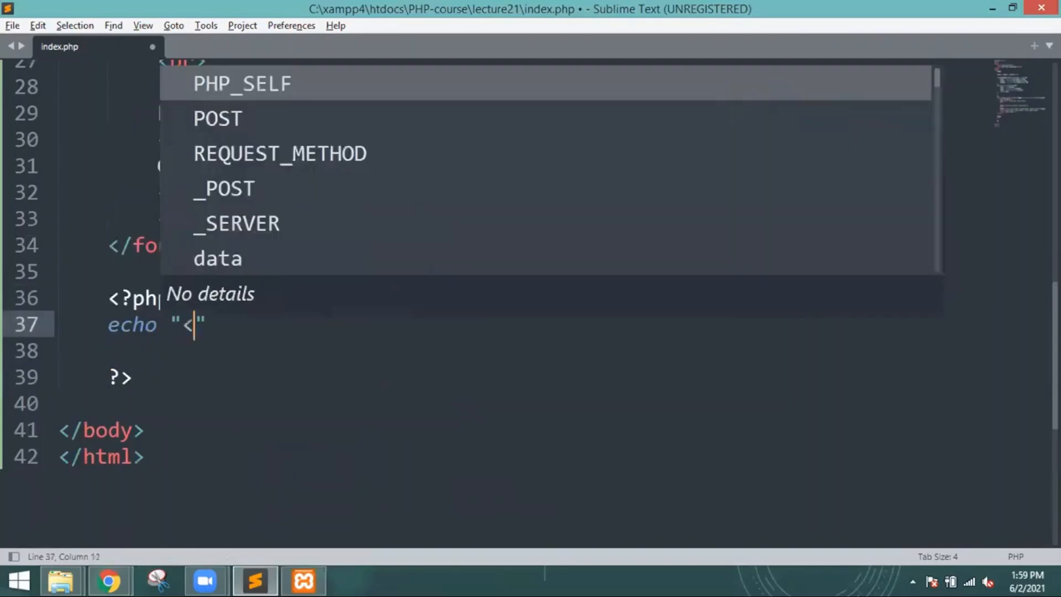
pyautogui.write('h2>')
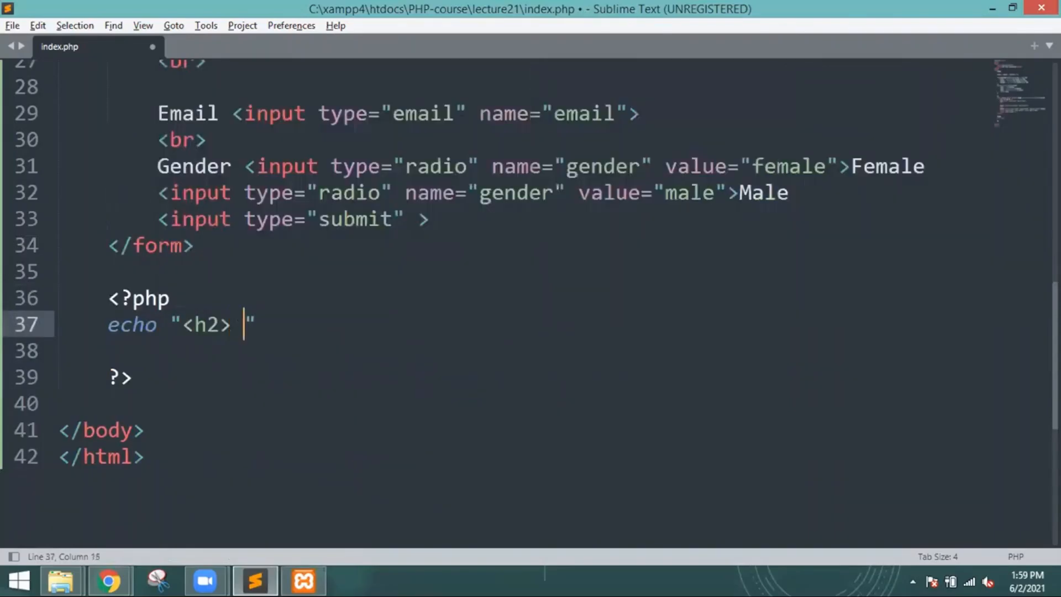
pyautogui.write('Your fo')
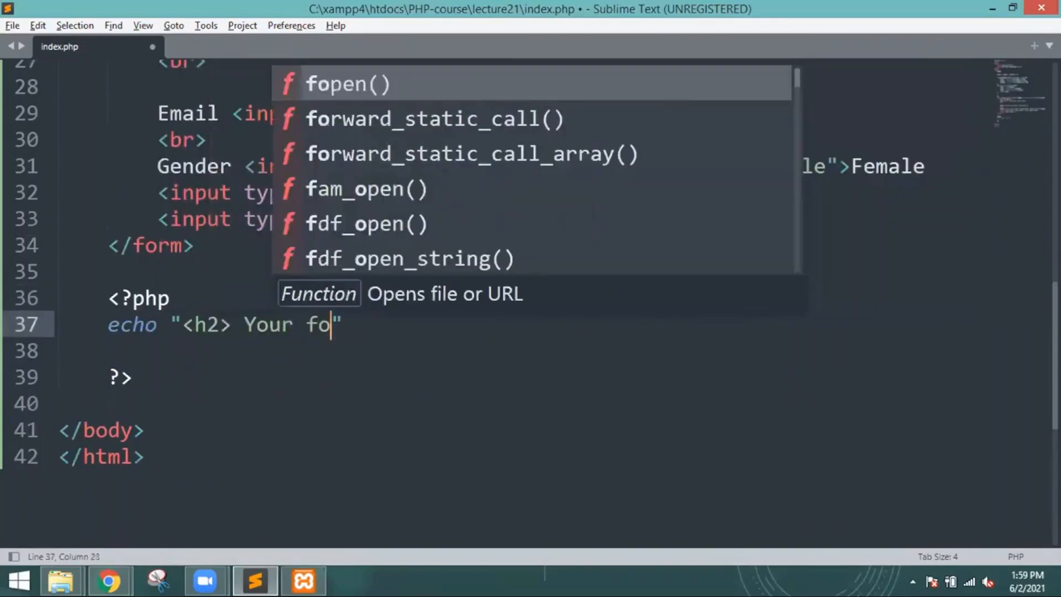
pyautogui.write('r')
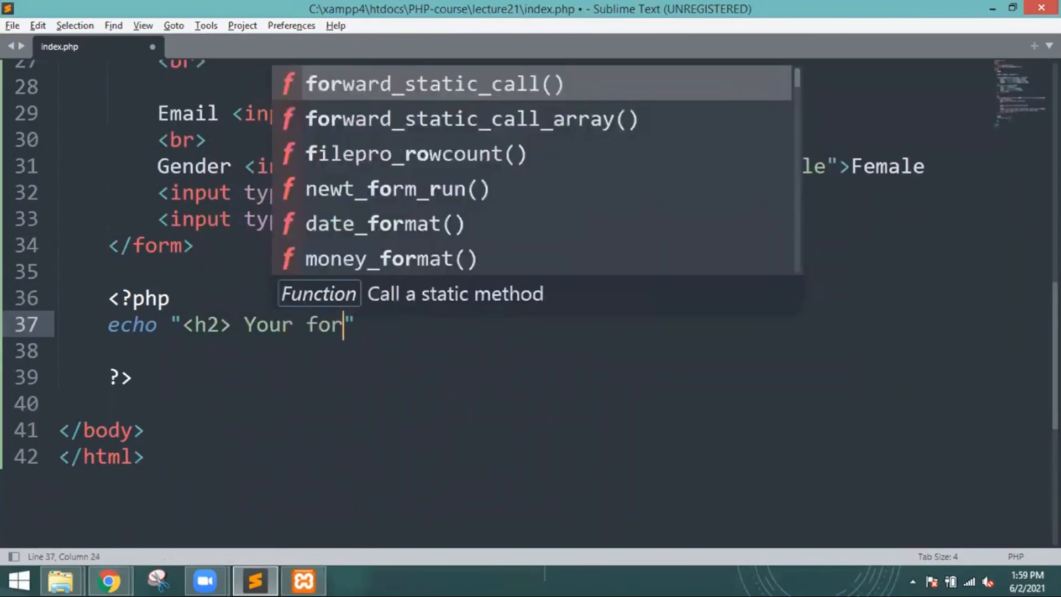
pyautogui.write('m Data:-')
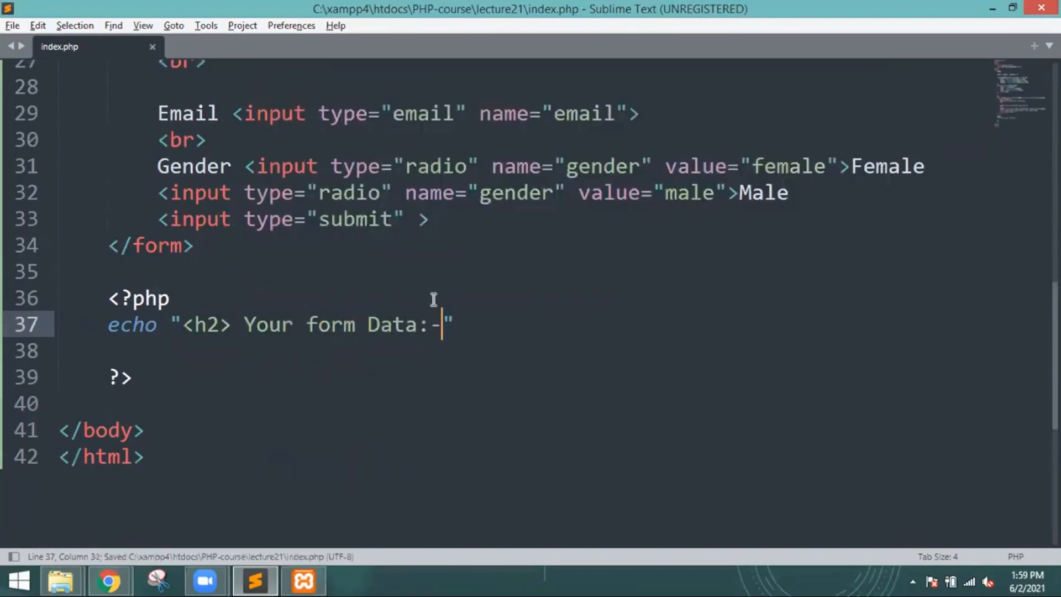
pyautogui.write(';')
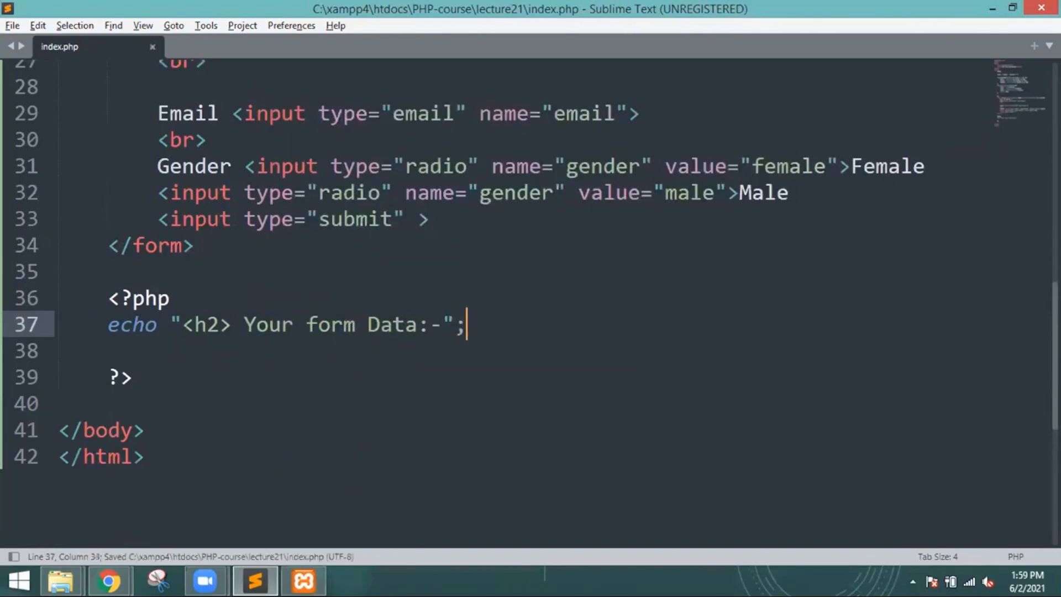
# Step: Echo $name, $email and $gender, each followed by echo "<br>";
pyautogui.write('echo')
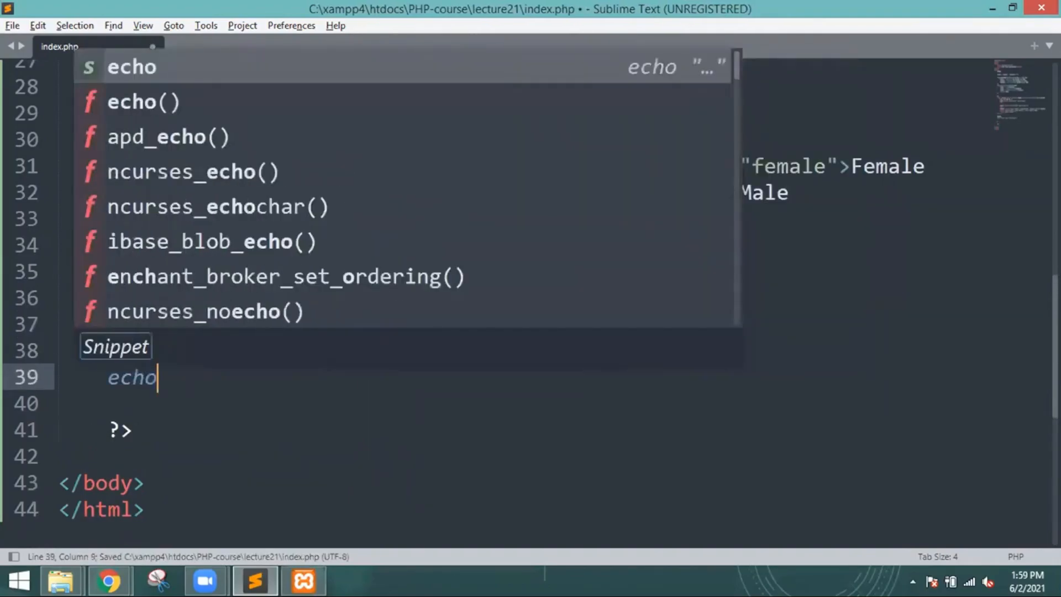
pyautogui.write('$name;')
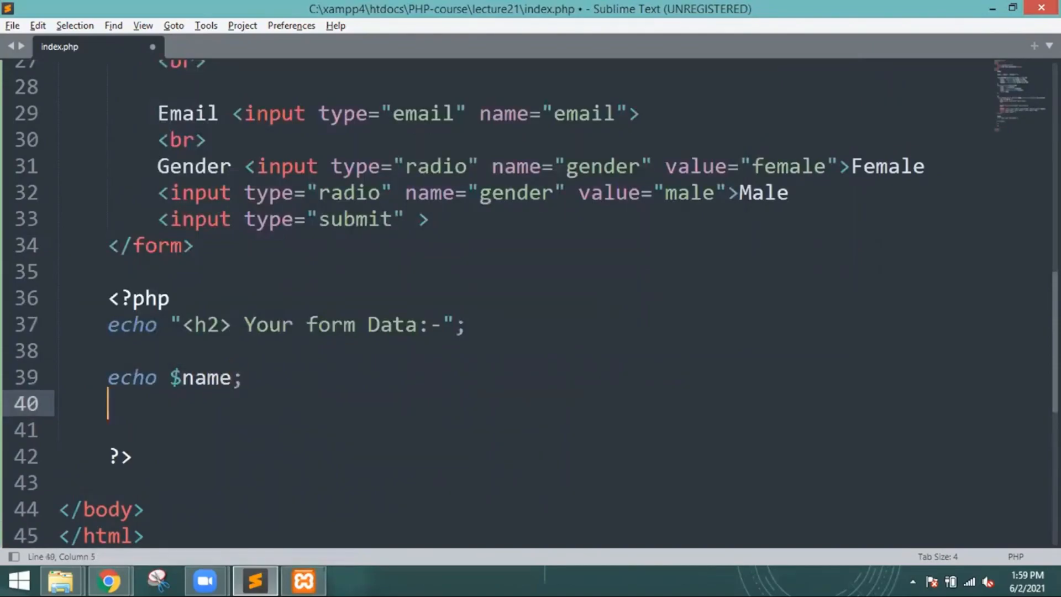
pyautogui.write('echp')
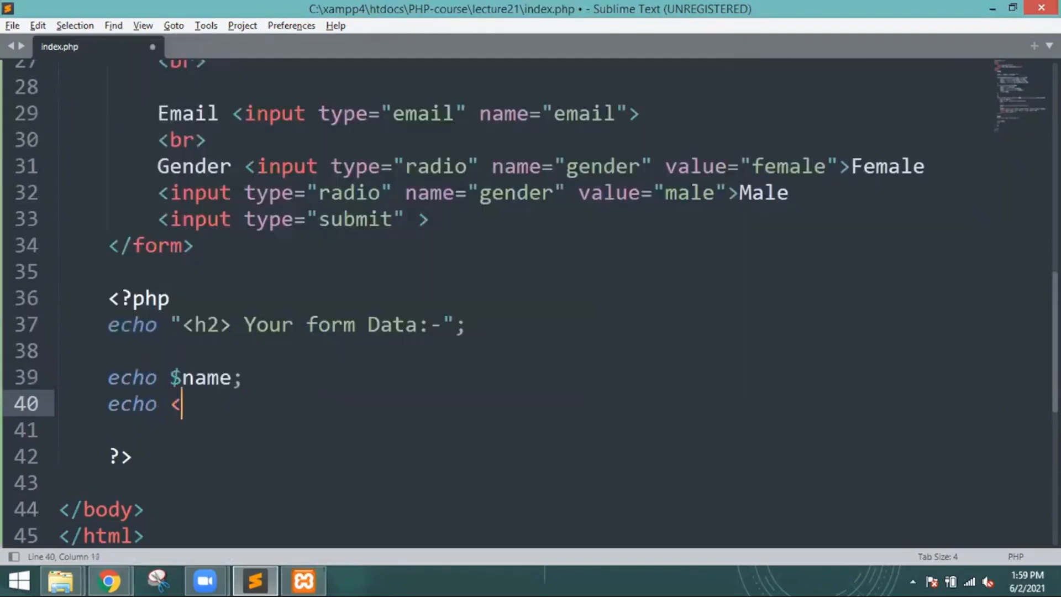
pyautogui.write('"b"')
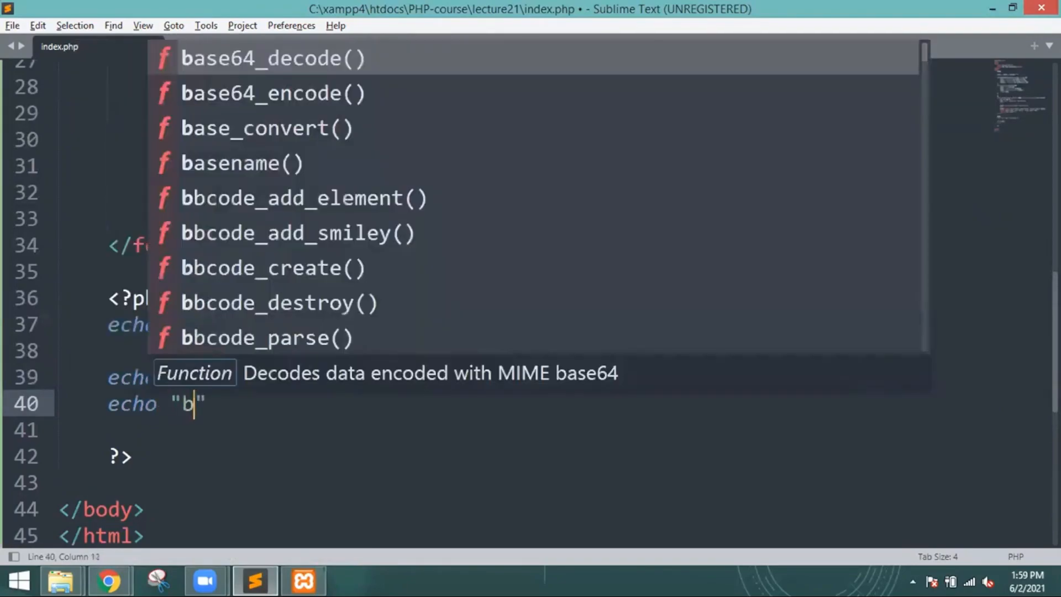
pyautogui.write('<br>')
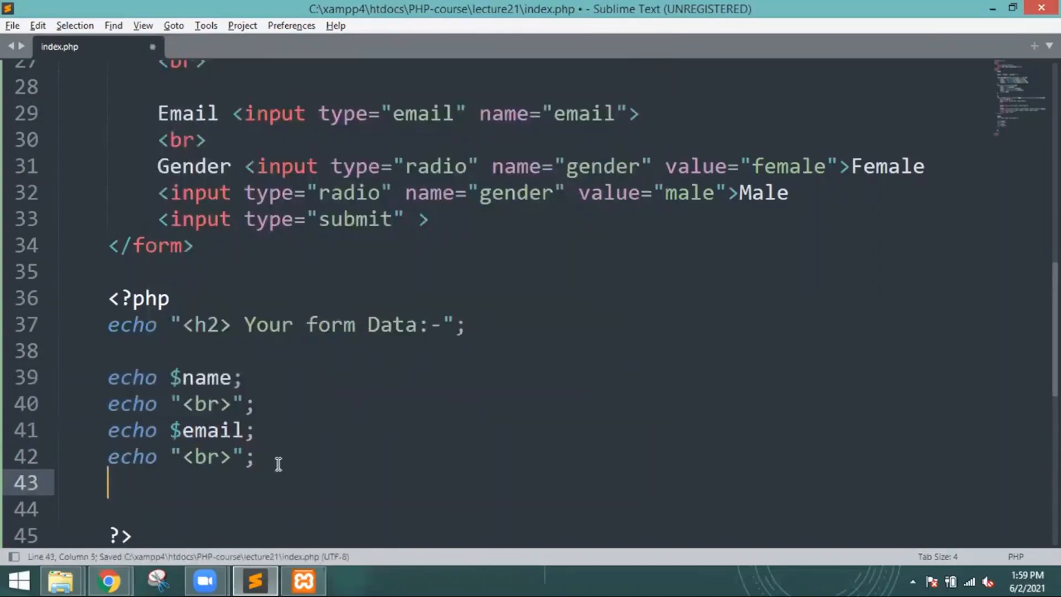
pyautogui.write('echo $name;')
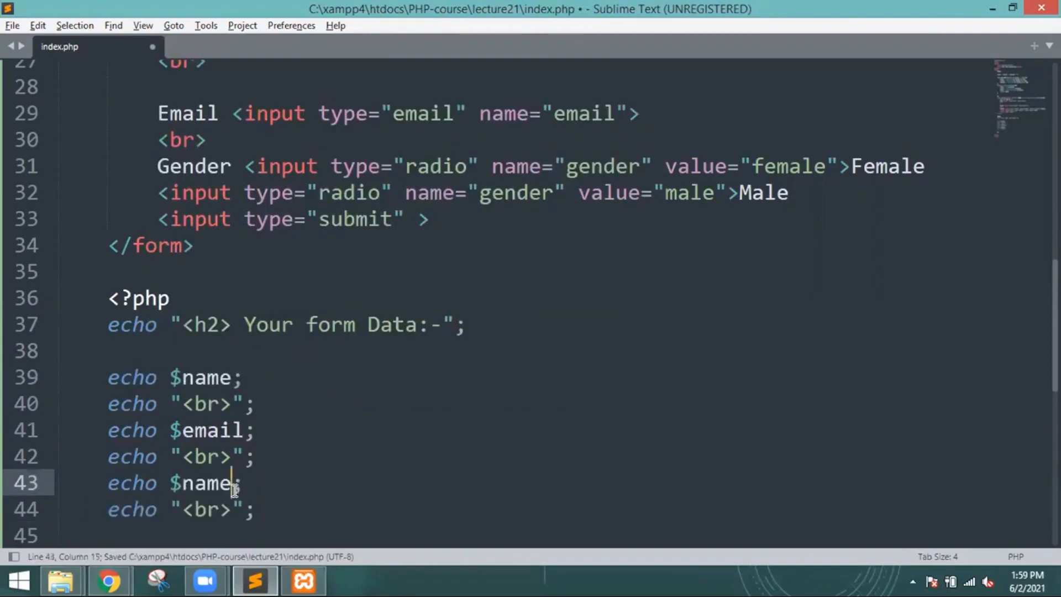
pyautogui.write('gender')
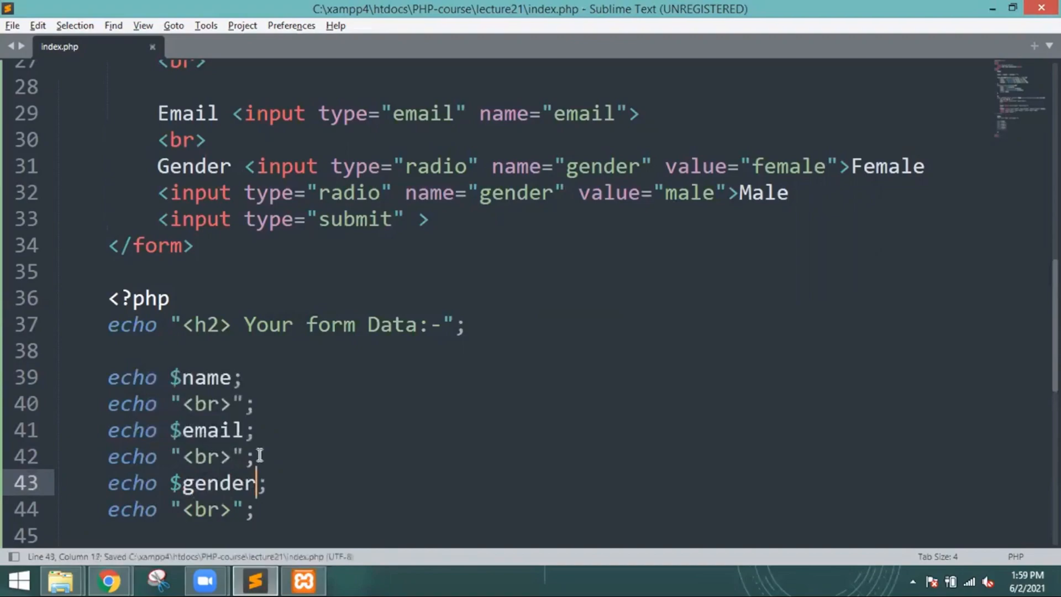
pyautogui.moveTo(275, 439)
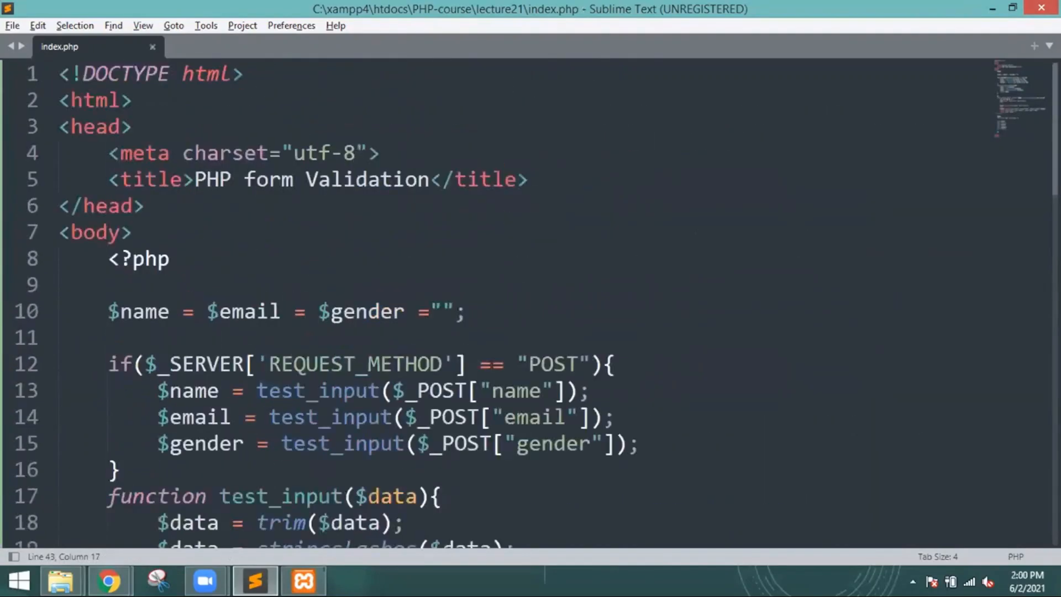
# Step: Reload index.php in Chrome, check the line 22 parse error against the code, and reload again
pyautogui.click(108, 580)
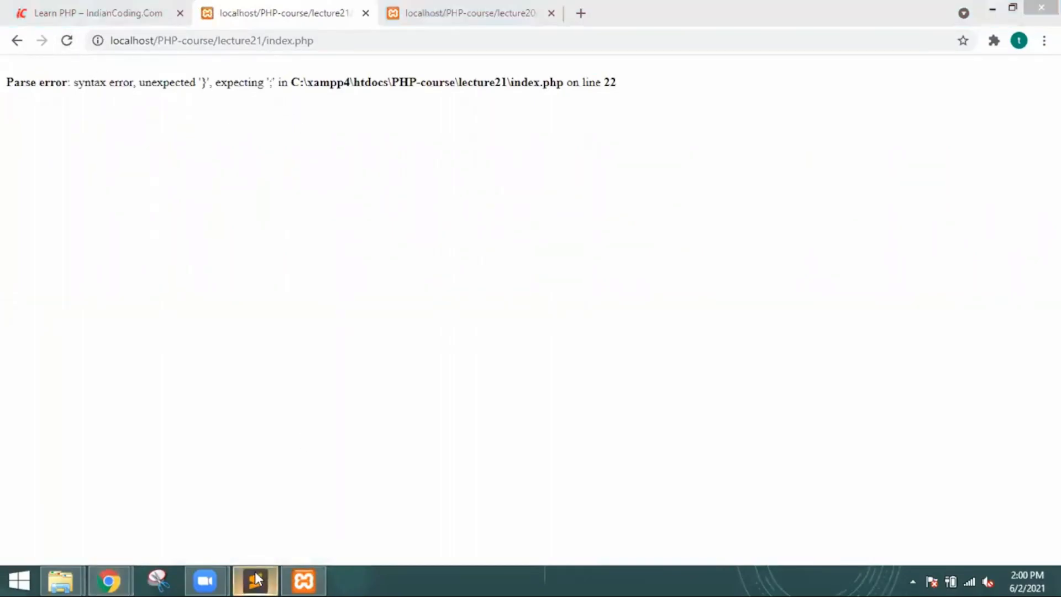
pyautogui.click(255, 580)
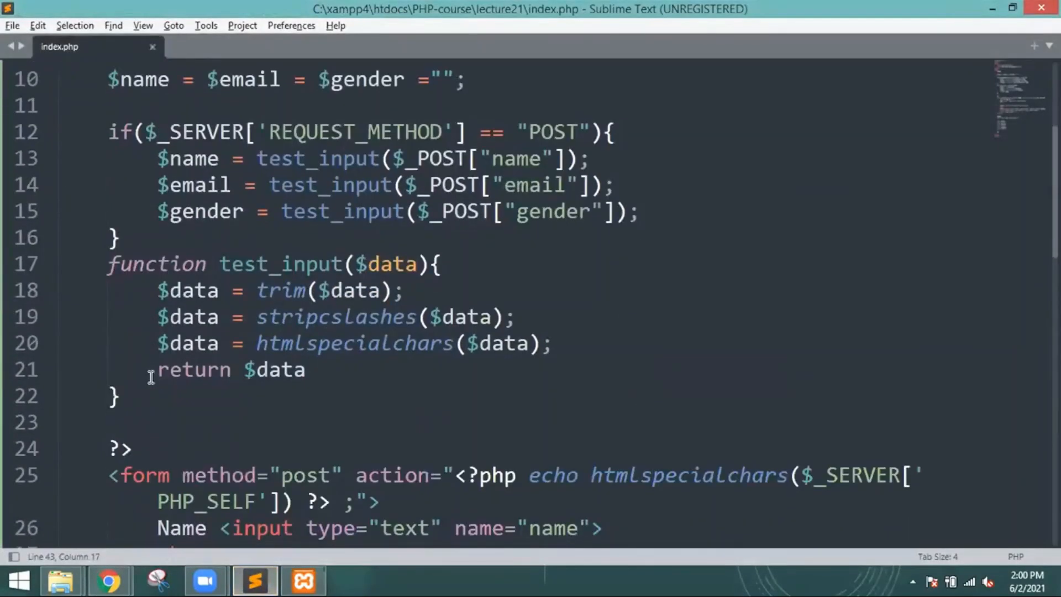
pyautogui.click(306, 369)
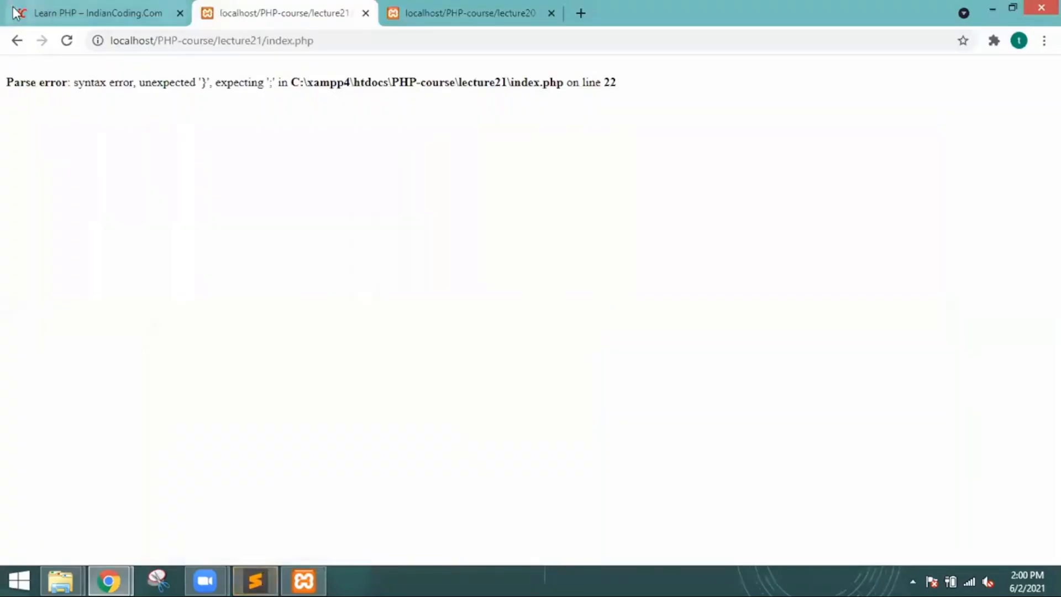
pyautogui.click(66, 41)
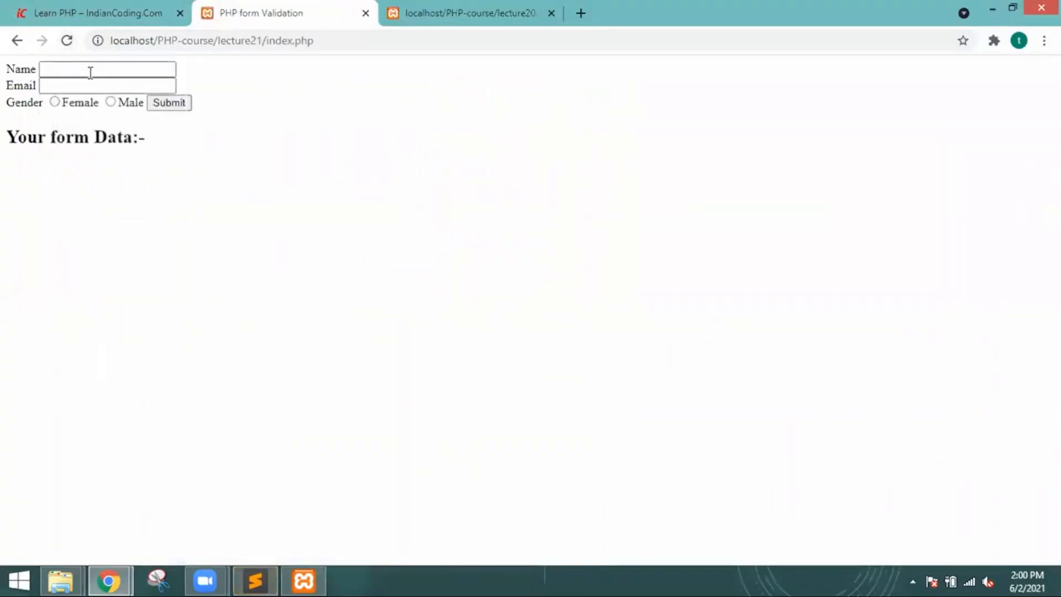
pyautogui.write('test')
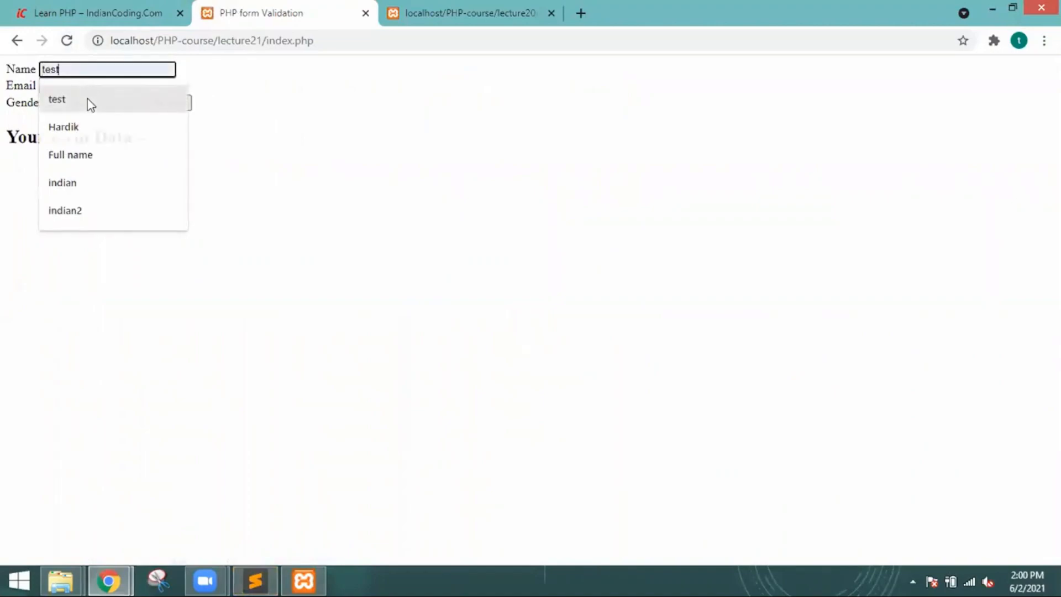
pyautogui.write('test@mail.com')
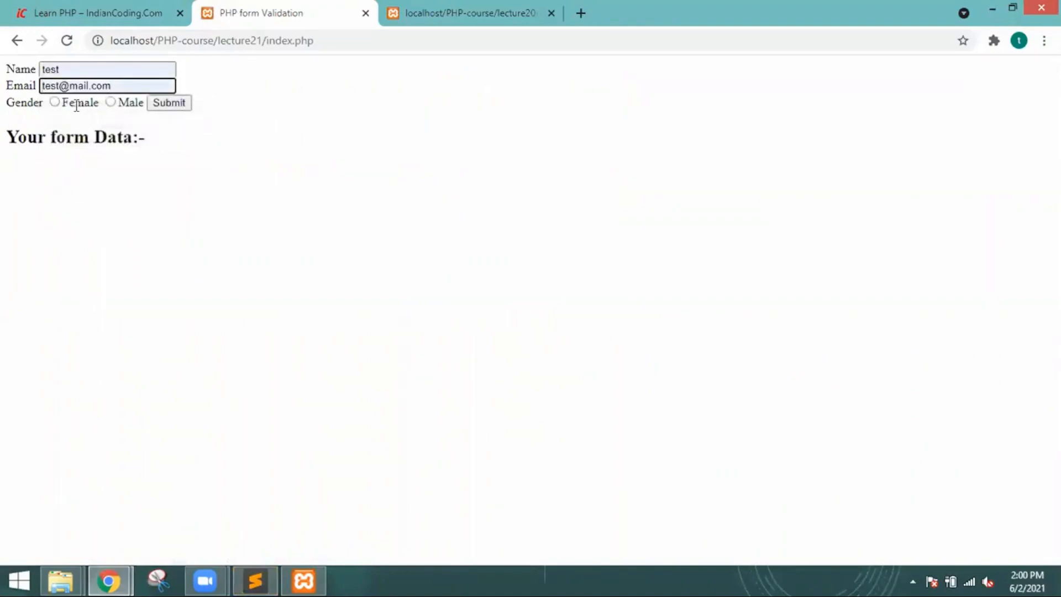
pyautogui.click(111, 102)
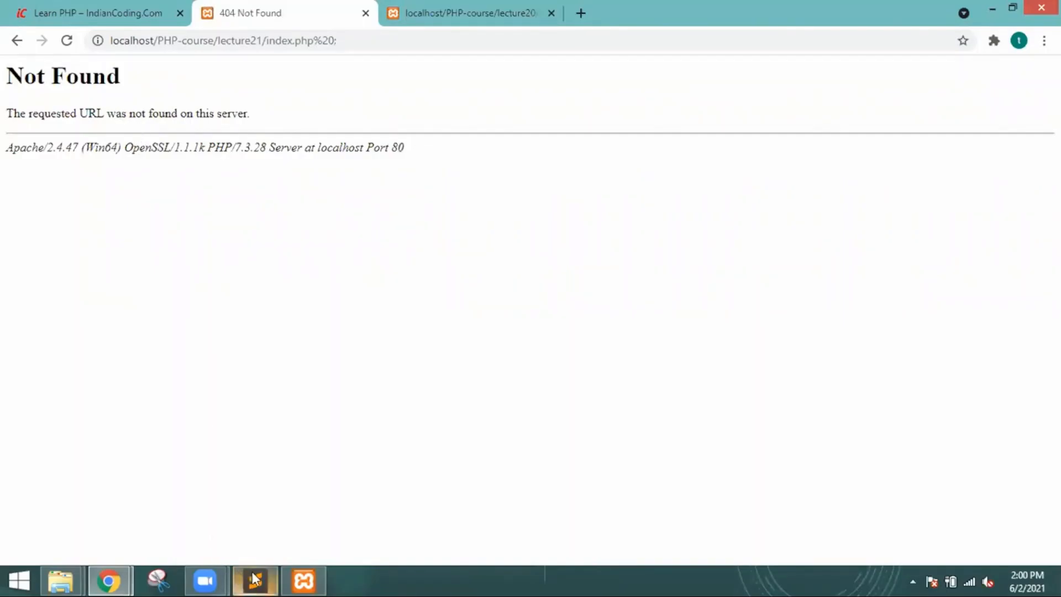
# Step: Submit test, mail@ and Male on the rewritten page so they echo under Your Input
pyautogui.click(255, 580)
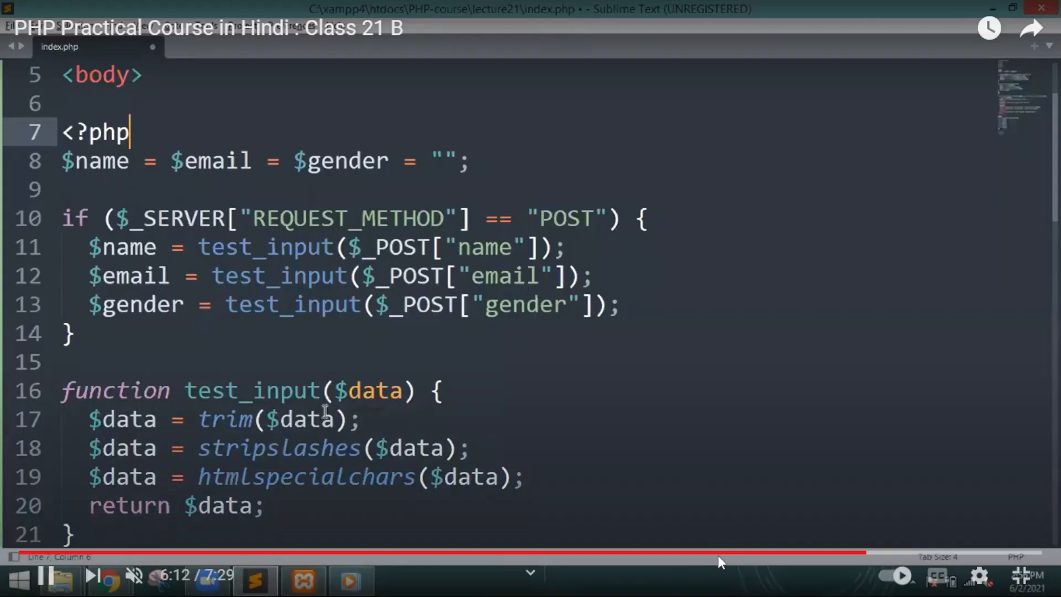
pyautogui.moveTo(328, 367)
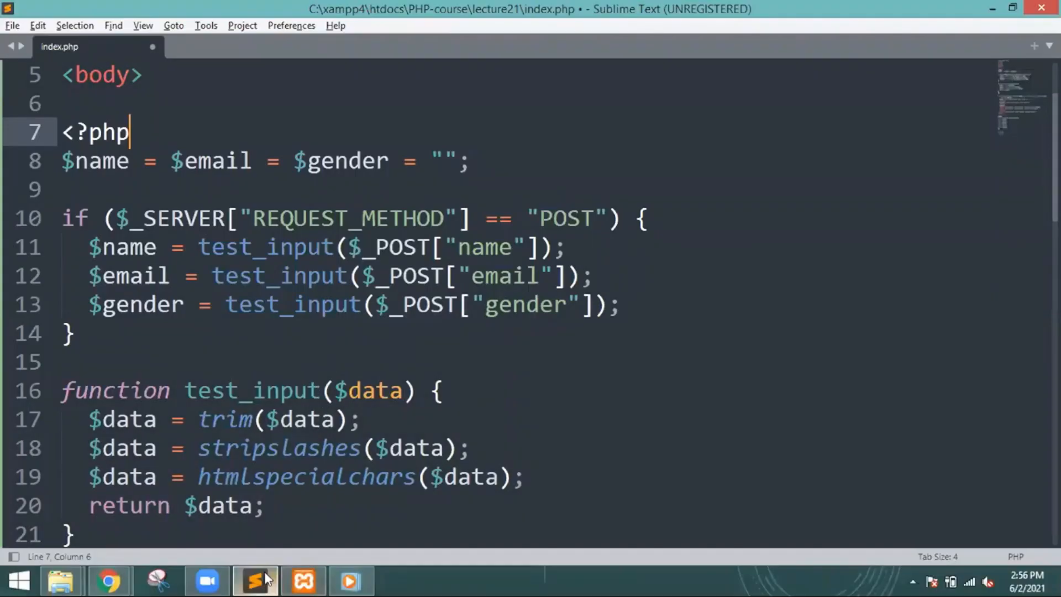
pyautogui.click(109, 580)
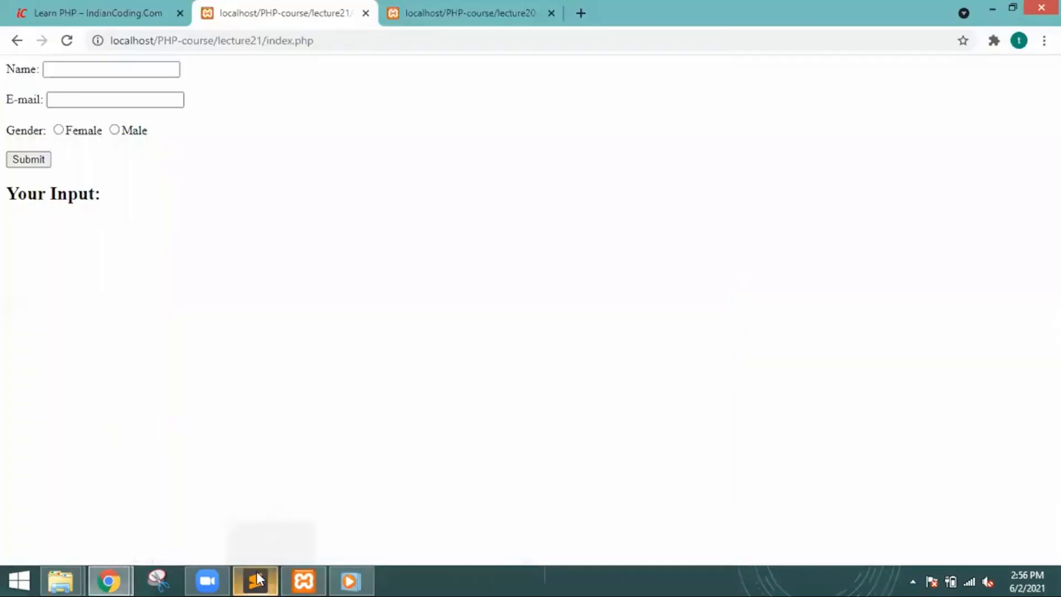
pyautogui.click(110, 68)
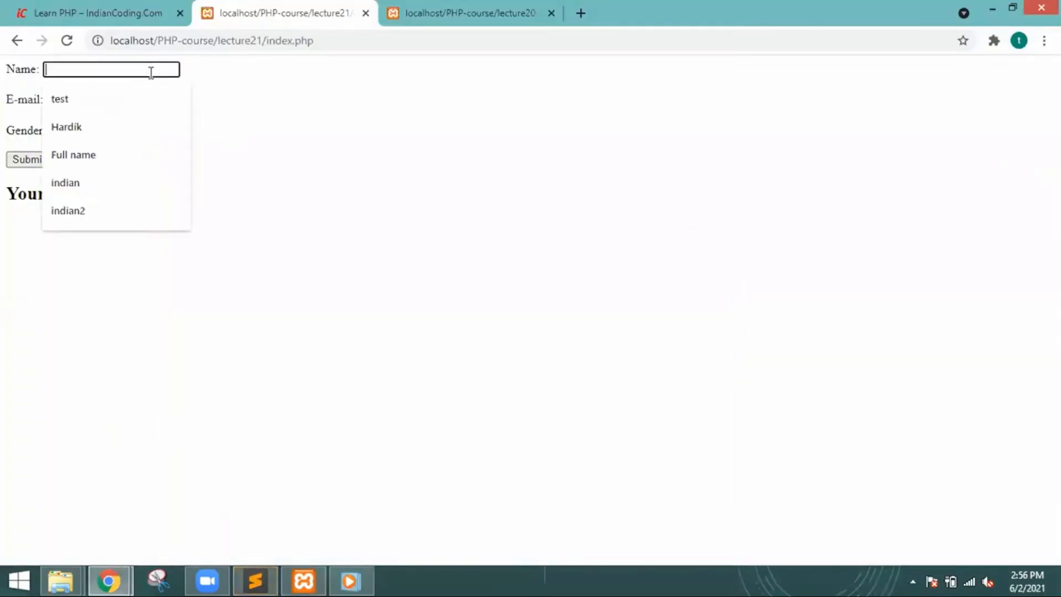
pyautogui.click(60, 99)
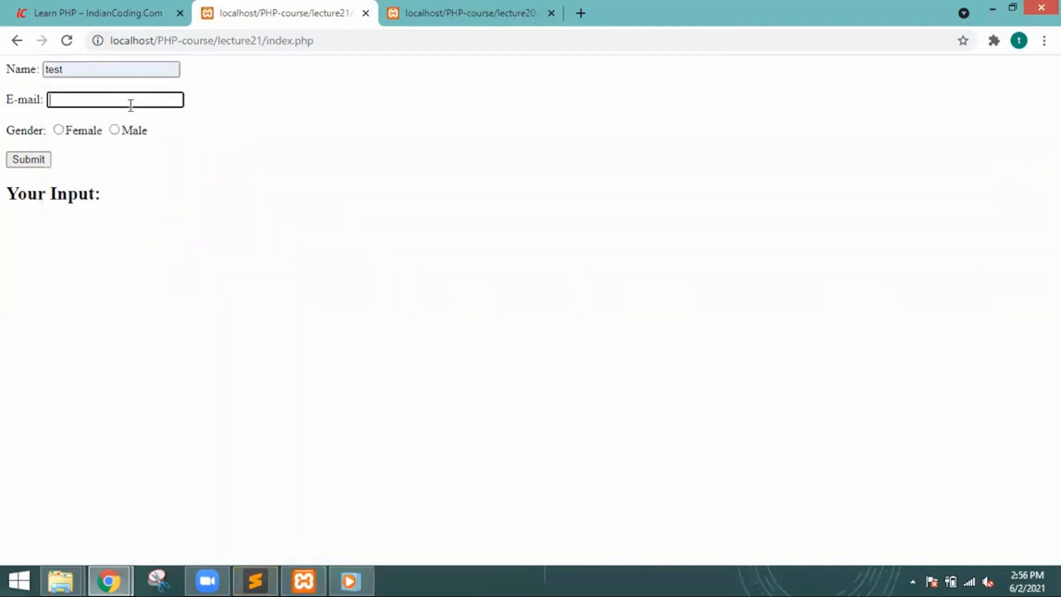
pyautogui.write('m')
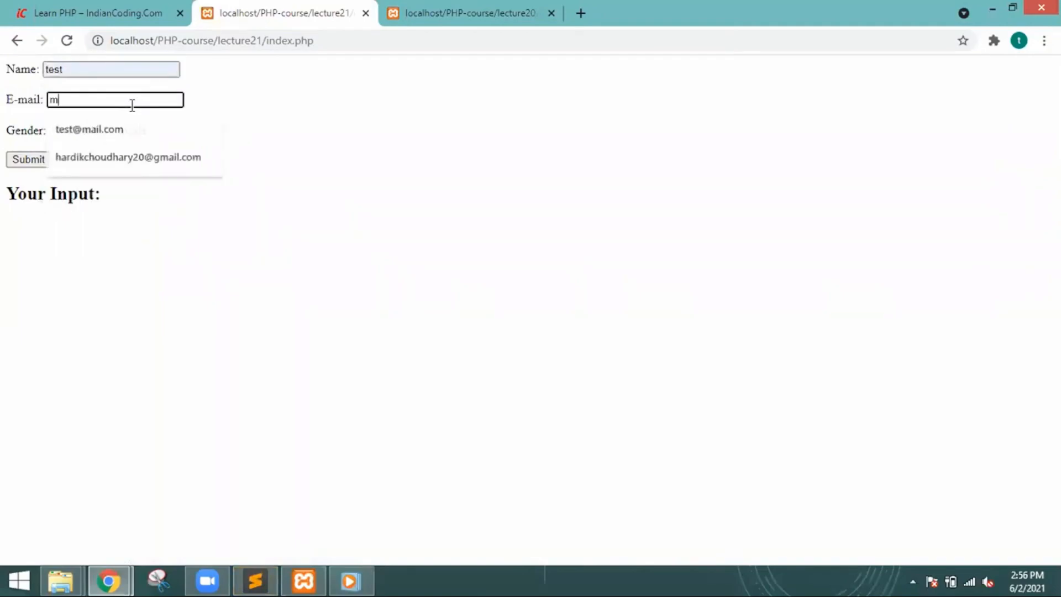
pyautogui.write('ail@')
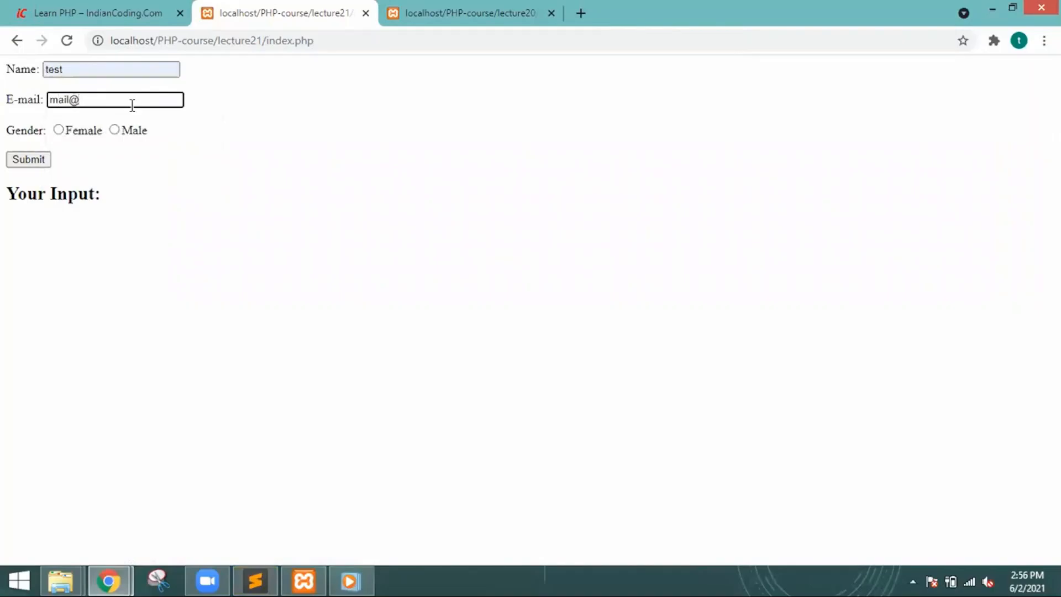
pyautogui.click(114, 130)
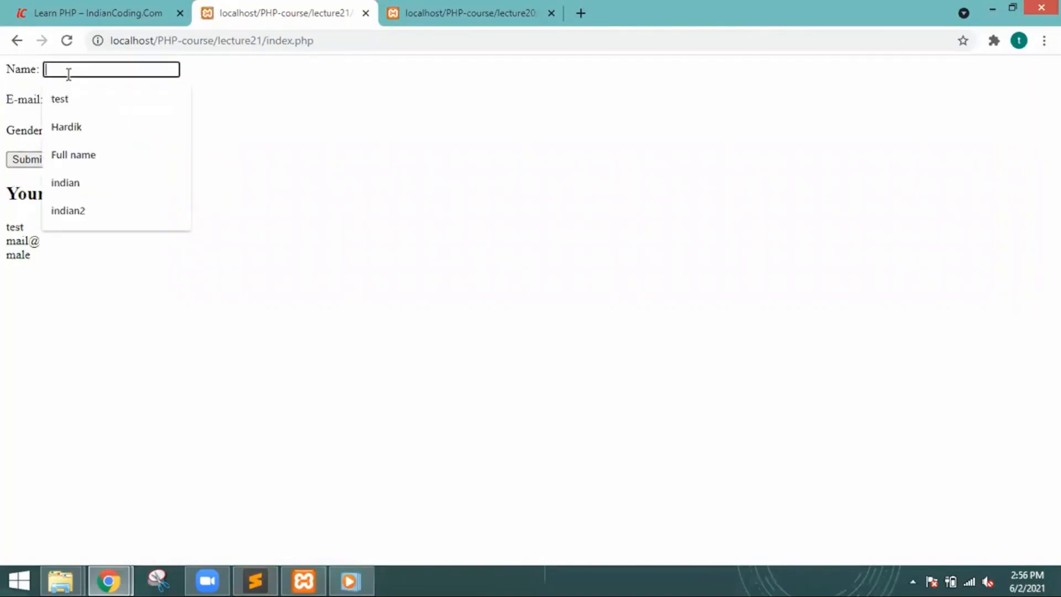
pyautogui.click(60, 98)
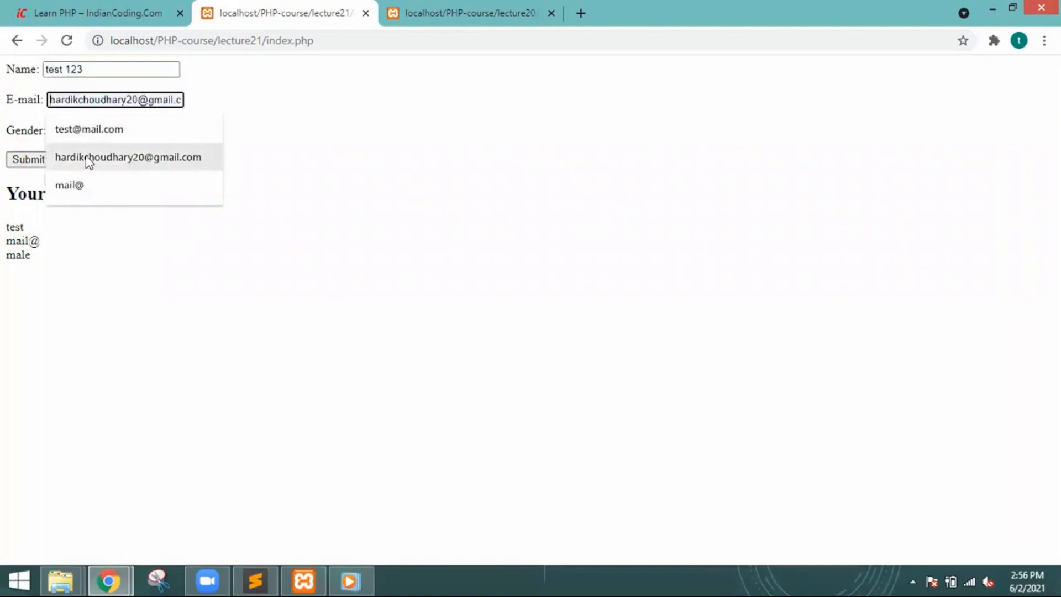
pyautogui.click(88, 130)
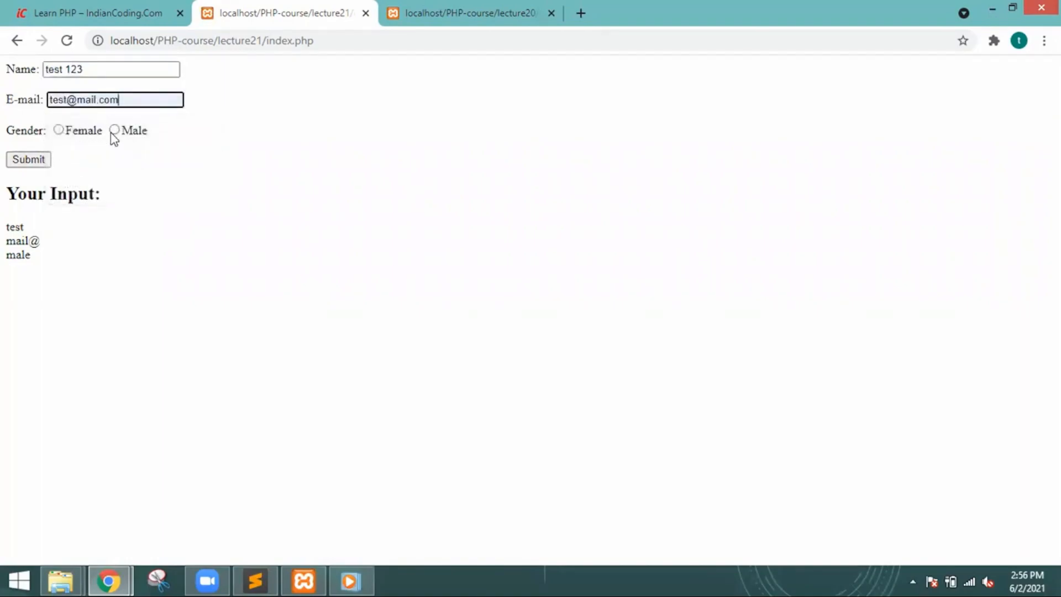
pyautogui.click(29, 159)
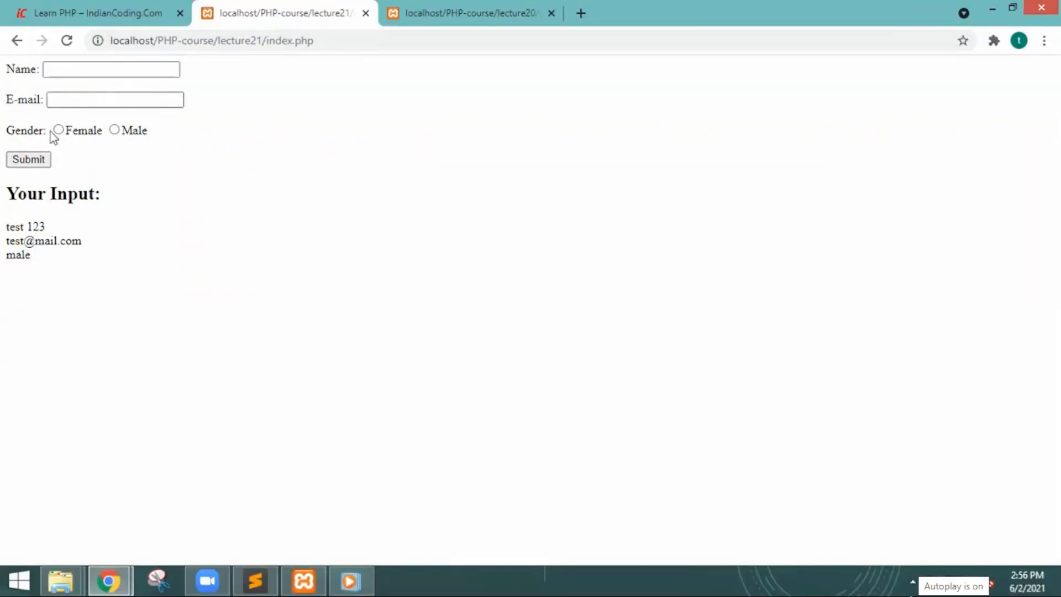
pyautogui.click(29, 160)
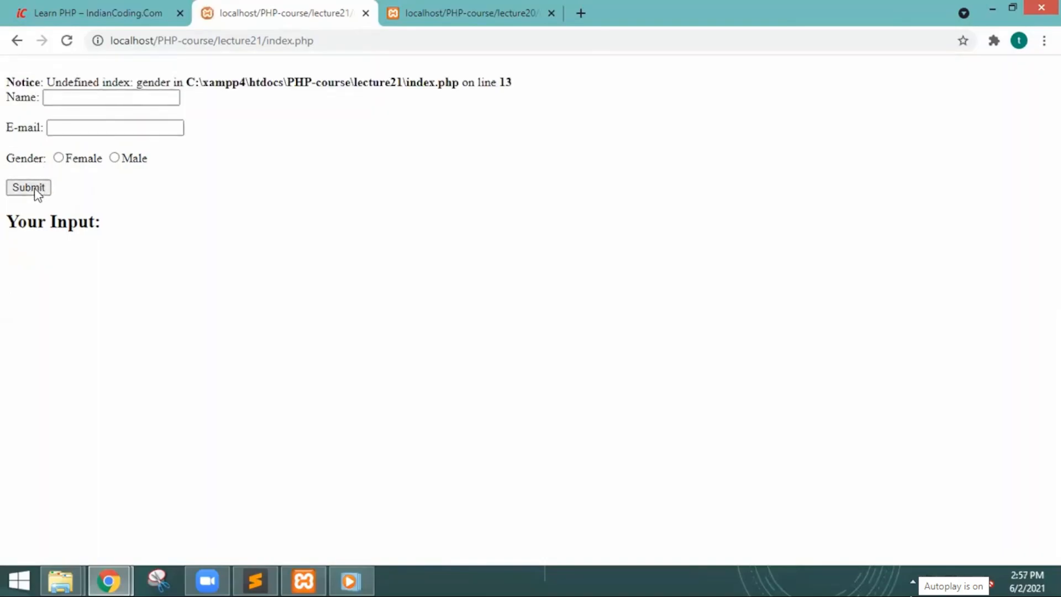
pyautogui.click(66, 41)
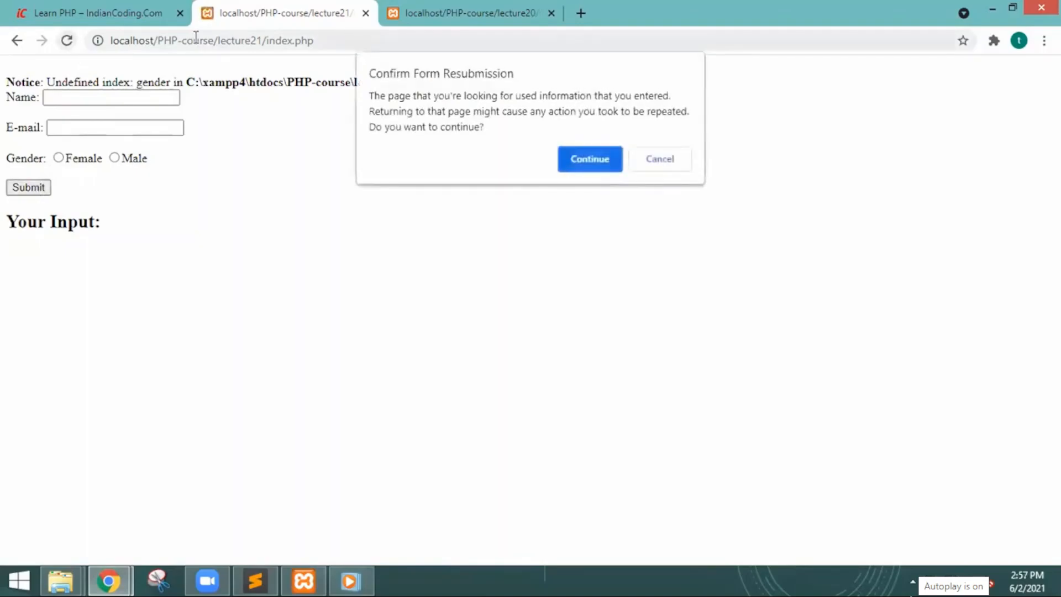
pyautogui.click(589, 158)
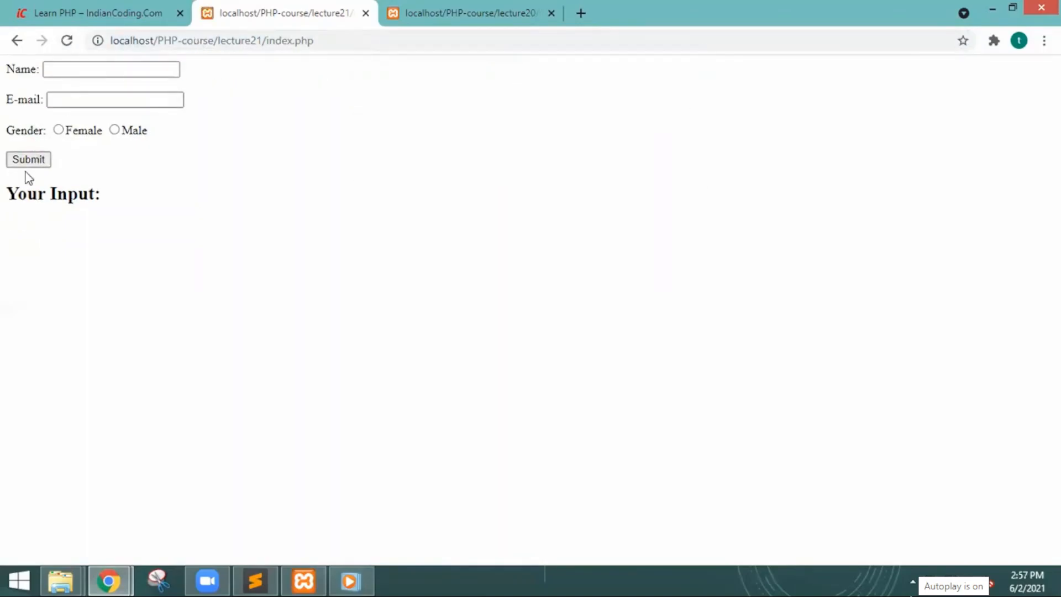
pyautogui.click(29, 159)
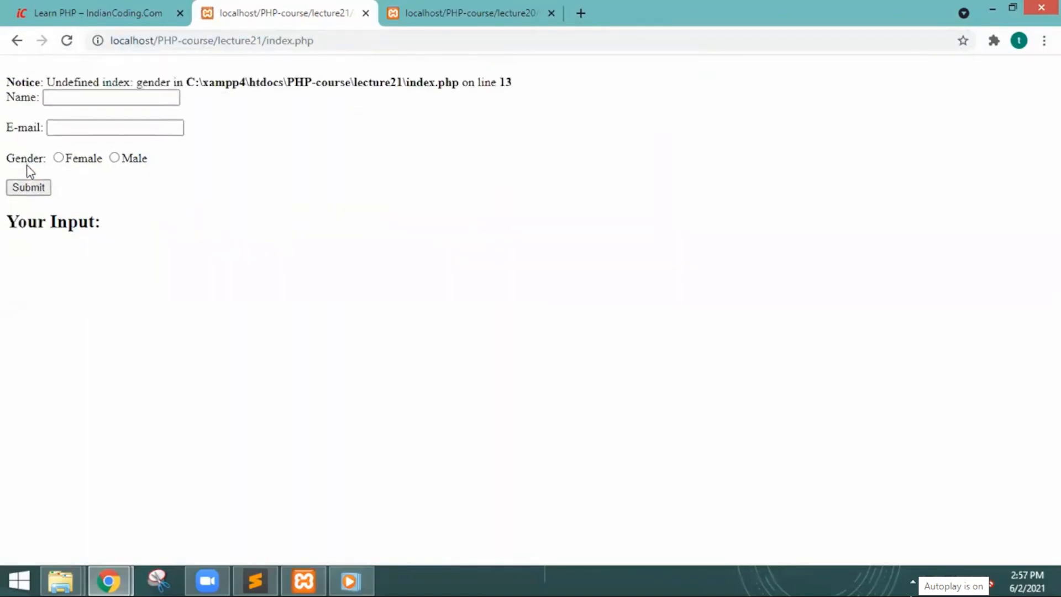
pyautogui.moveTo(291, 580)
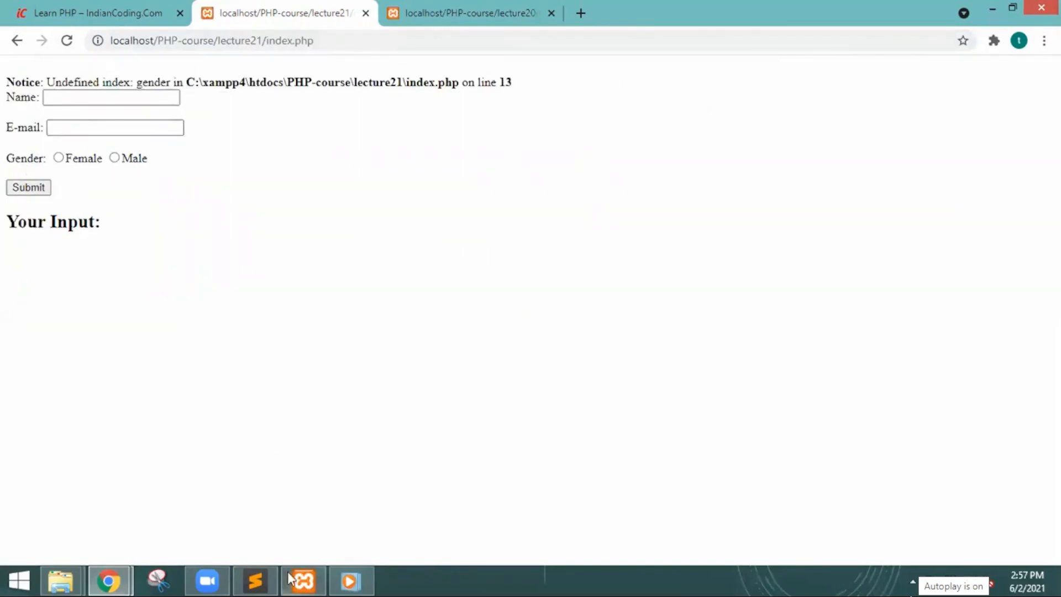
# Step: Inspect the gender handling in index.php, then return to Chrome and choose Female
pyautogui.click(254, 580)
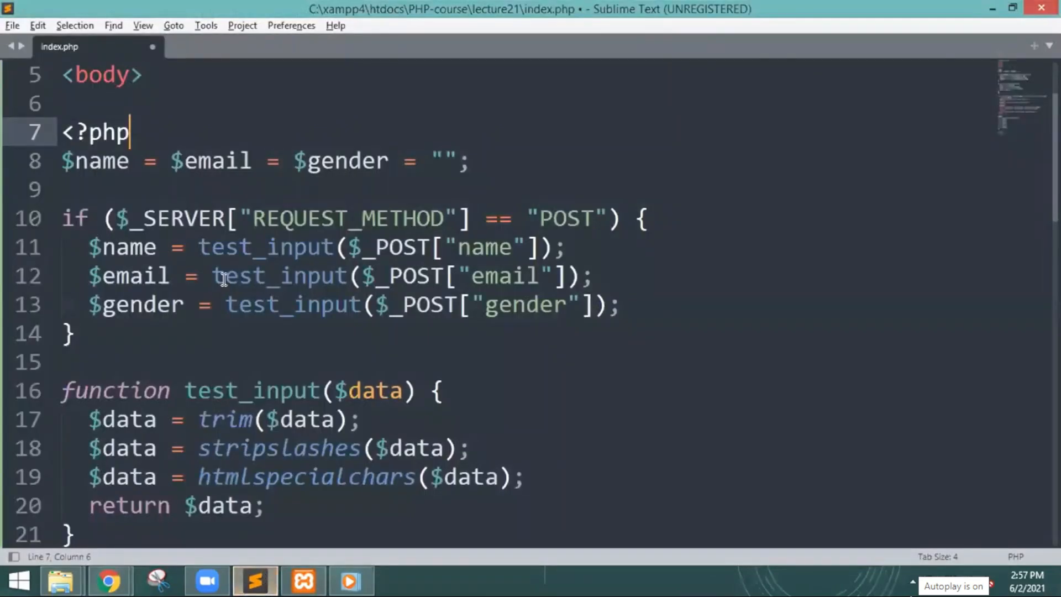
pyautogui.moveTo(258, 372)
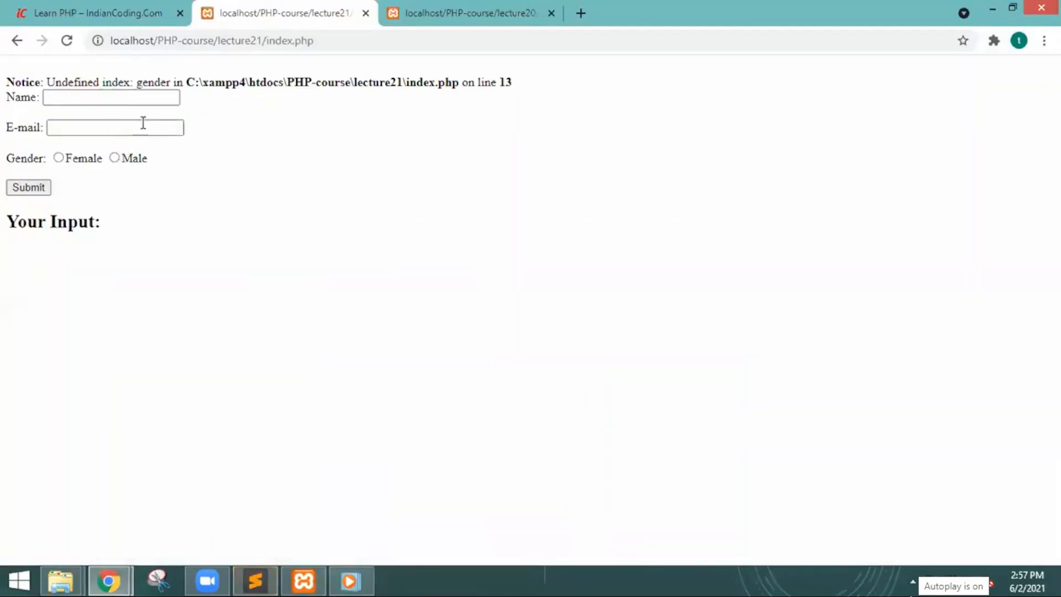
pyautogui.click(59, 158)
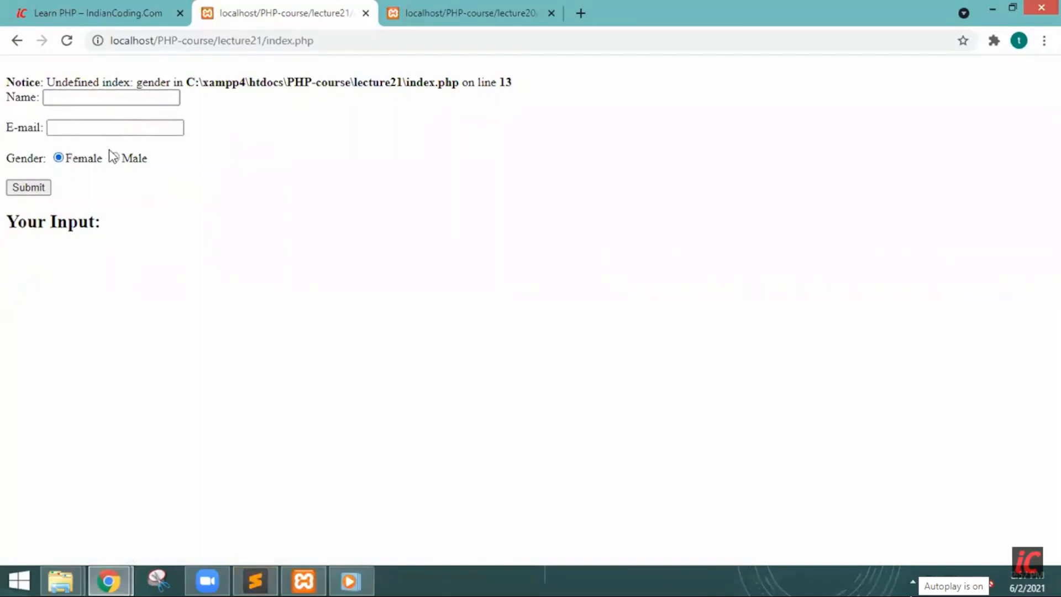
pyautogui.click(67, 41)
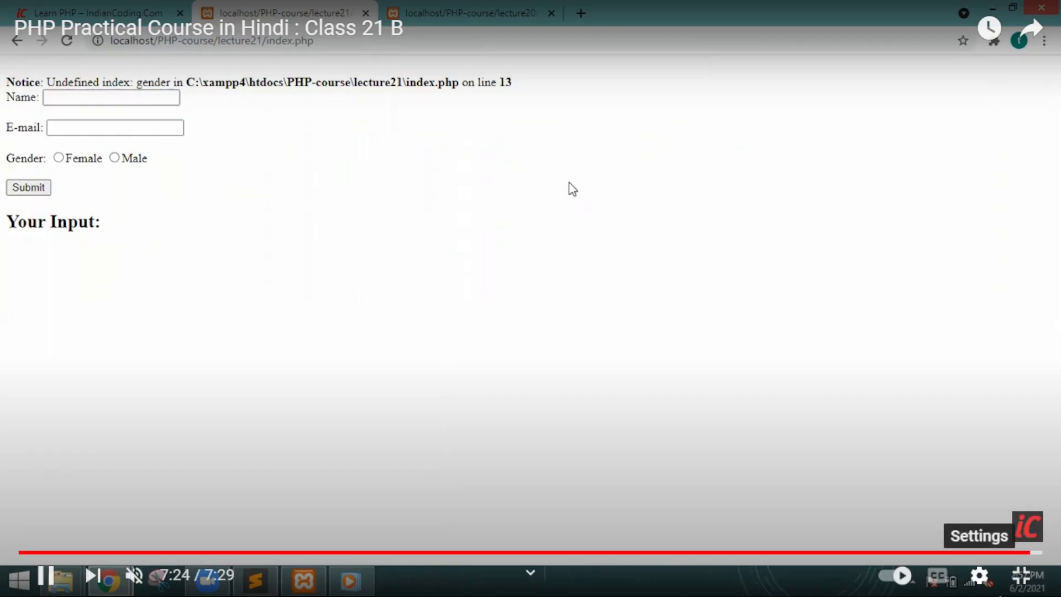
pyautogui.click(44, 580)
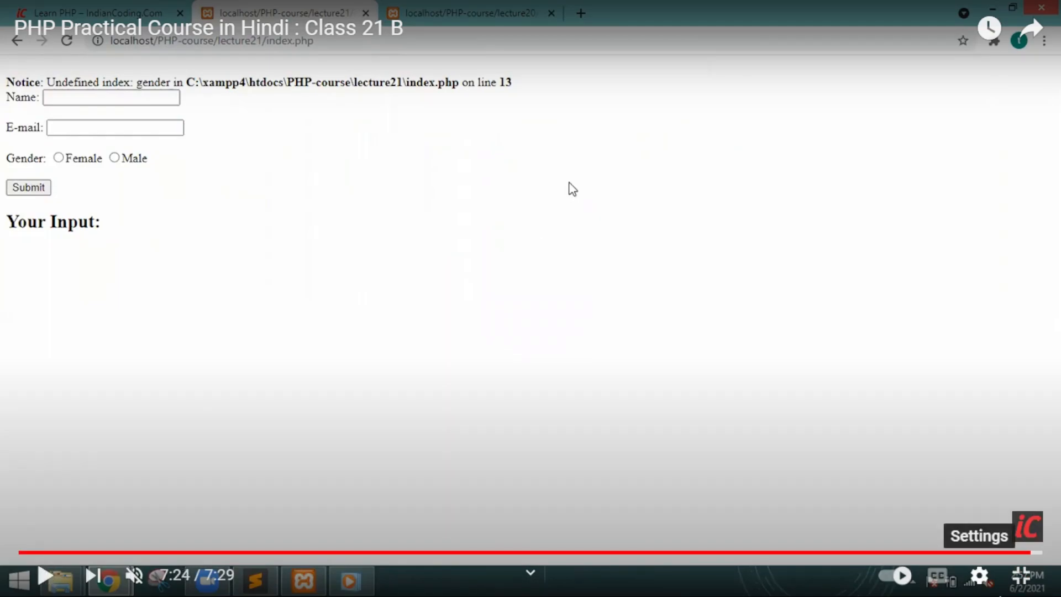